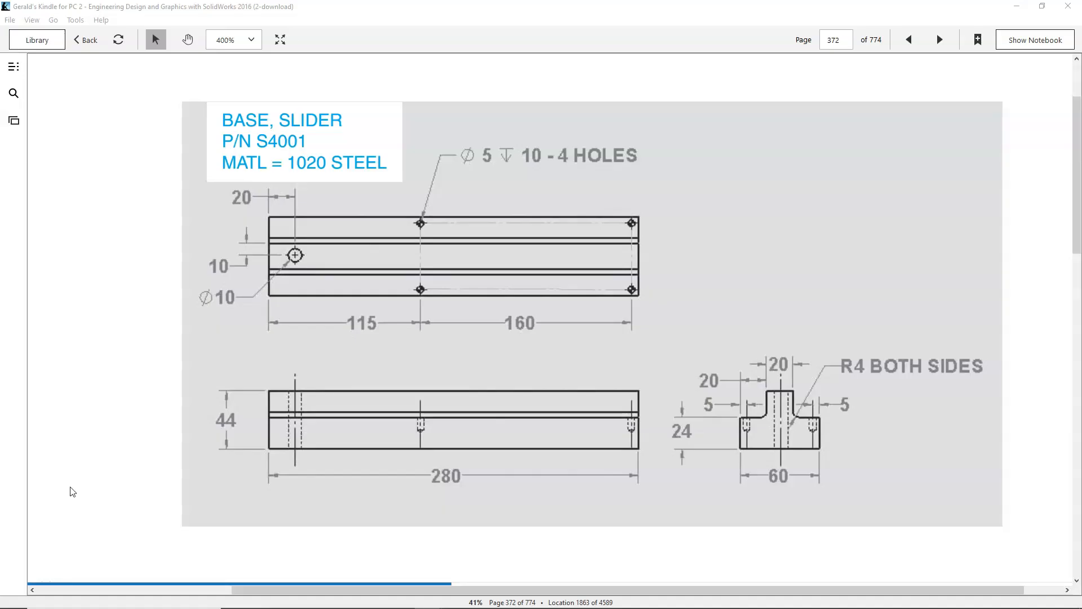
mouse_move(76, 468)
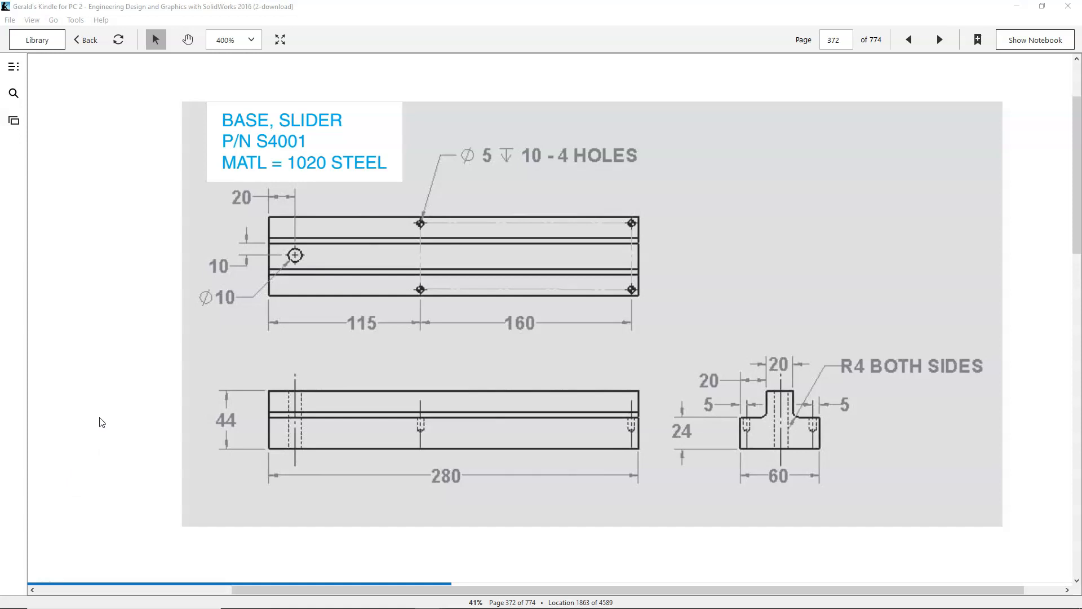
mouse_move(656, 434)
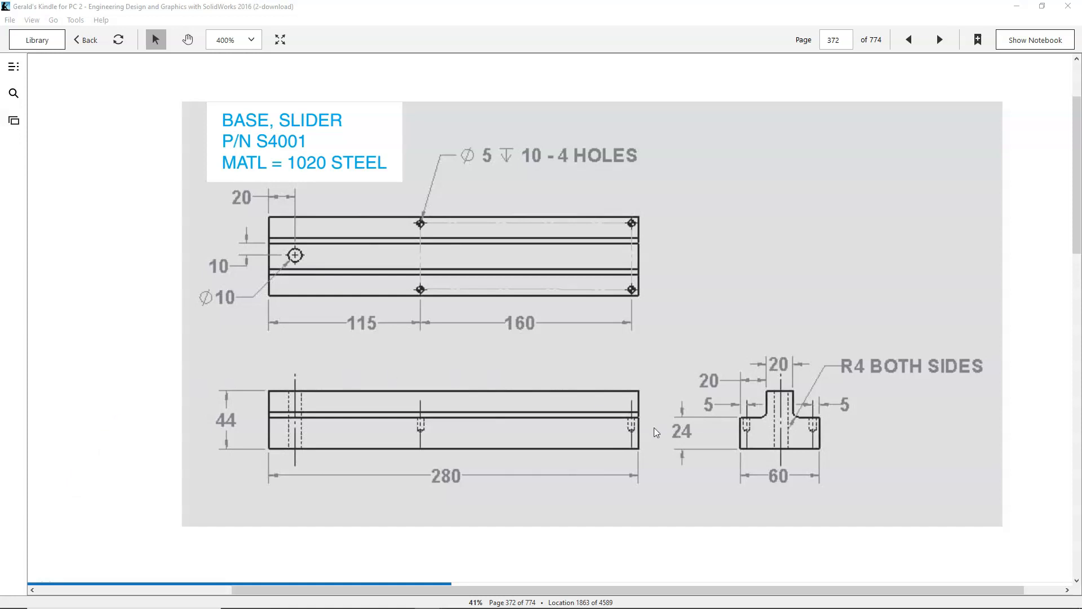
mouse_move(737, 454)
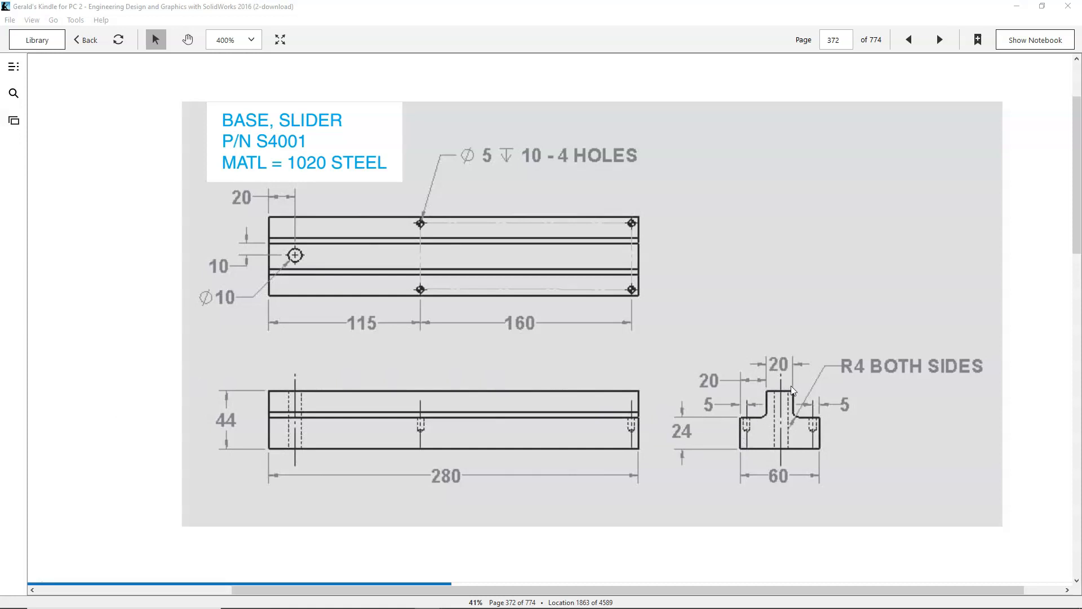
mouse_move(756, 455)
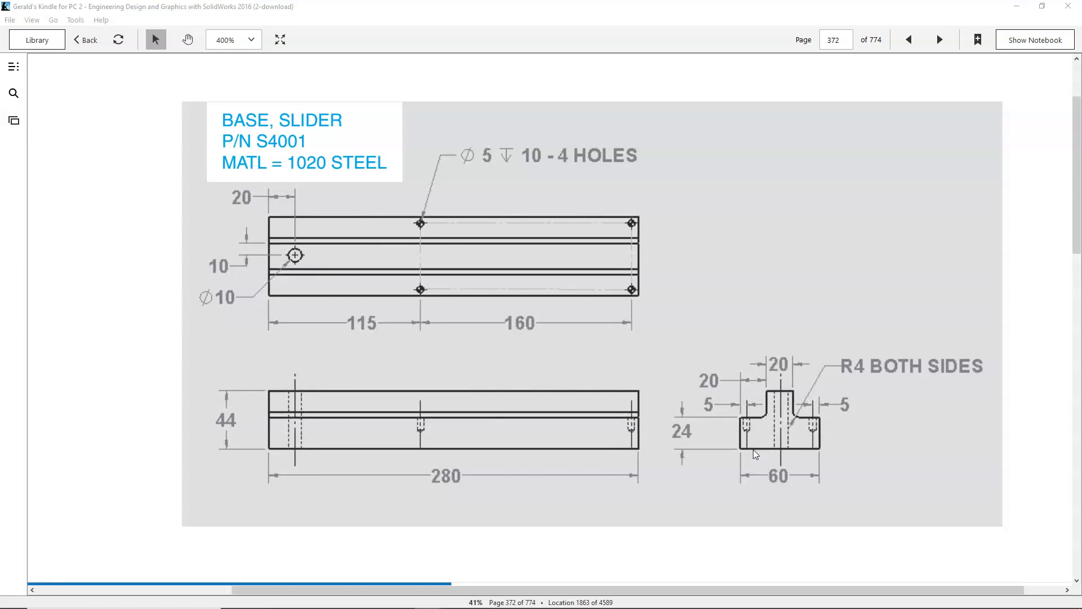
mouse_move(775, 463)
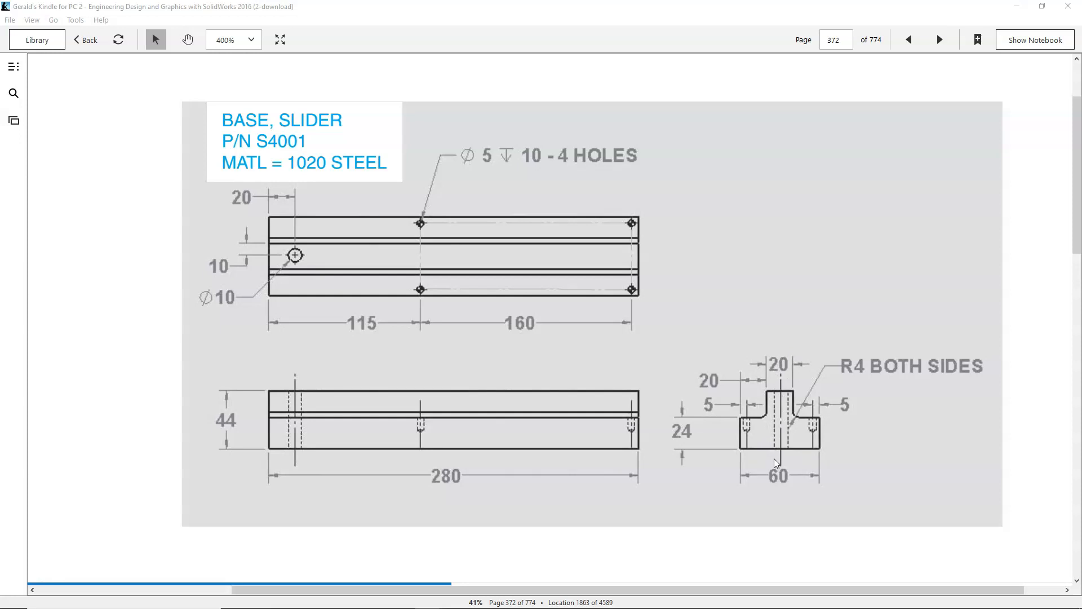
mouse_move(717, 393)
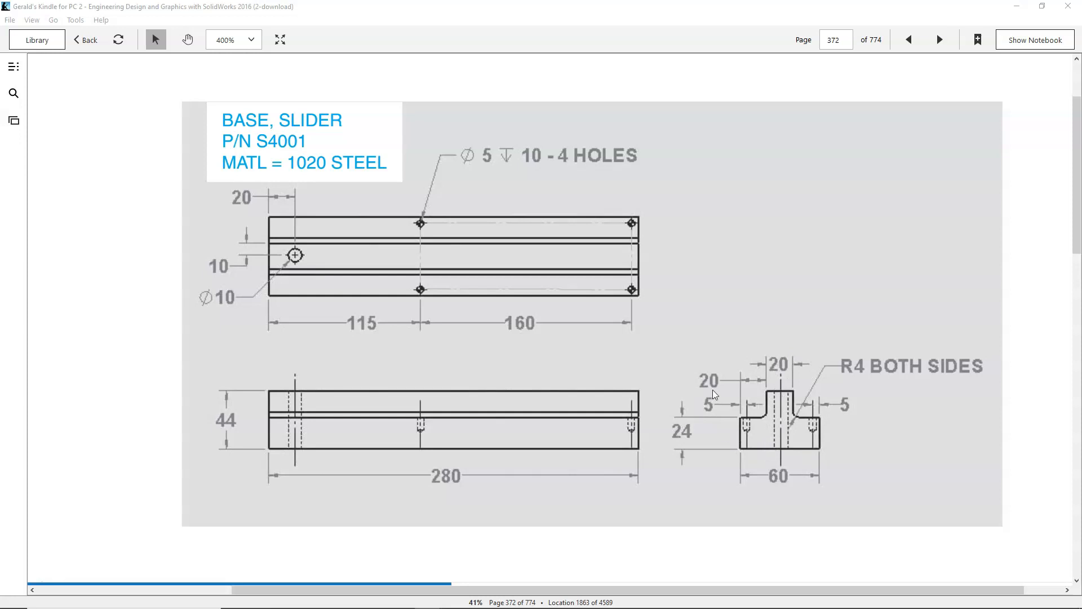
mouse_move(775, 407)
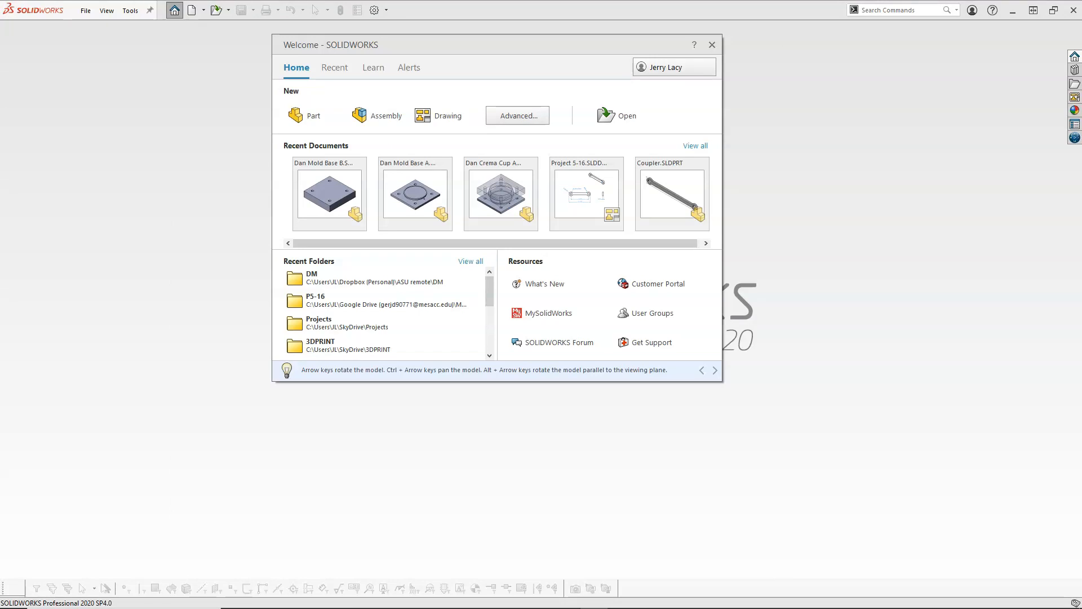
mouse_move(740, 158)
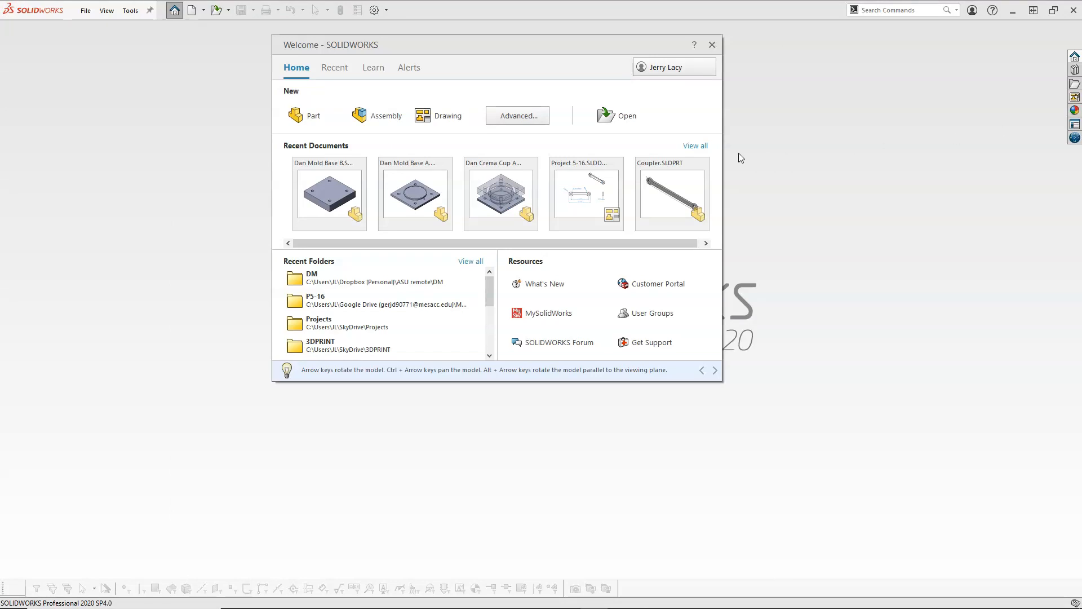
Dismiss the Welcome screen and create a new document from the standard Part template.
left_click(712, 44)
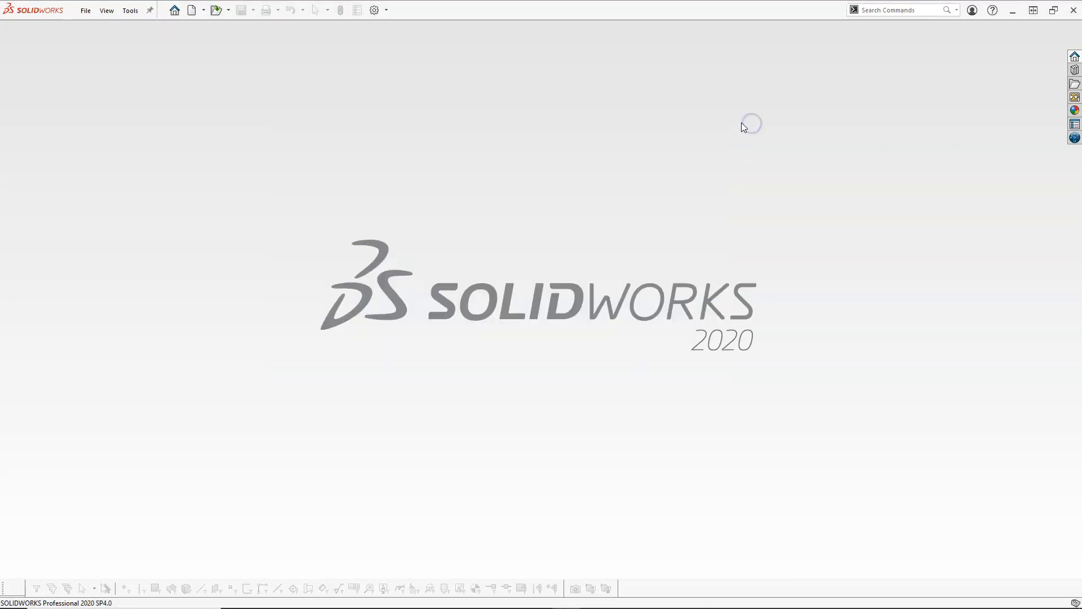
mouse_move(286, 118)
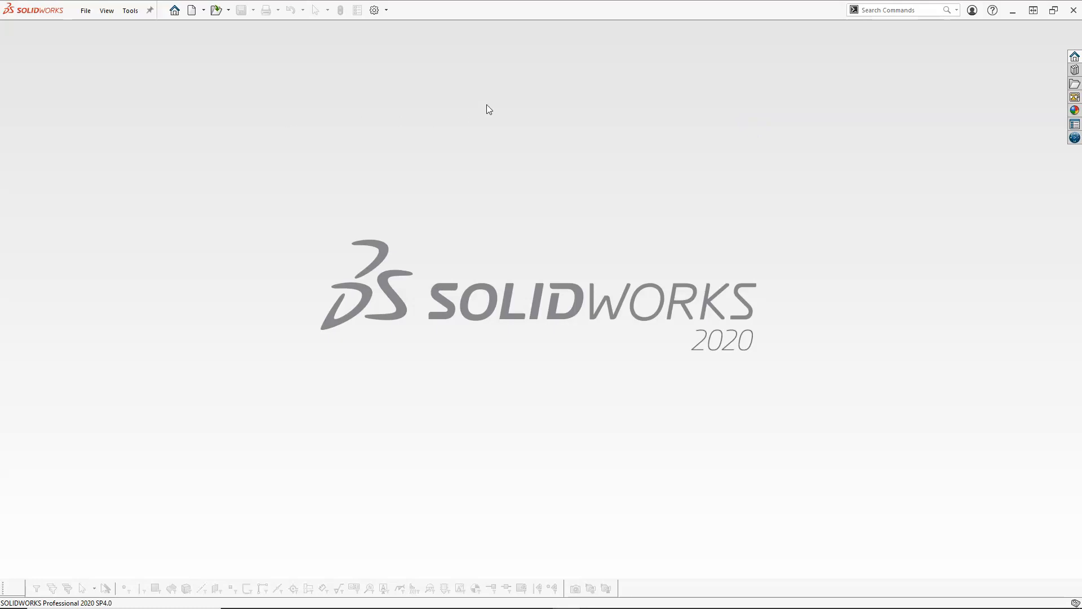
left_click(192, 10)
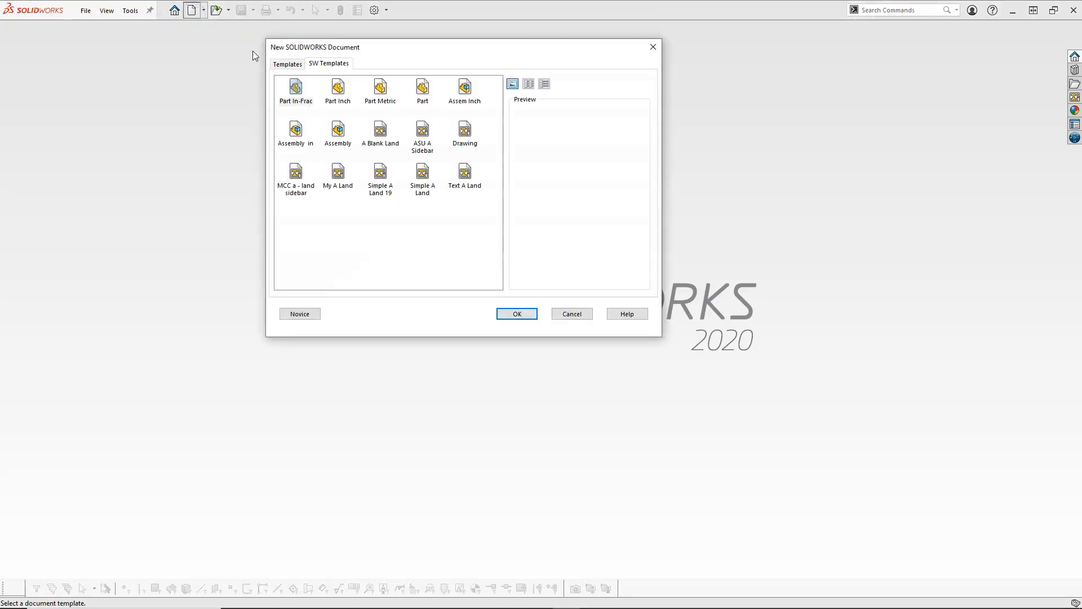
left_click(287, 63)
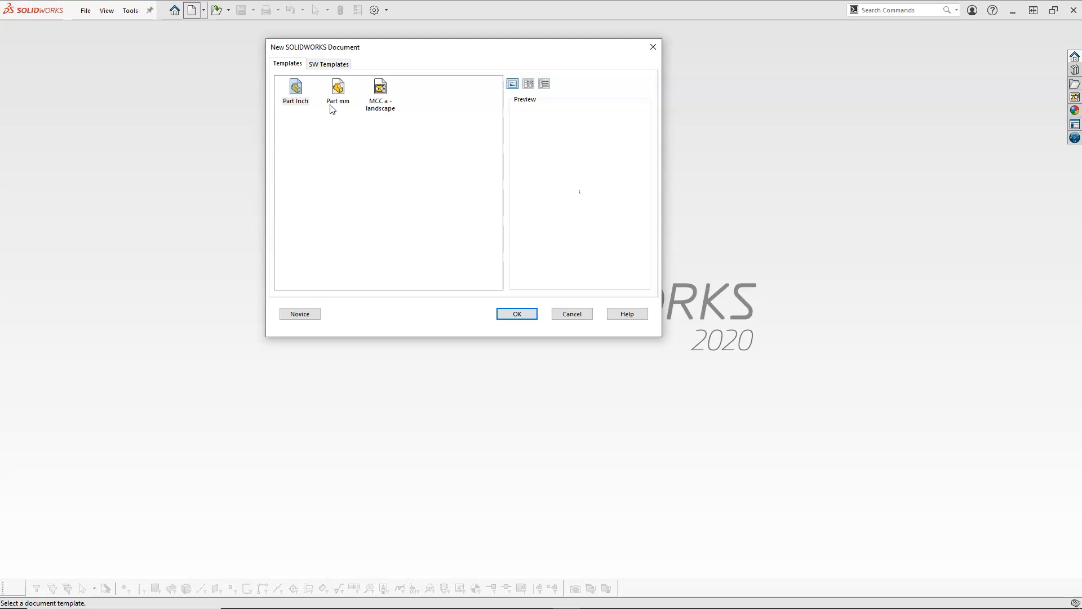
mouse_move(338, 90)
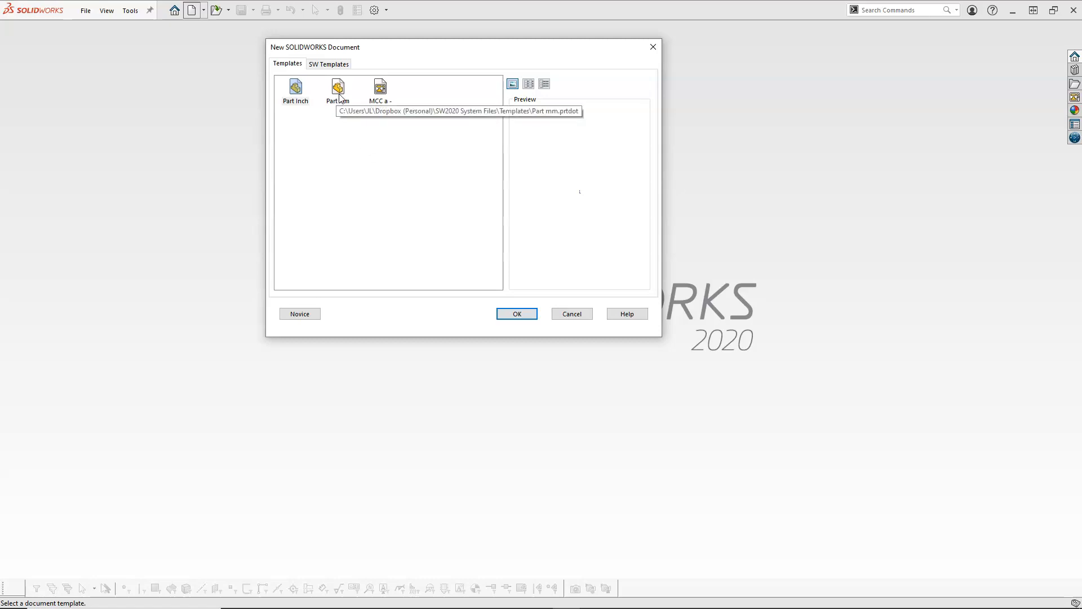
mouse_move(313, 193)
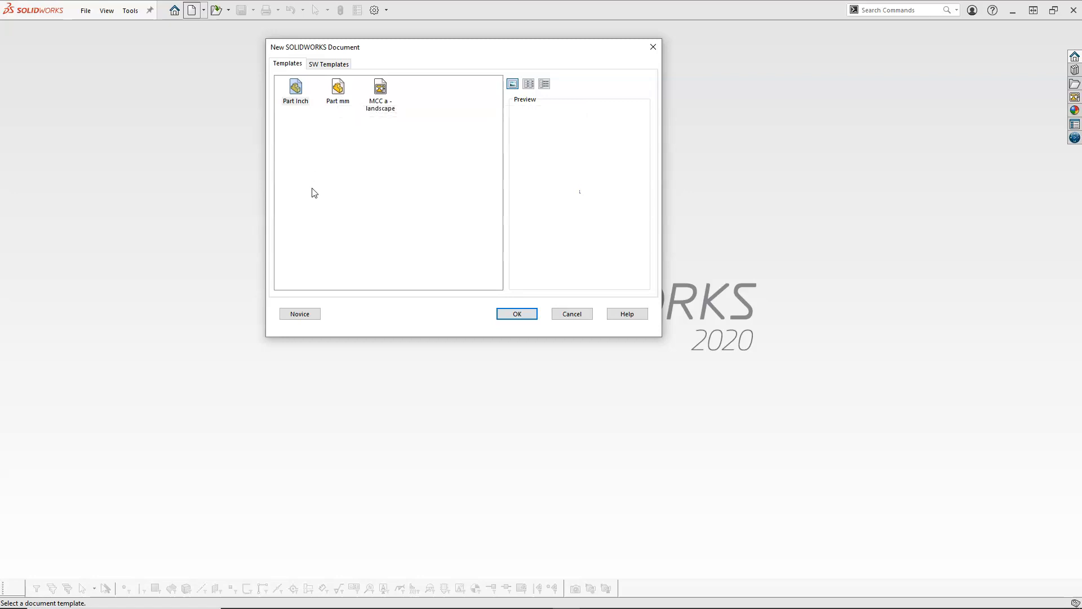
mouse_move(303, 134)
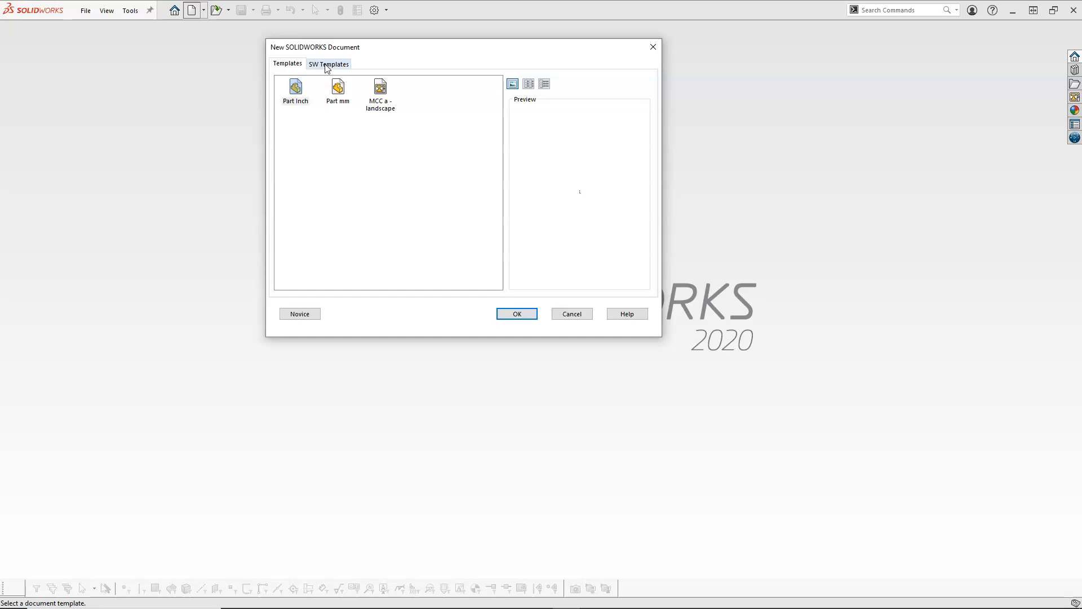
left_click(329, 64)
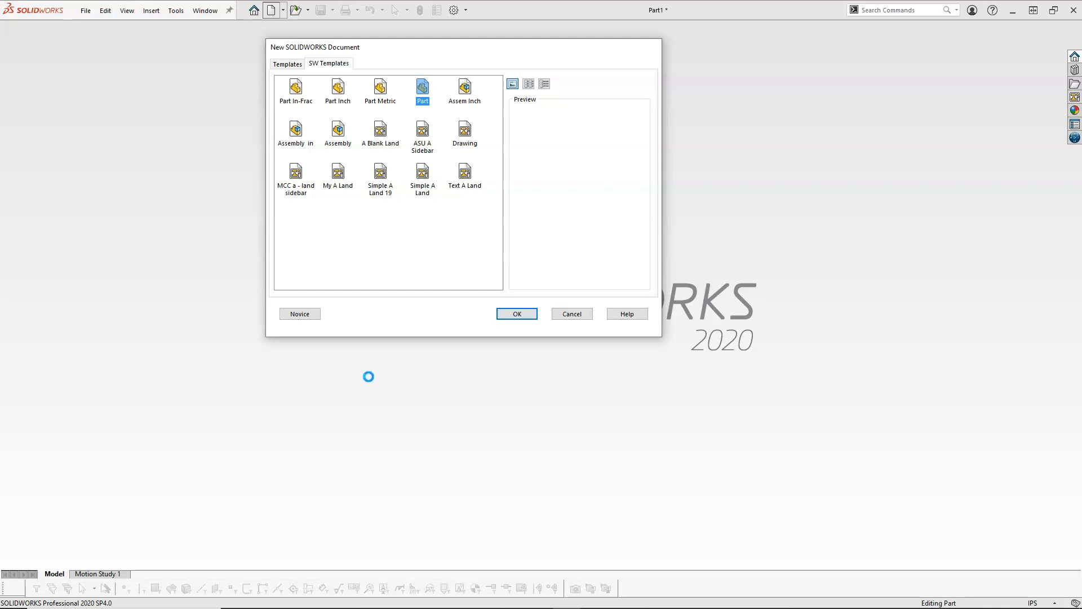
Create Part1, try MMGS units, then revert the unit system to IPS.
left_click(516, 313)
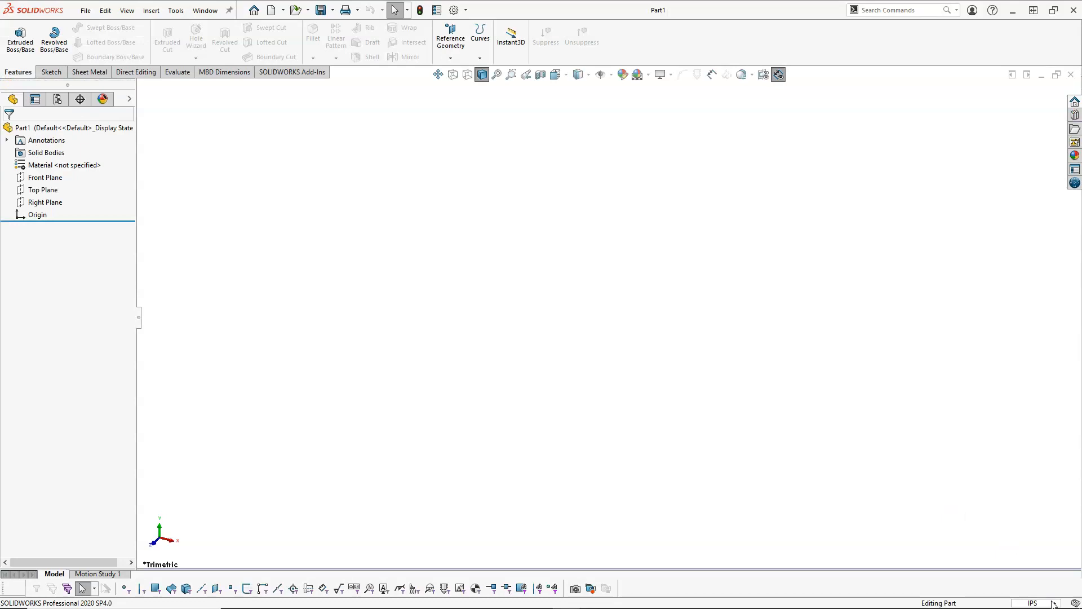
mouse_move(1034, 602)
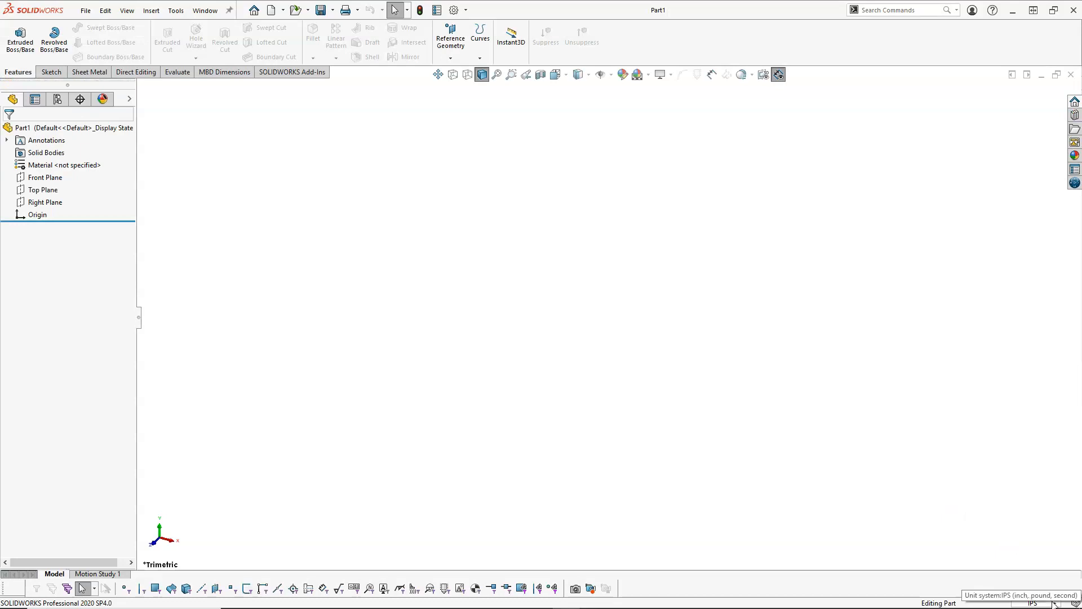
left_click(1056, 604)
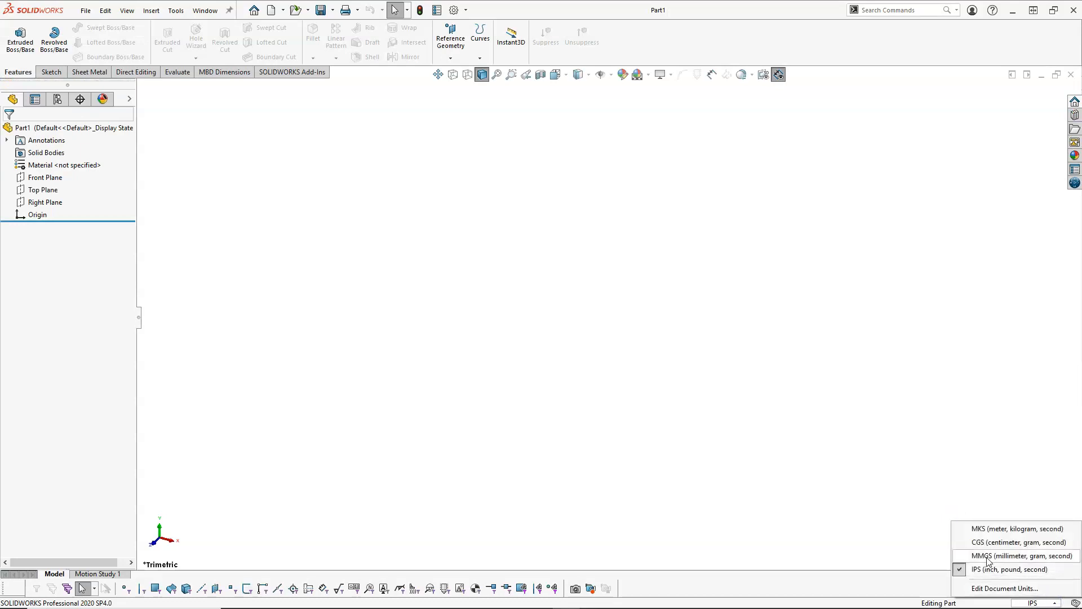
left_click(1015, 556)
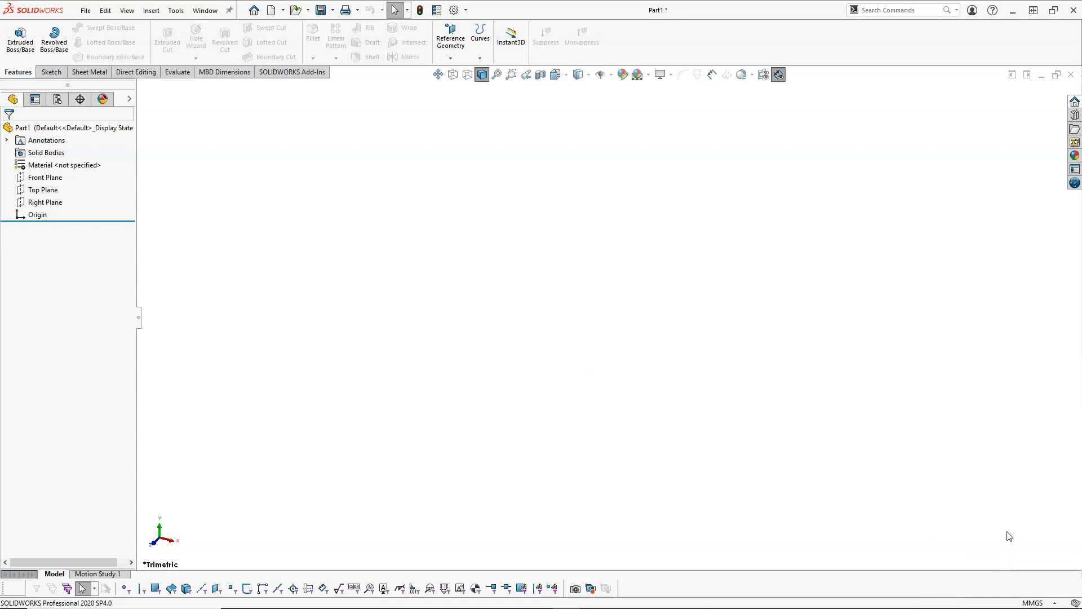
left_click(1034, 601)
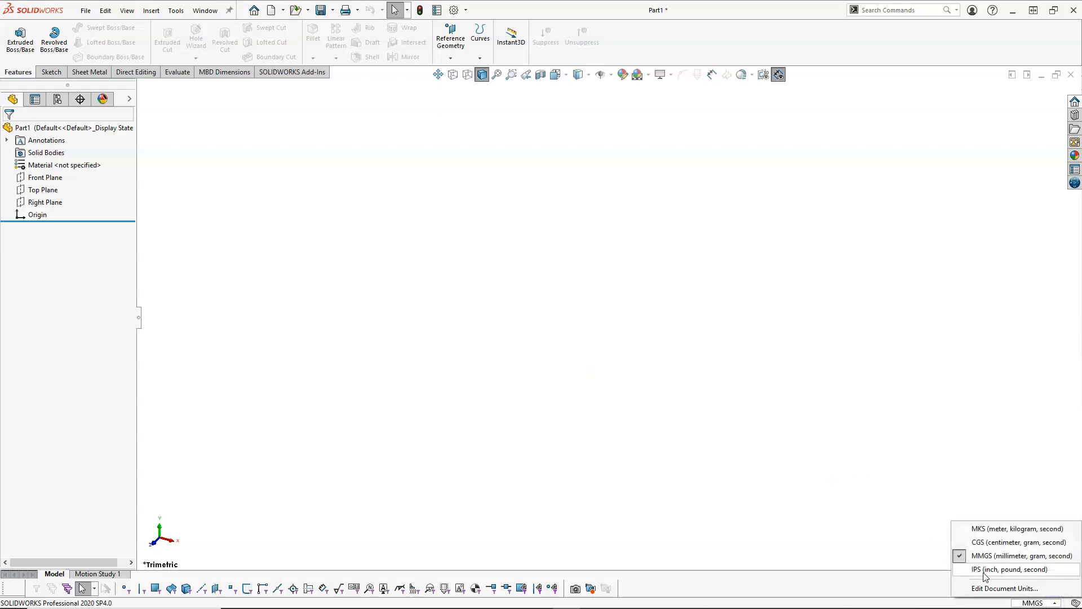
left_click(1009, 570)
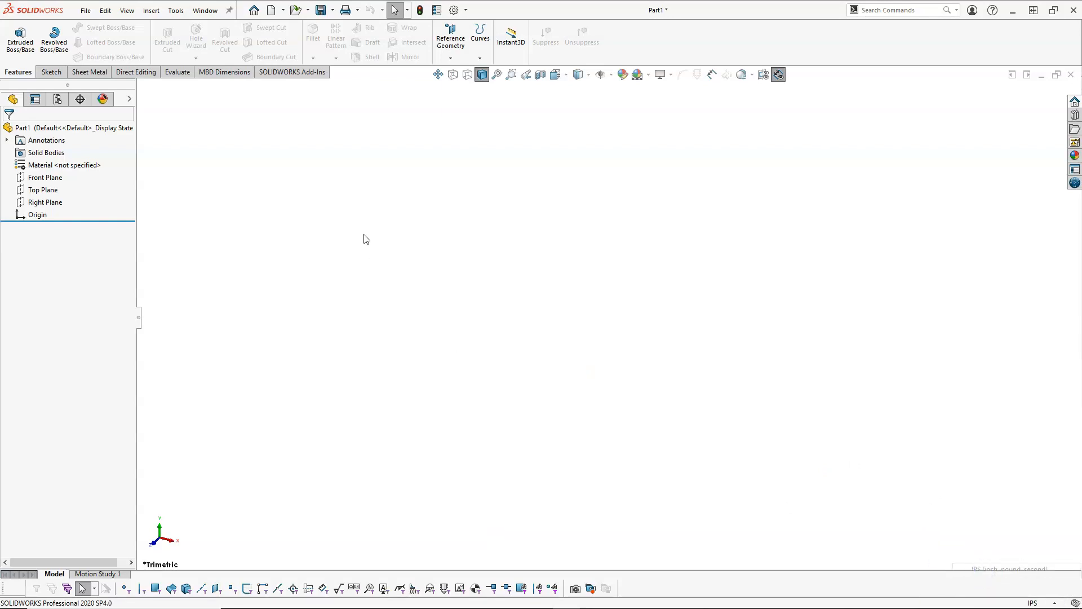
mouse_move(422, 158)
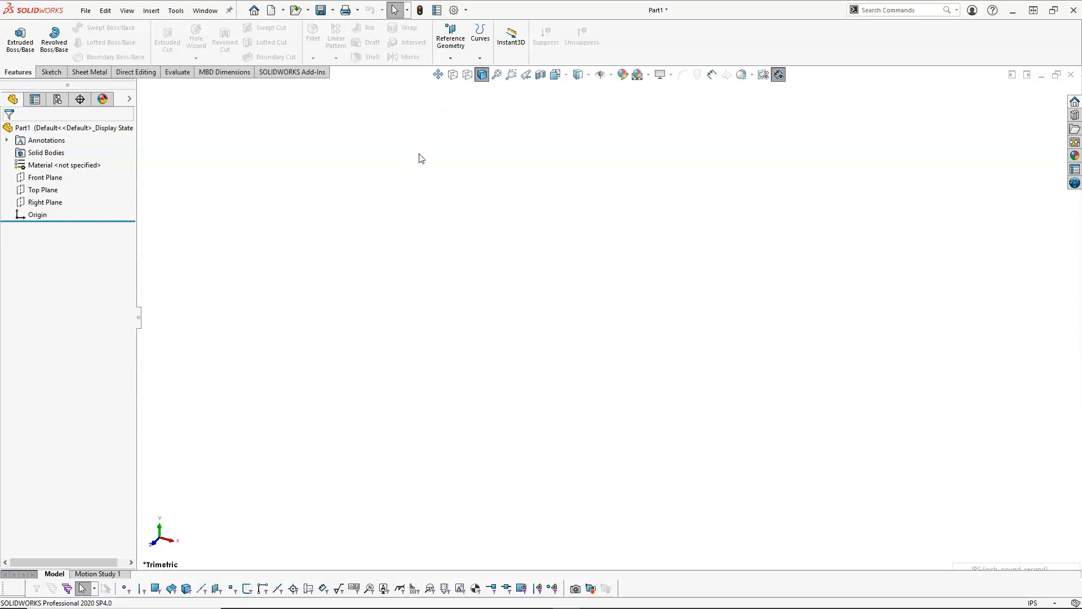
mouse_move(422, 152)
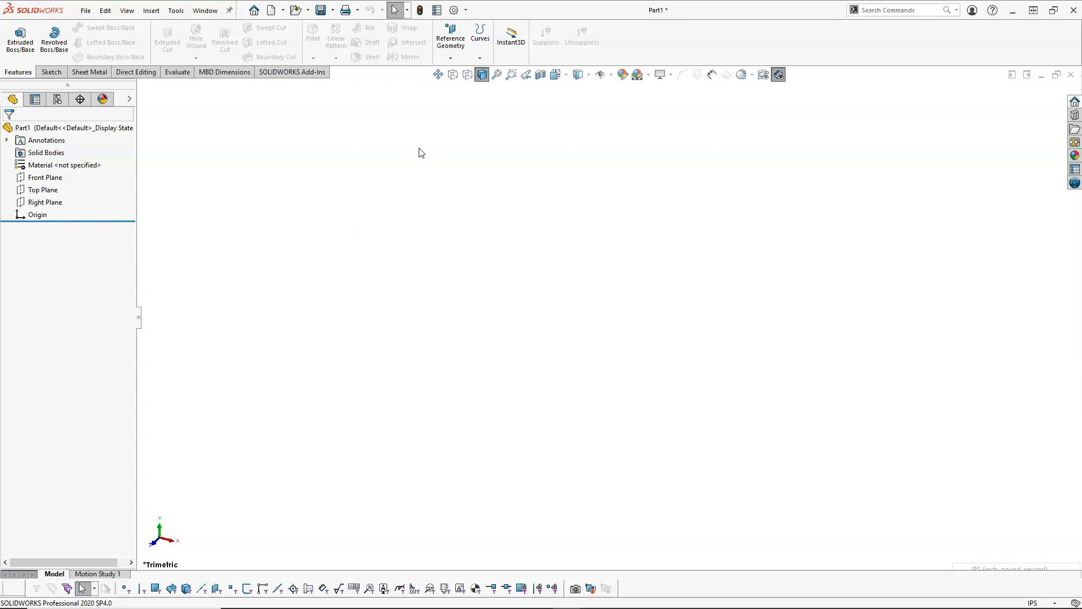
mouse_move(680, 59)
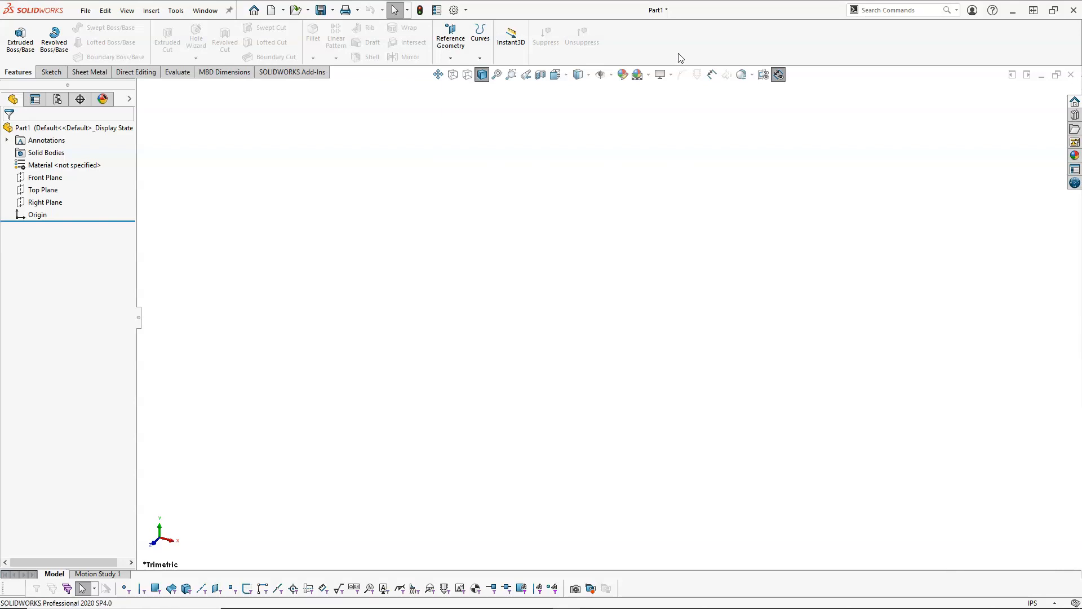
mouse_move(680, 49)
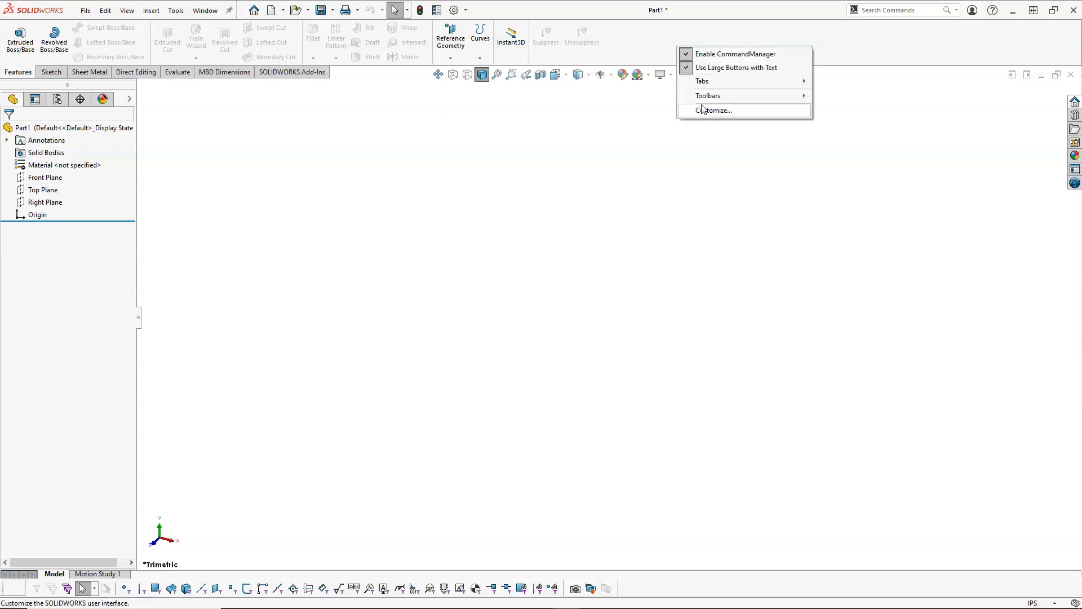
Set the large toolbar icon size in Customize, accepting the restart warning.
left_click(713, 110)
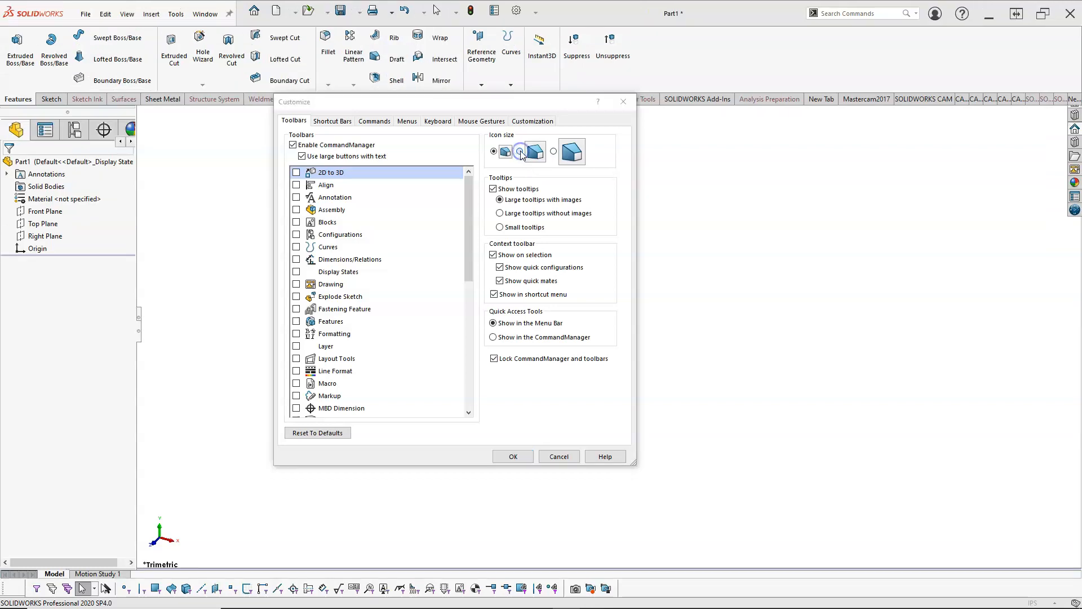
left_click(520, 151)
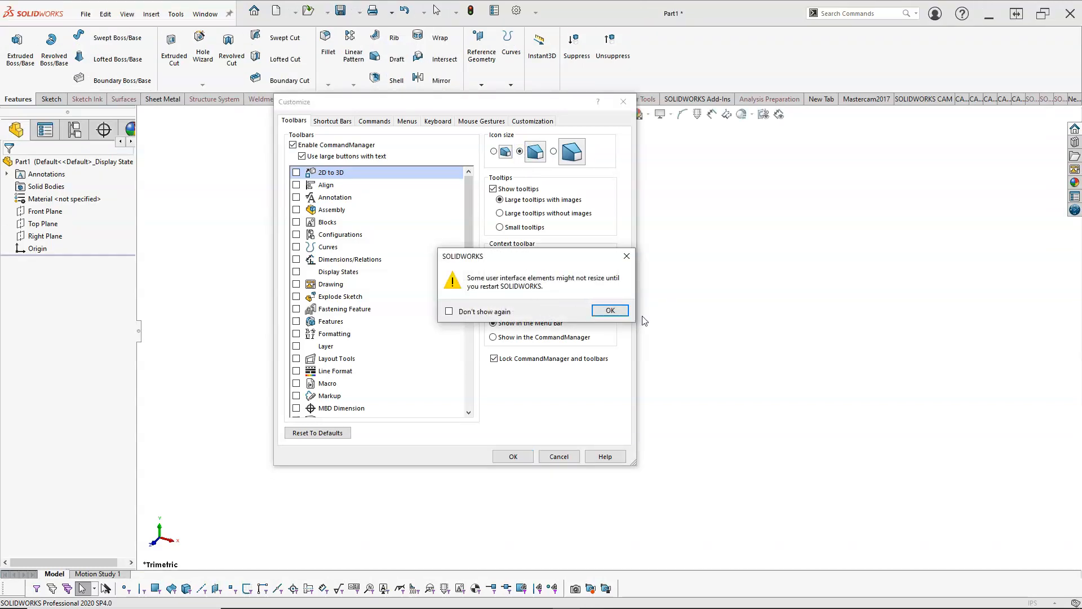
left_click(610, 310)
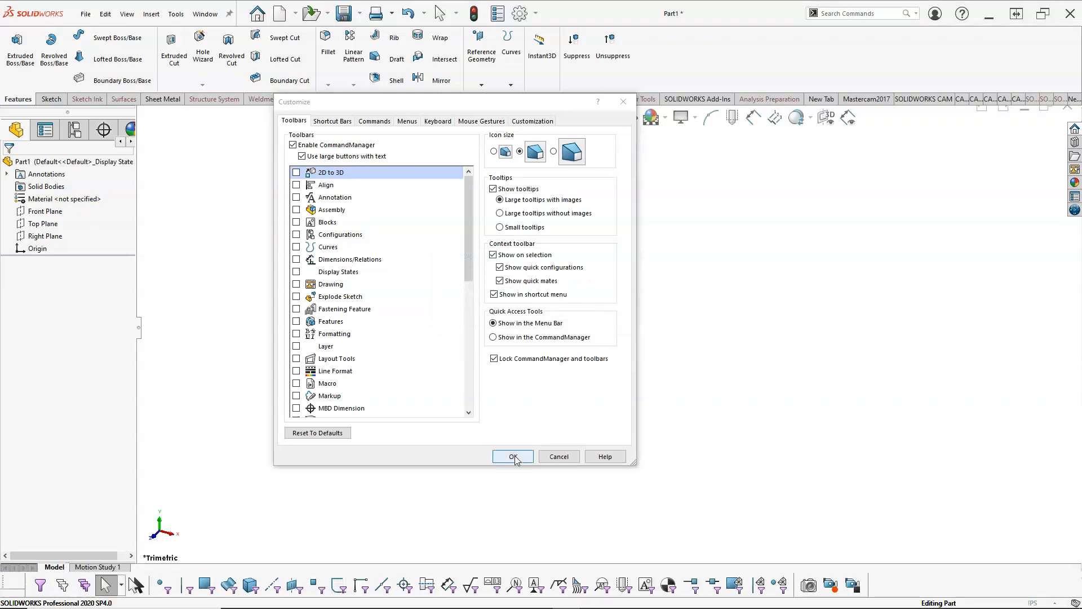
left_click(513, 457)
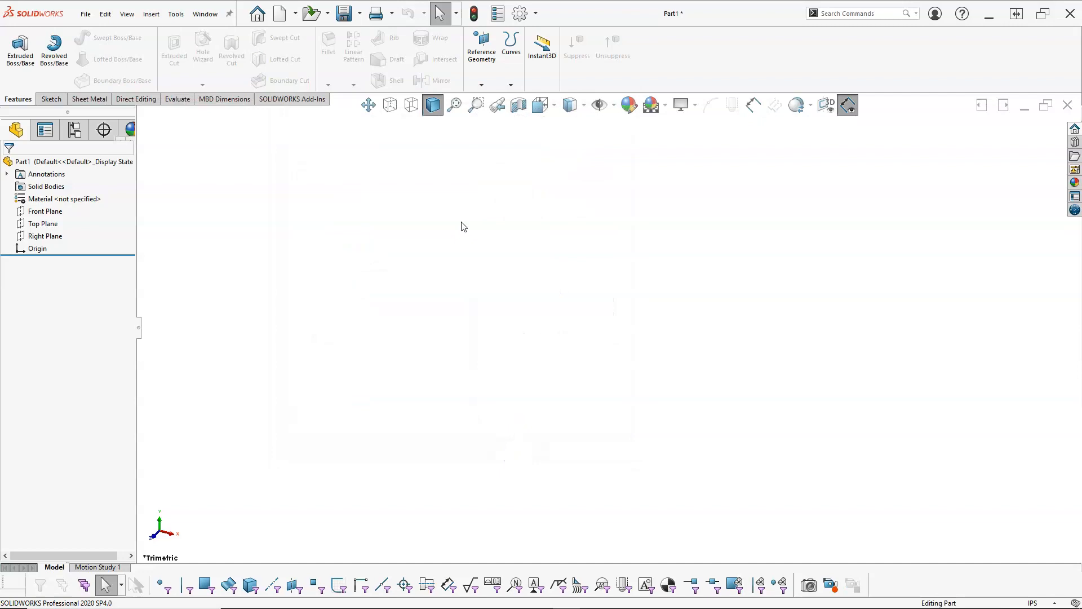
mouse_move(659, 270)
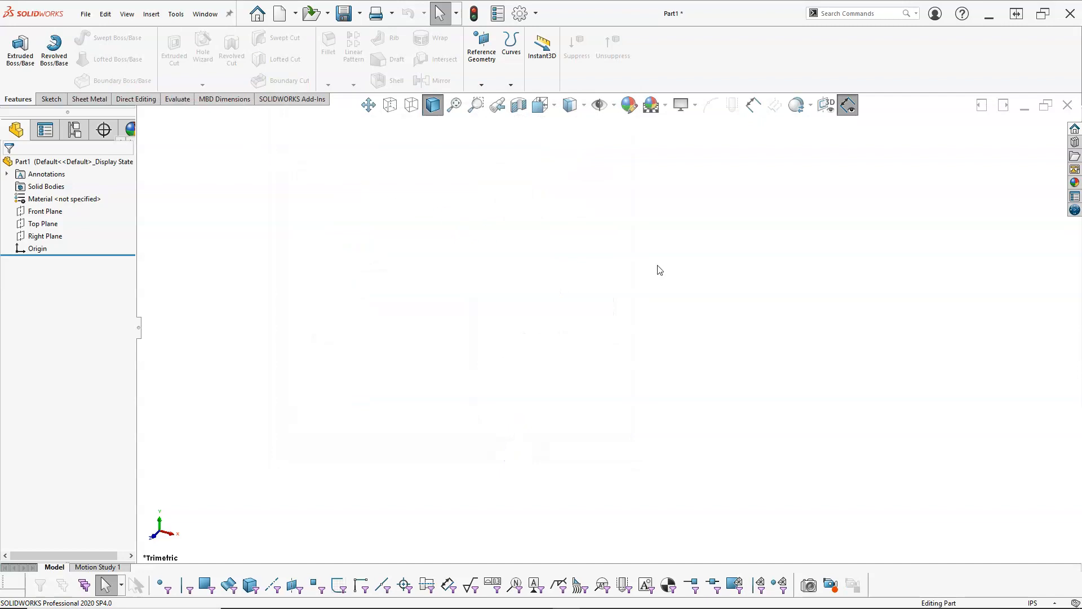
mouse_move(156, 245)
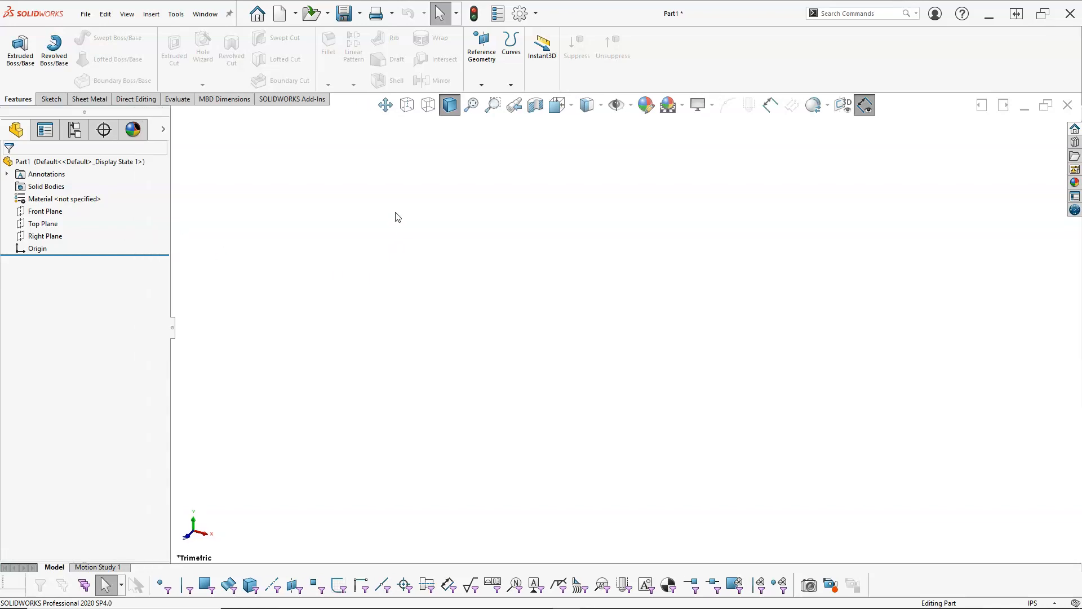
mouse_move(380, 183)
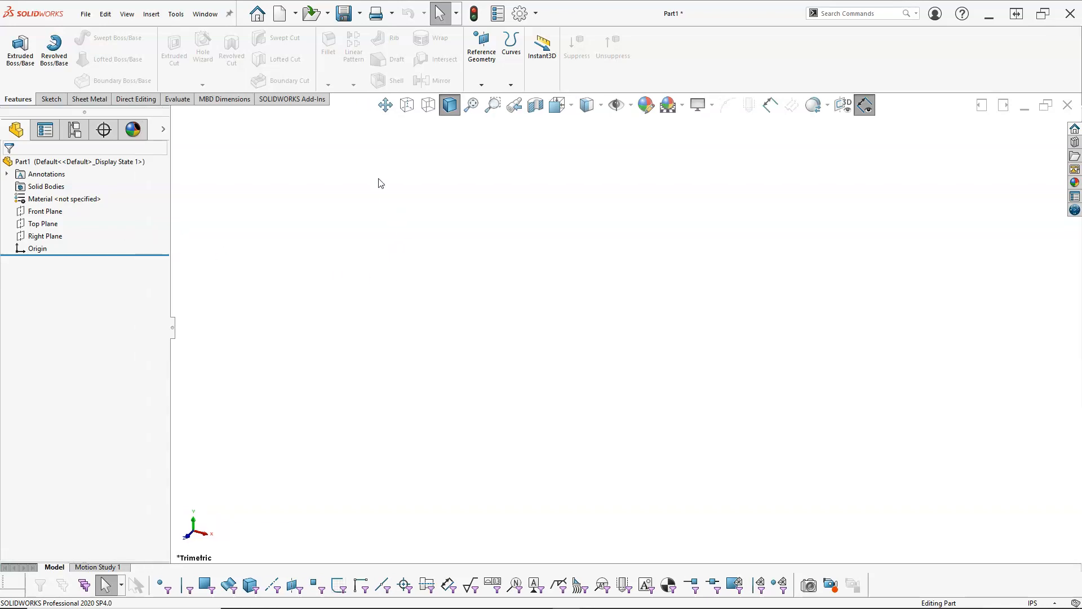
mouse_move(252, 171)
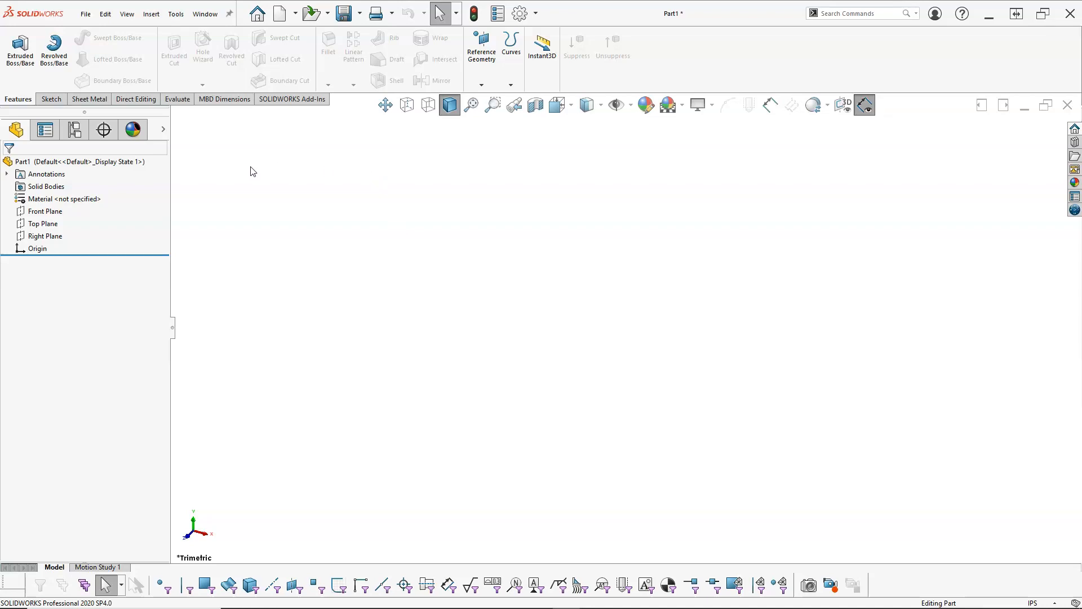
Turn on View Origins from the Hide/Show Items dropdown.
left_click(44, 236)
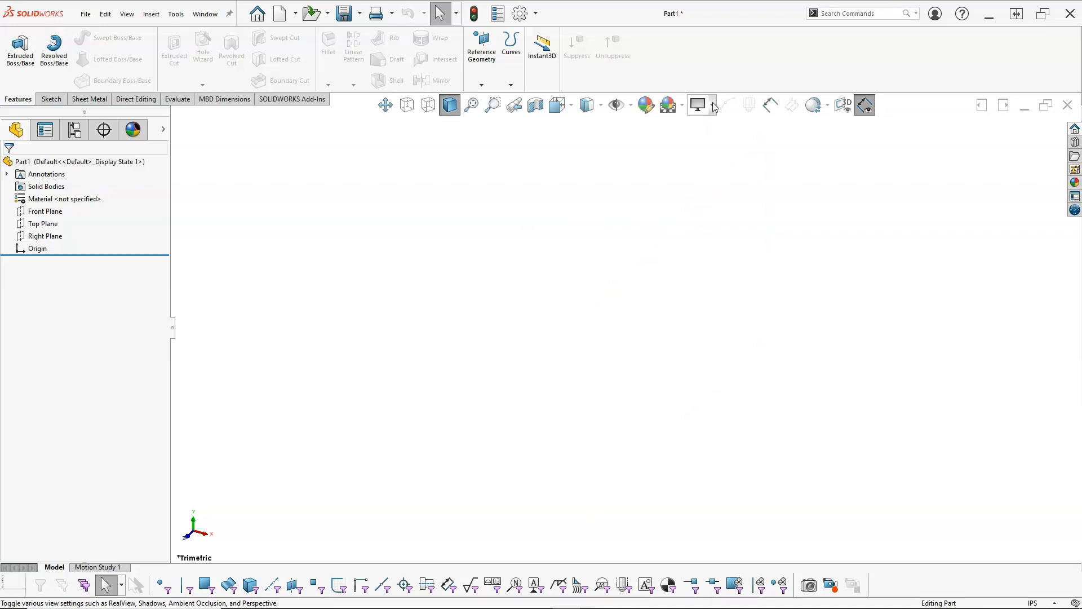
mouse_move(646, 105)
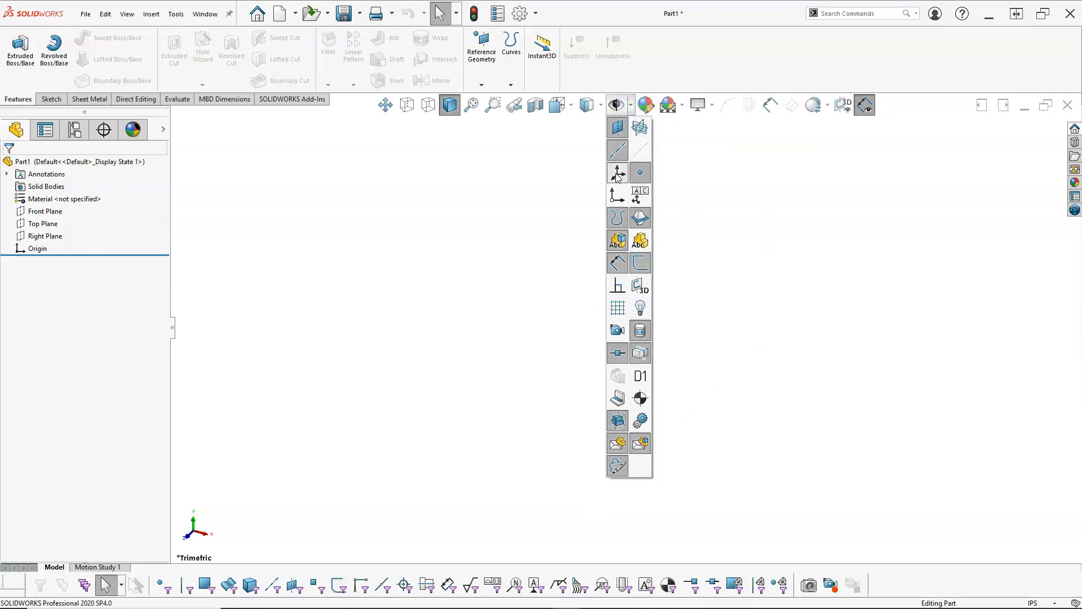
mouse_move(617, 194)
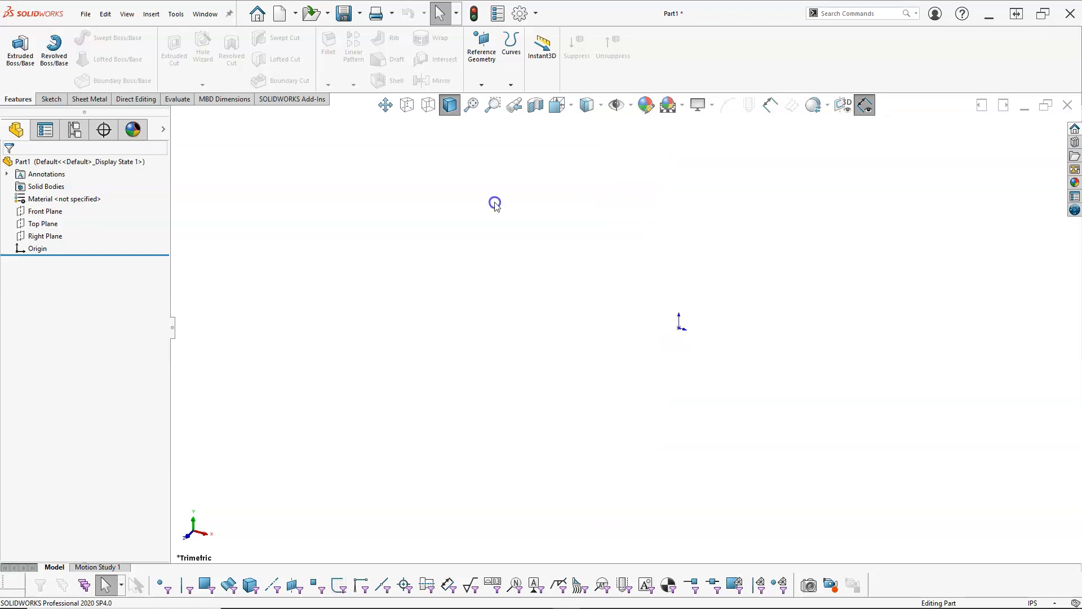
mouse_move(651, 341)
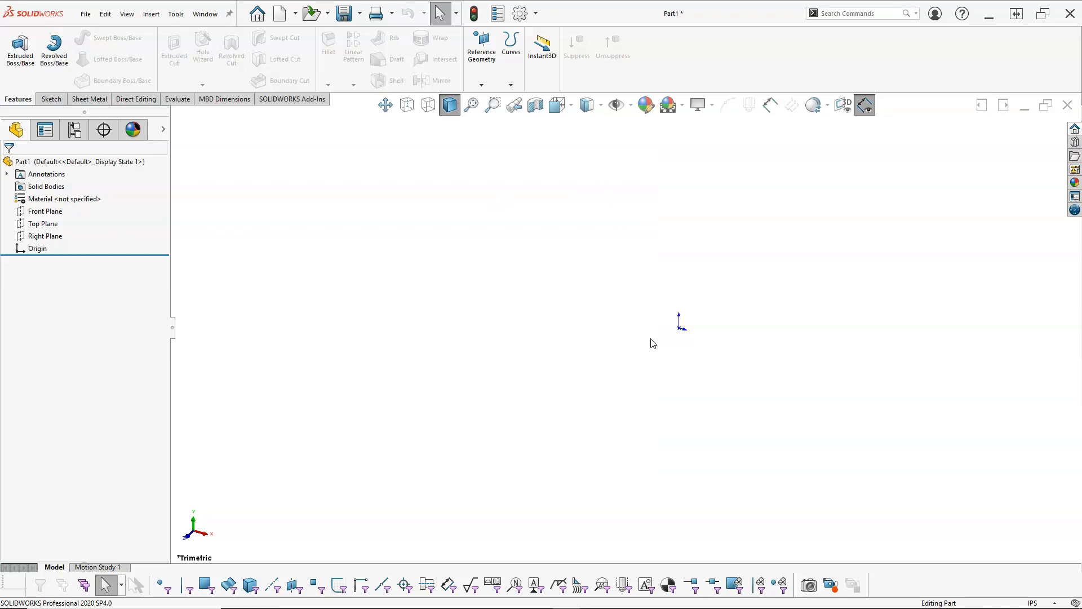
mouse_move(675, 336)
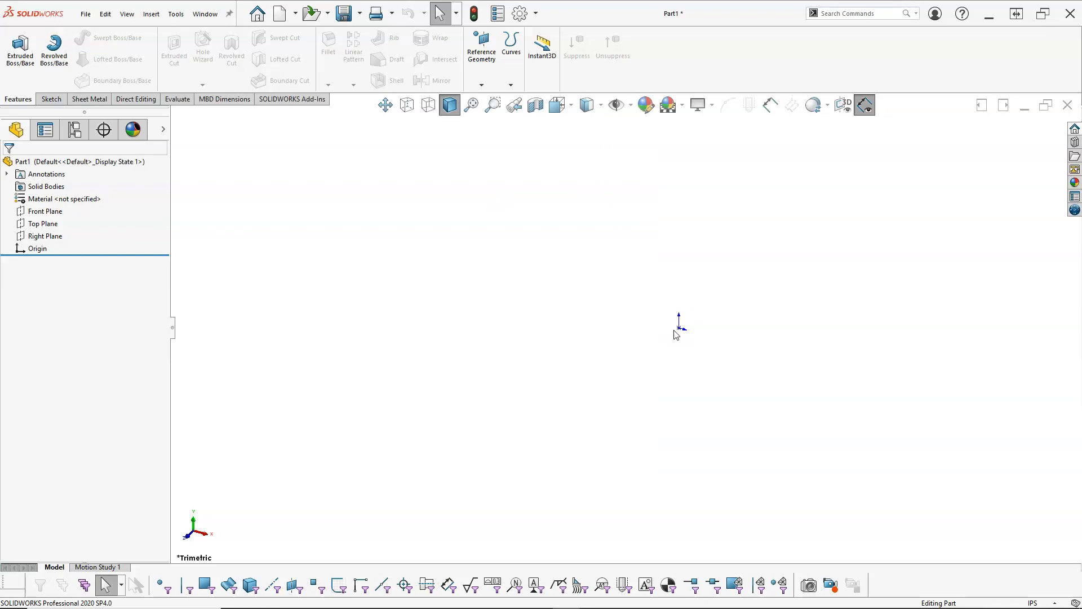
mouse_move(700, 343)
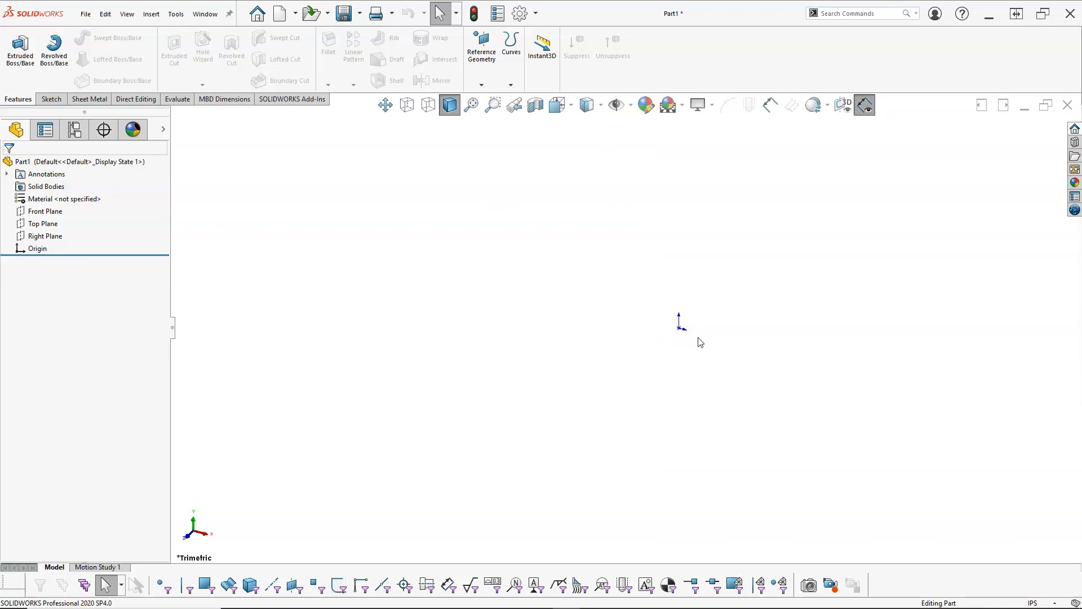
mouse_move(701, 341)
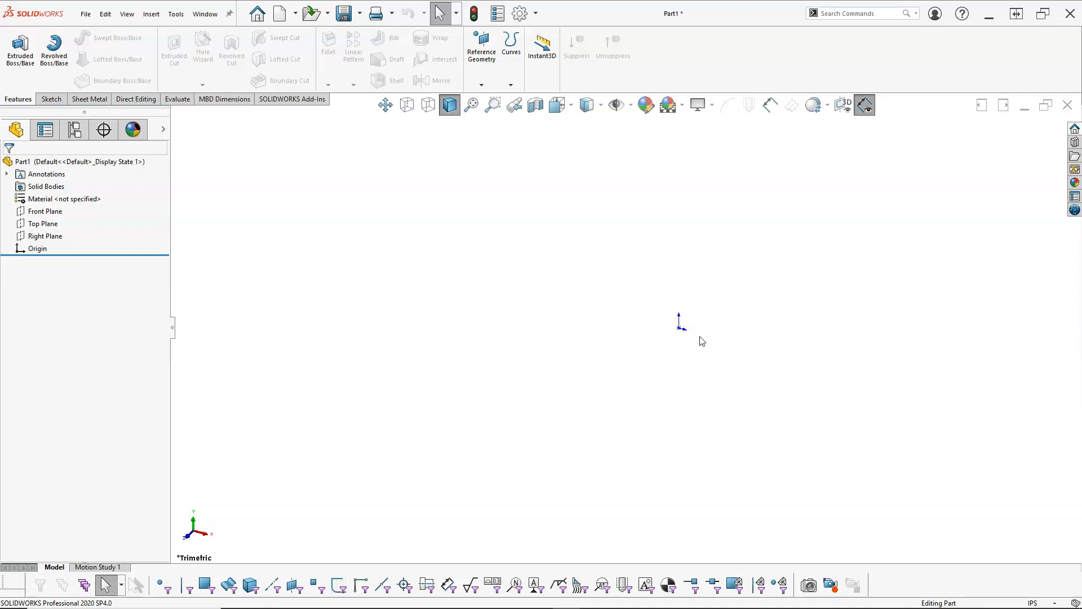
mouse_move(250, 363)
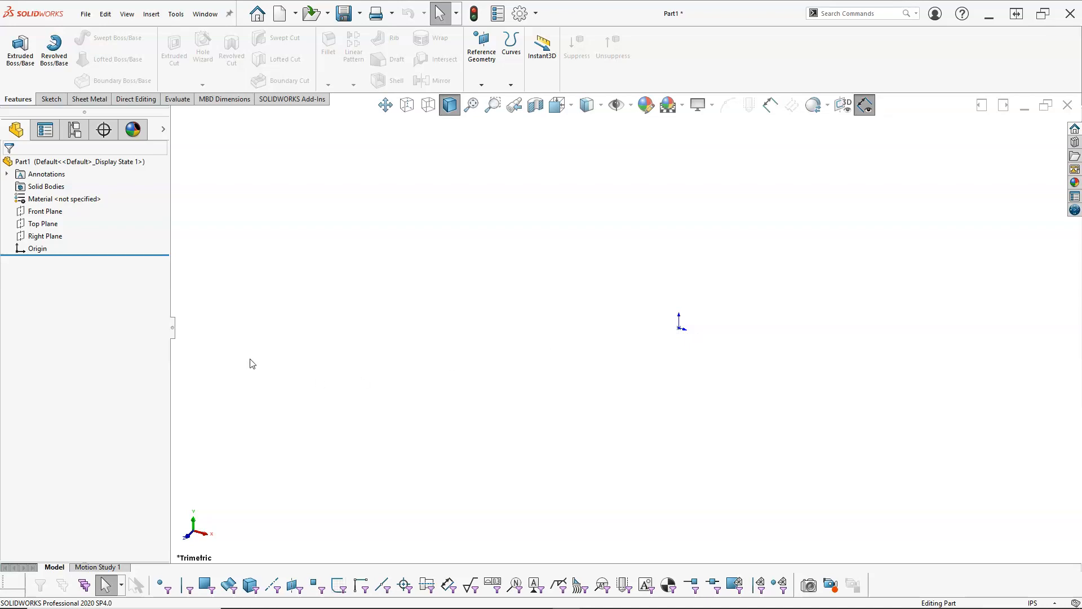
Select Right Plane in the FeatureManager tree as the sketch plane.
left_click(45, 235)
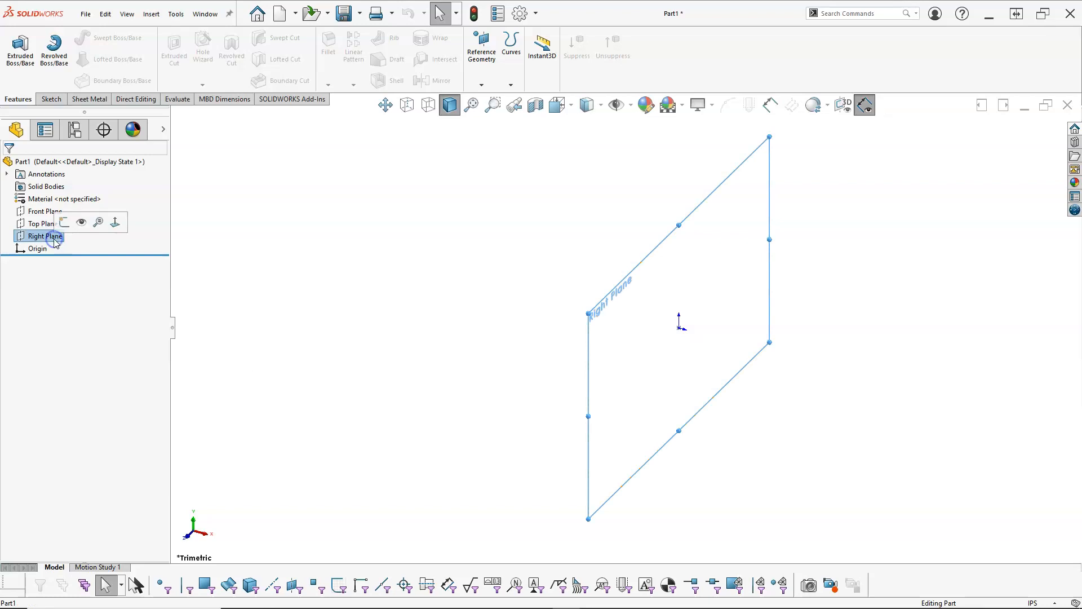
mouse_move(62, 223)
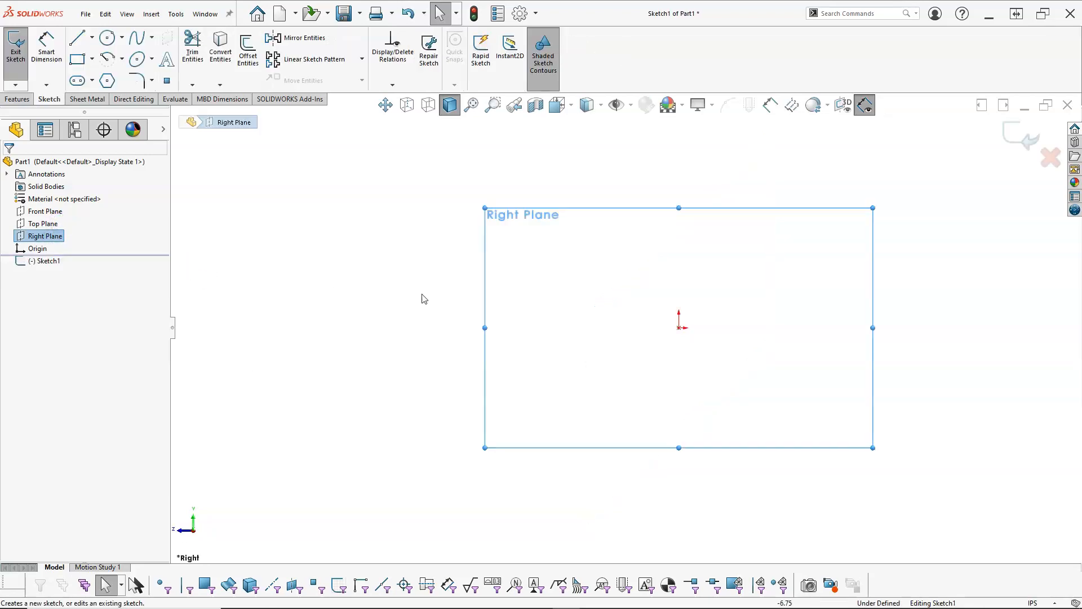
mouse_move(689, 334)
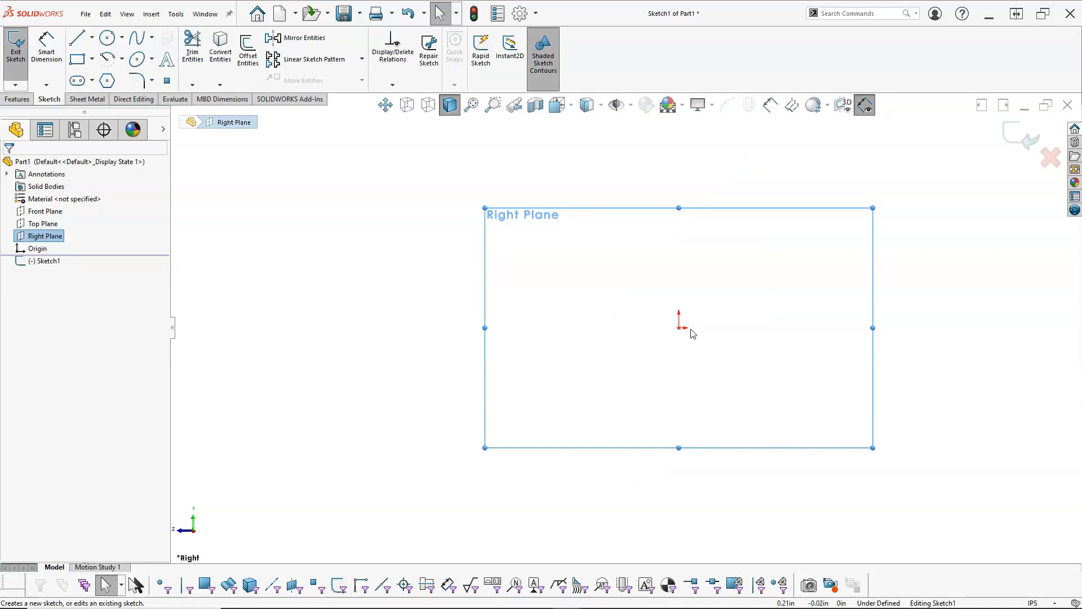
mouse_move(1033, 158)
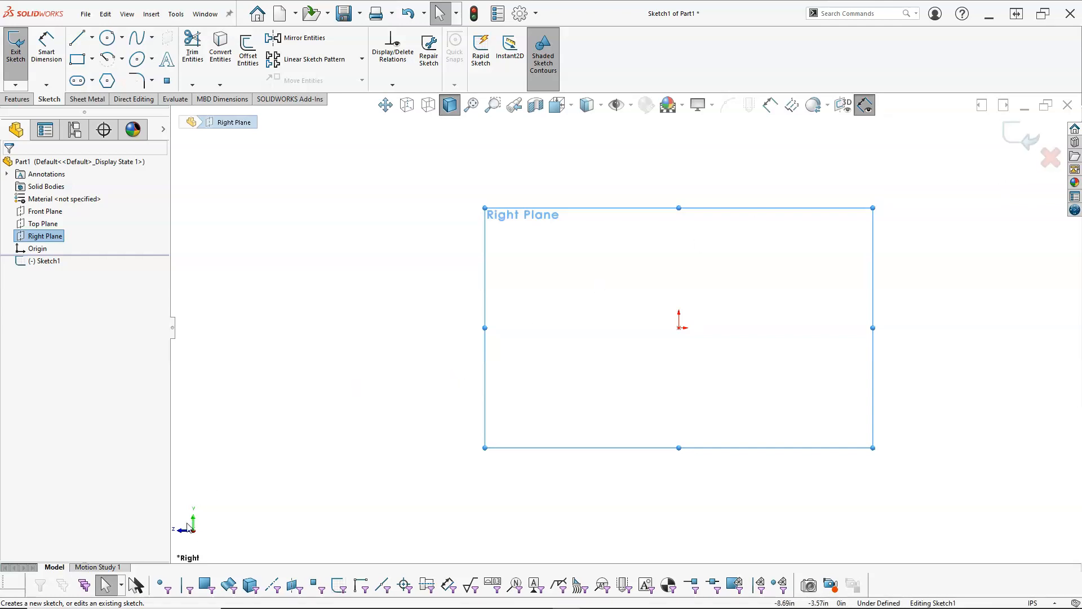
mouse_move(261, 371)
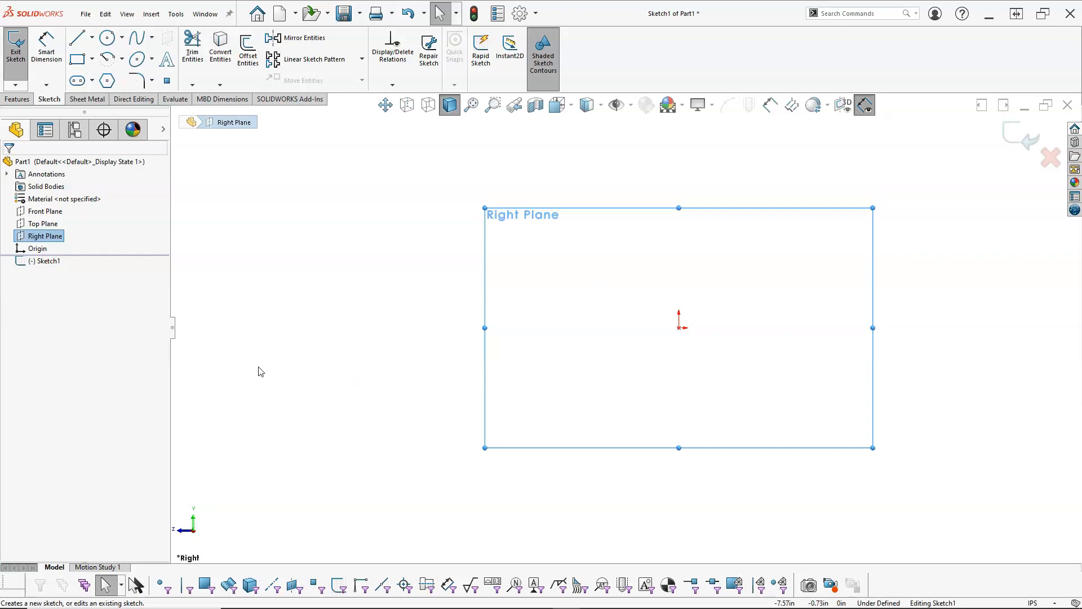
mouse_move(212, 241)
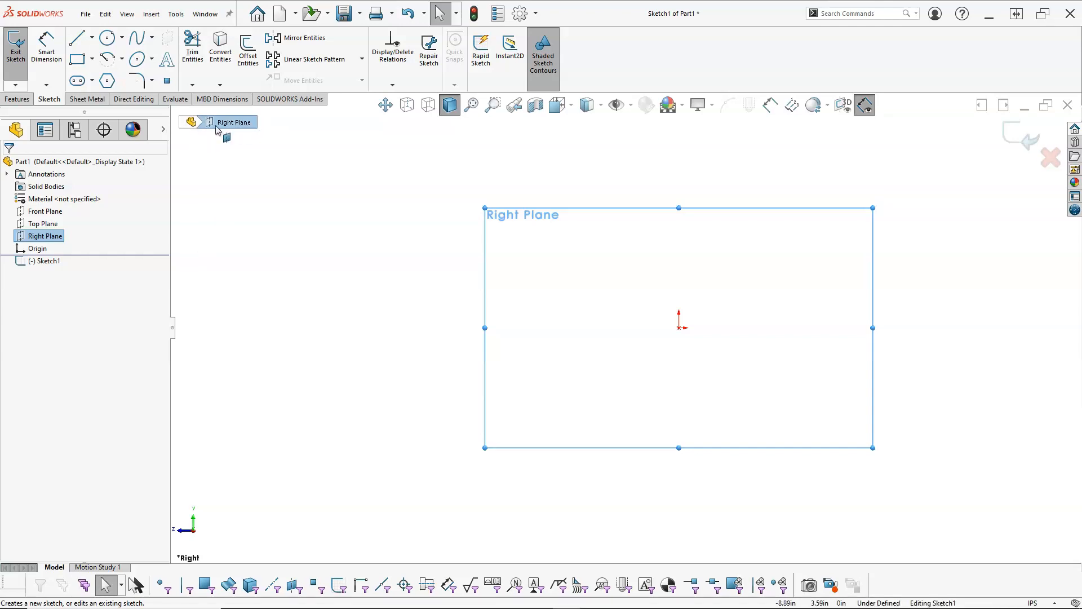
mouse_move(231, 181)
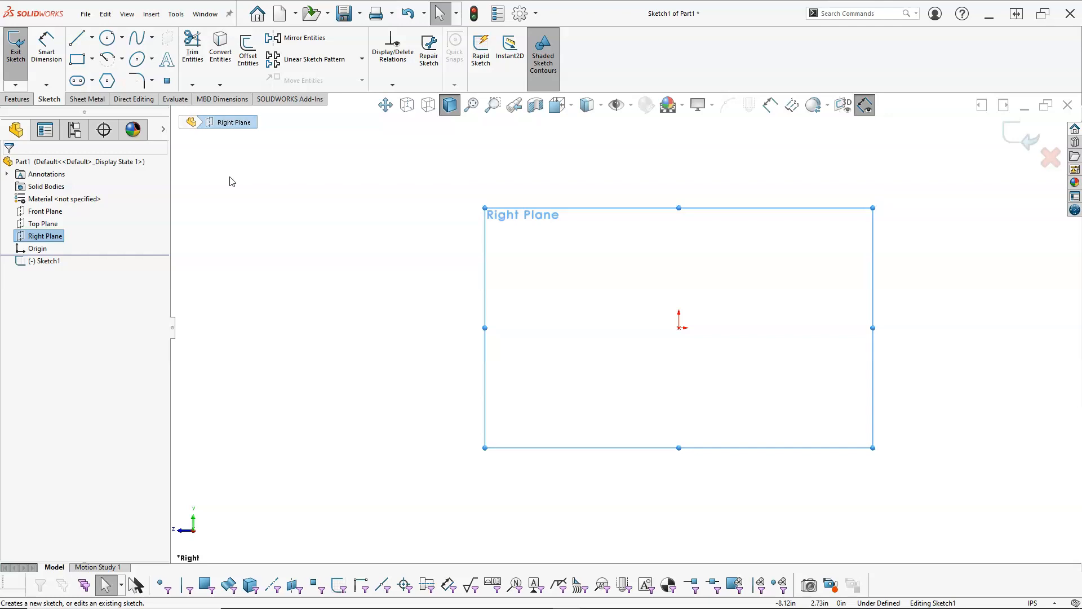
mouse_move(197, 151)
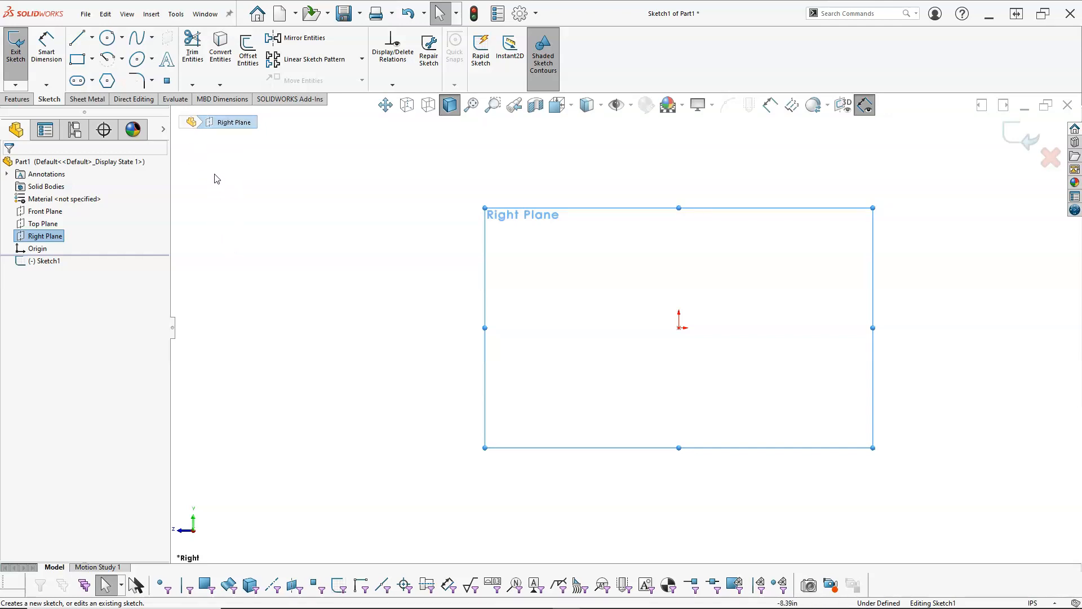
mouse_move(192, 157)
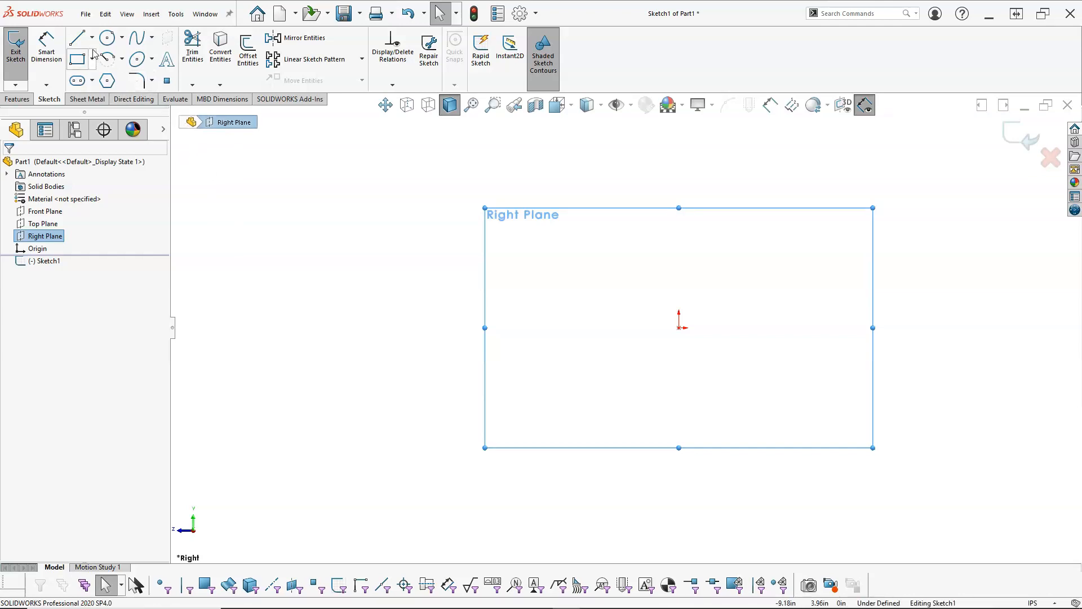
Draw an infinite vertical centerline through the origin in Sketch1.
left_click(92, 36)
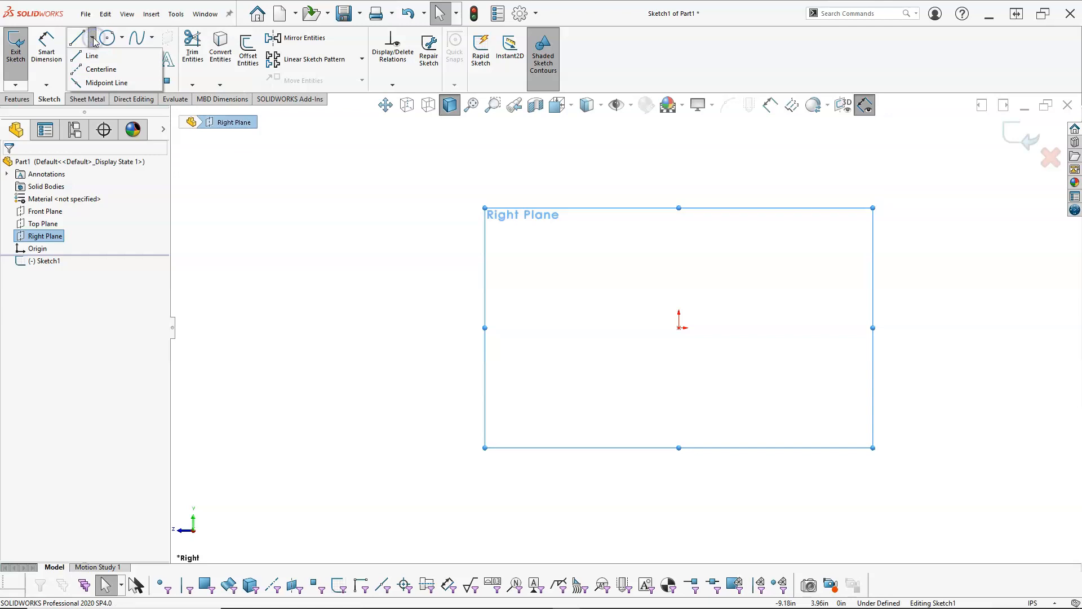
left_click(88, 55)
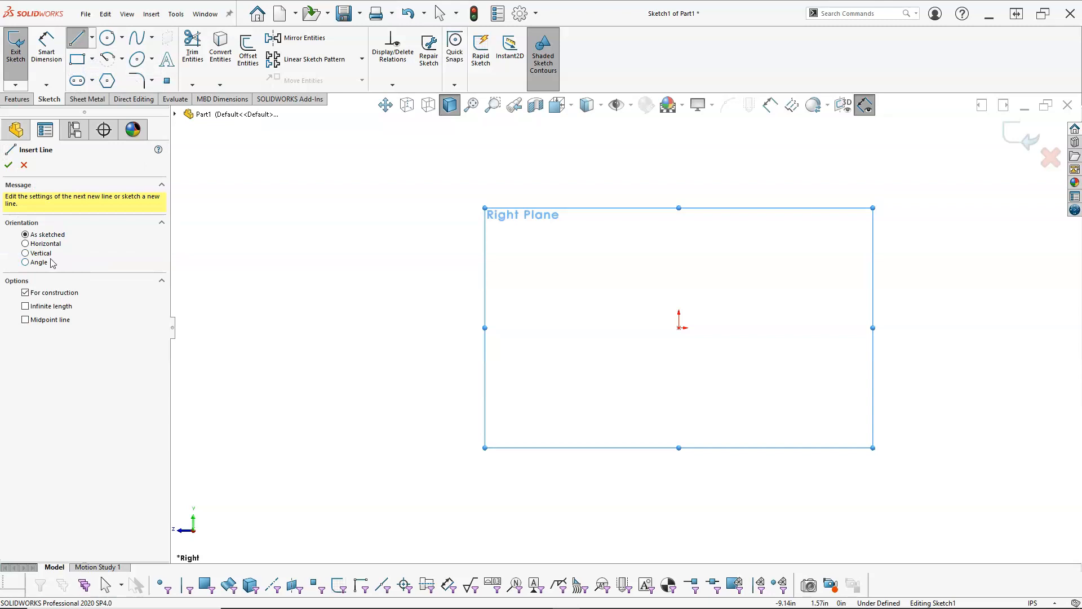
left_click(24, 253)
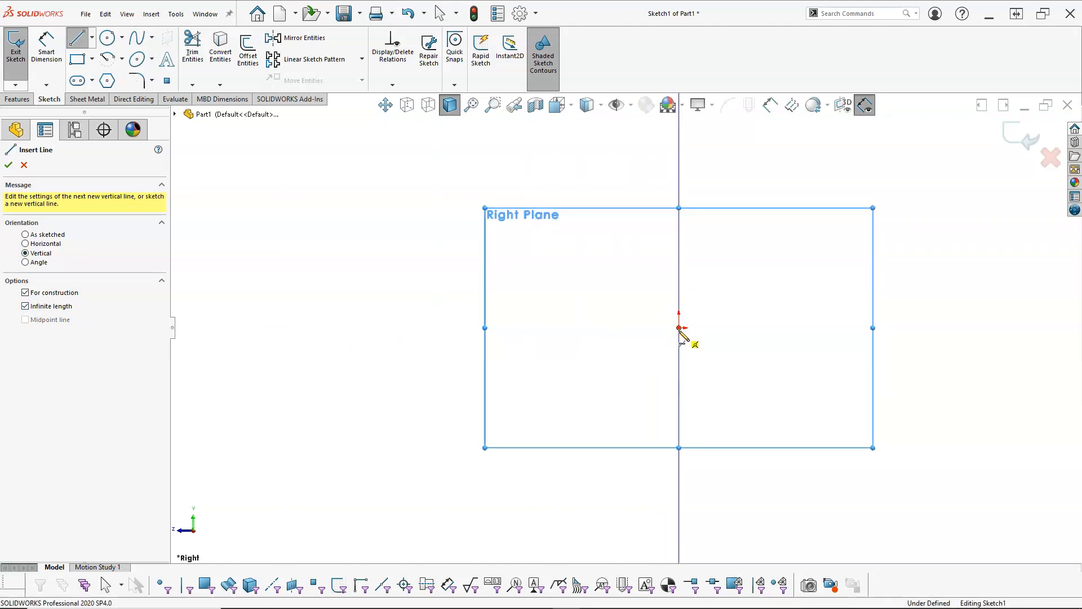
right_click(679, 327)
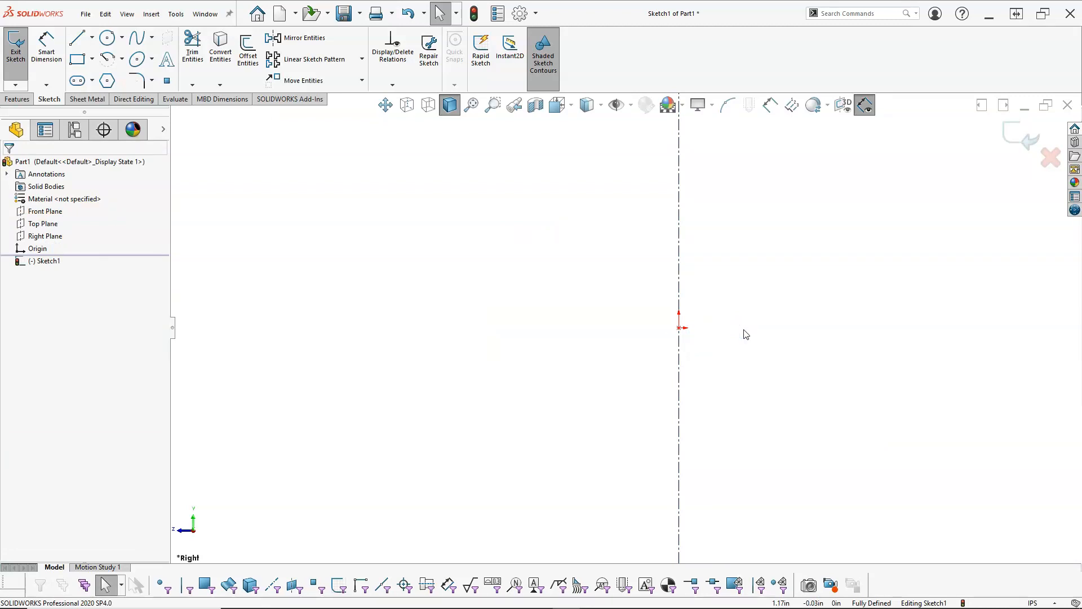
mouse_move(711, 310)
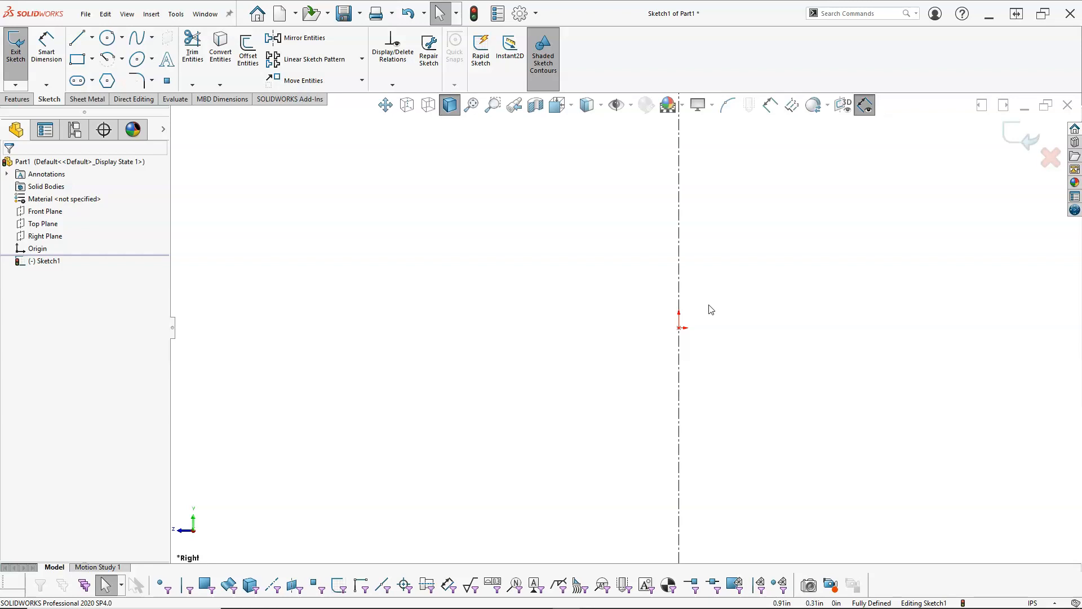
mouse_move(315, 260)
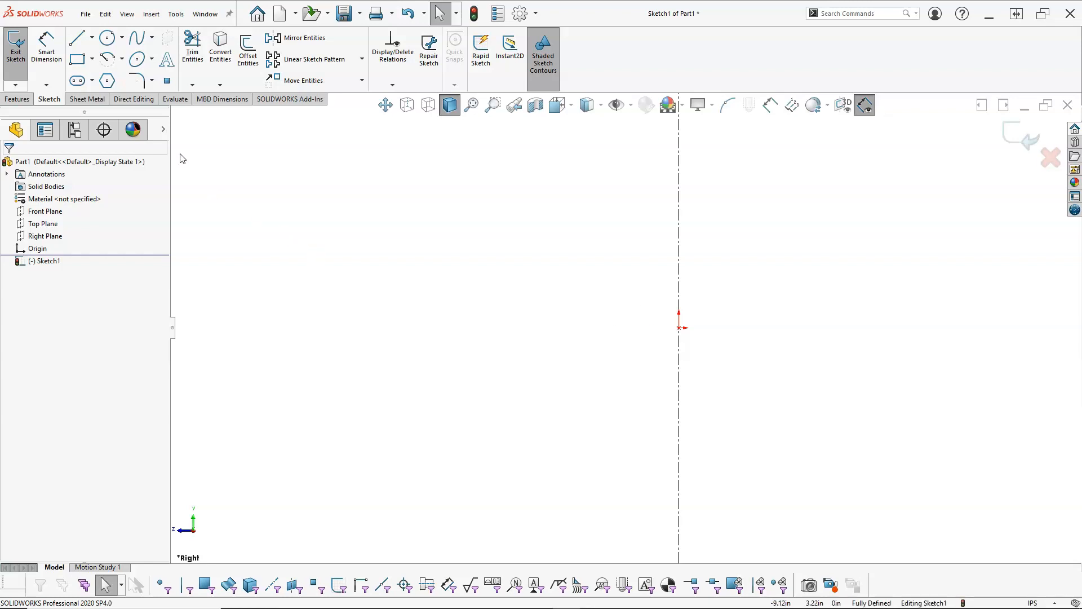
mouse_move(74, 41)
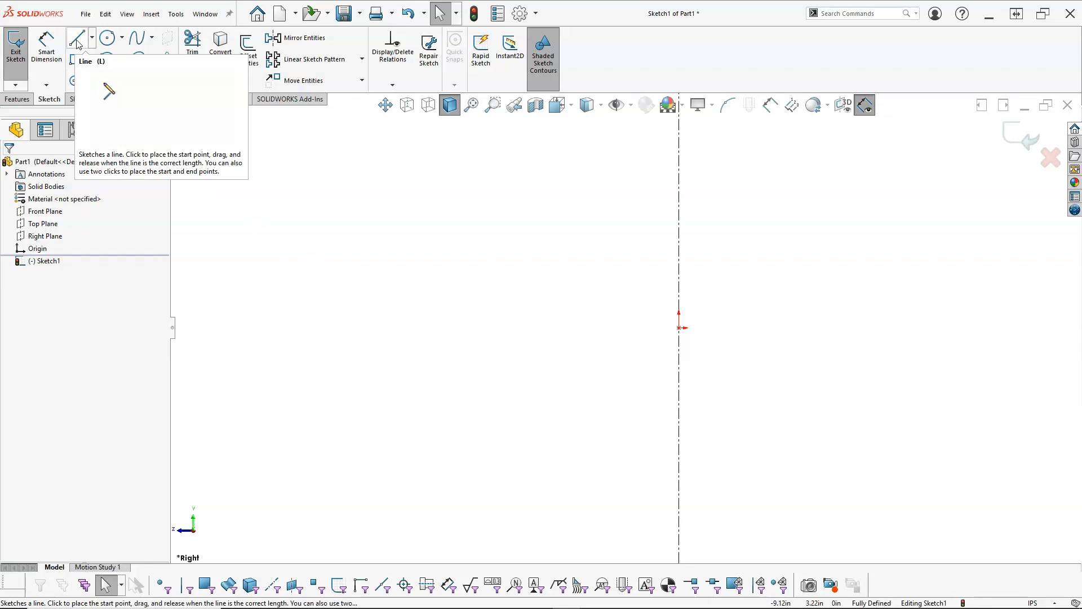
Draw the stepped profile's bottom edge from the origin with the Line tool.
left_click(74, 39)
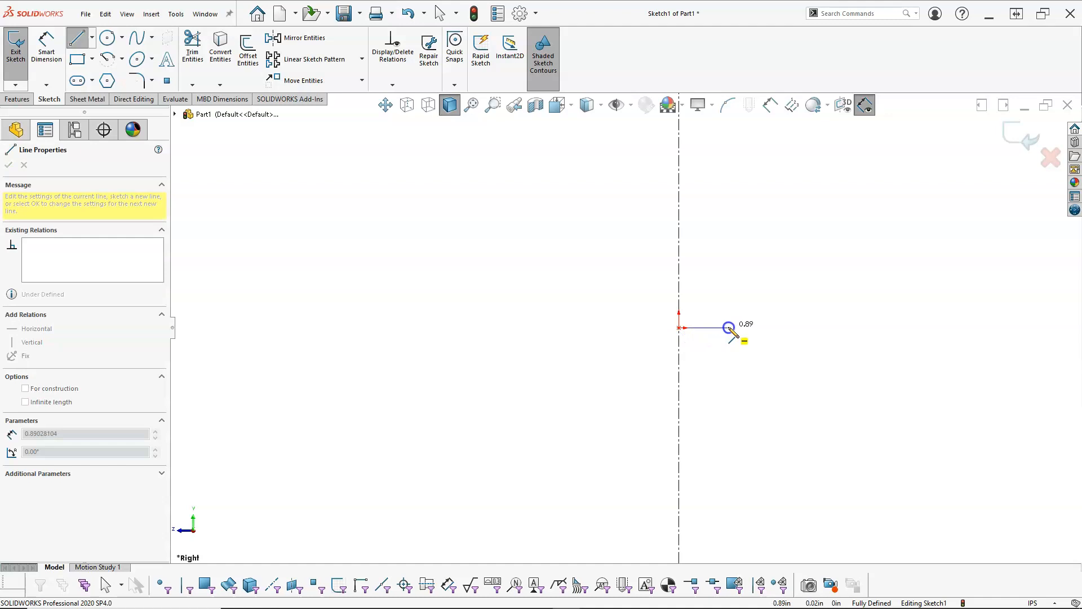
left_click_drag(731, 336, 721, 325)
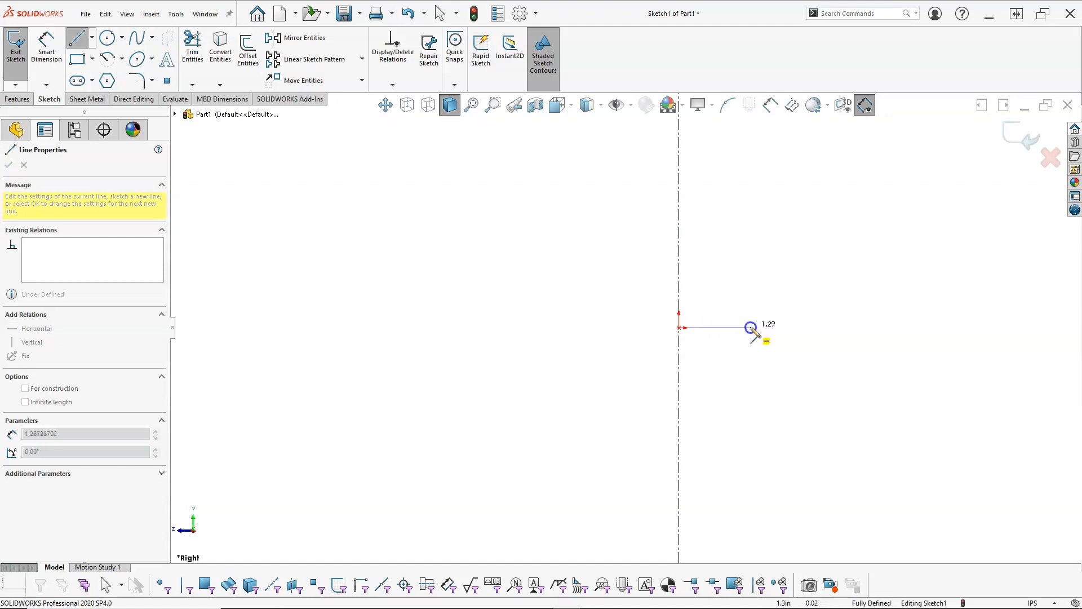
left_click_drag(750, 327, 754, 327)
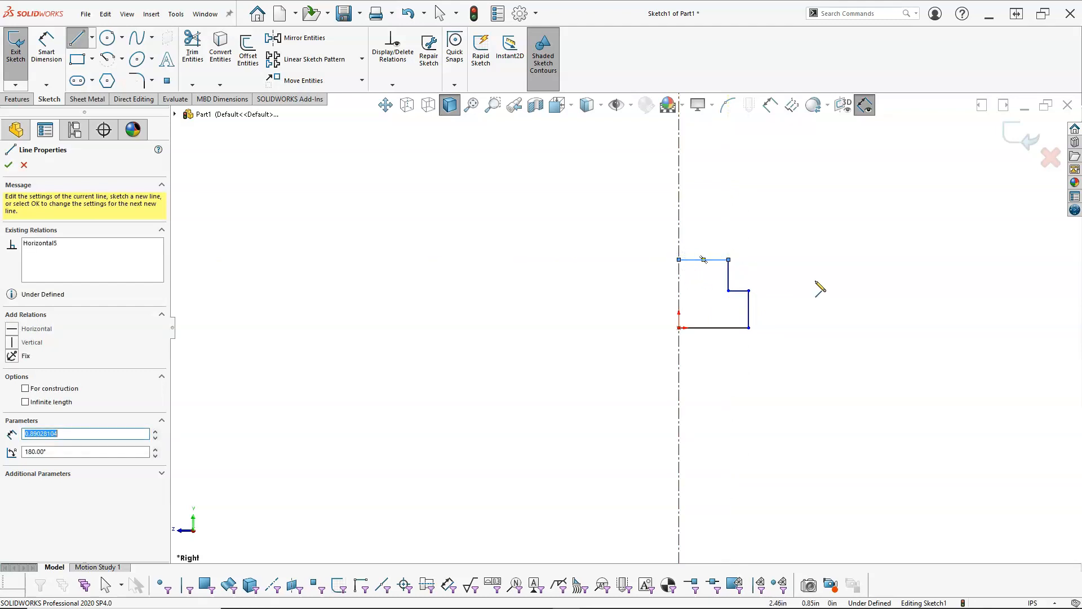
mouse_move(992, 474)
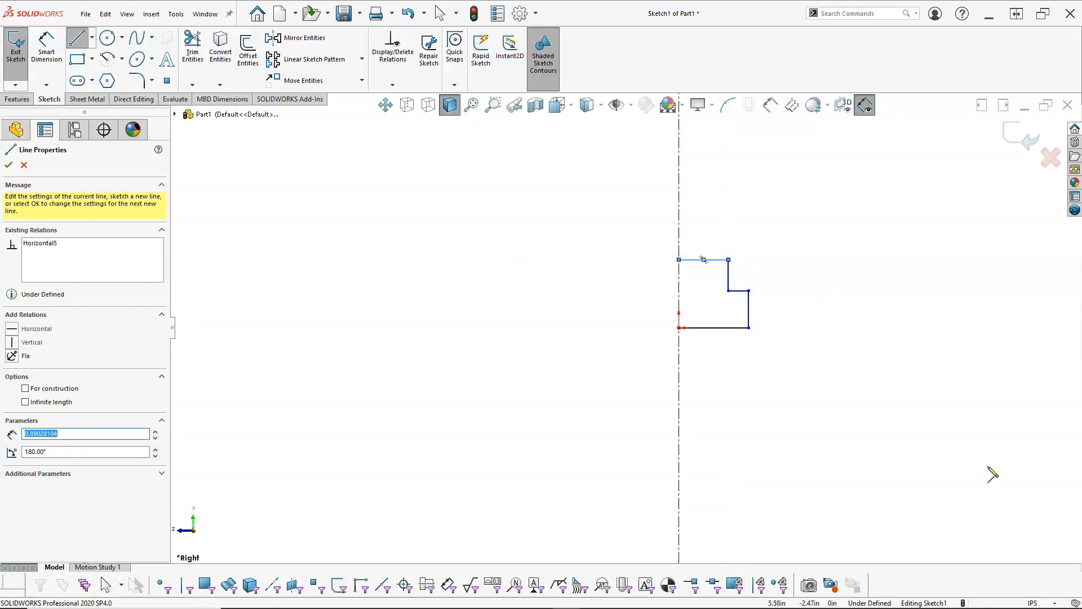
Exit the sketch and switch the document units to MMGS.
left_click(1036, 602)
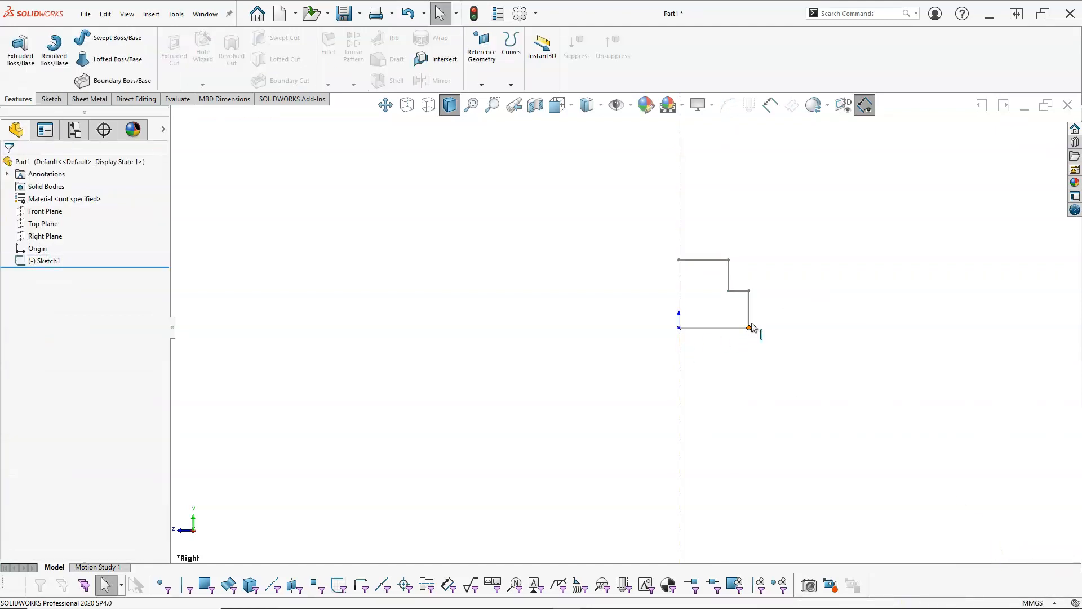
left_click(40, 261)
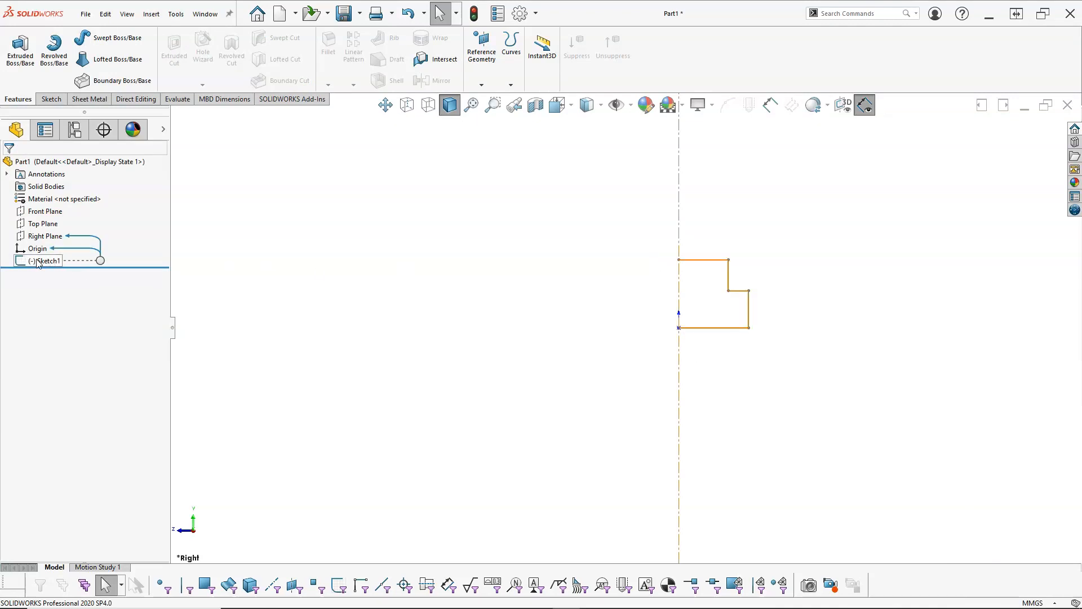
left_click(195, 285)
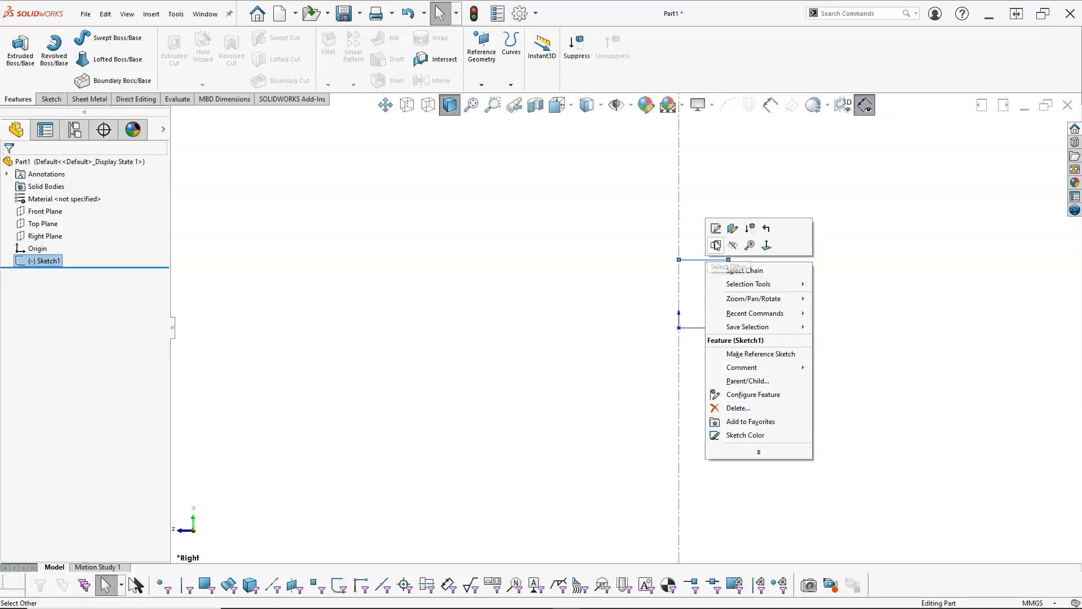
mouse_move(715, 228)
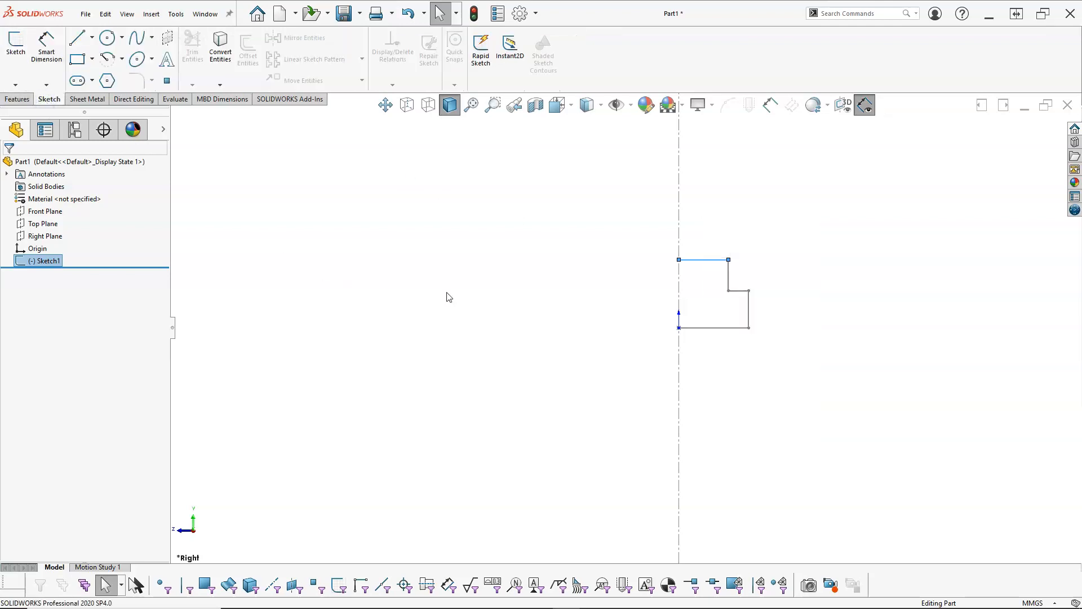
Select Sketch1 in the FeatureManager and bring up its edit menu.
left_click(554, 290)
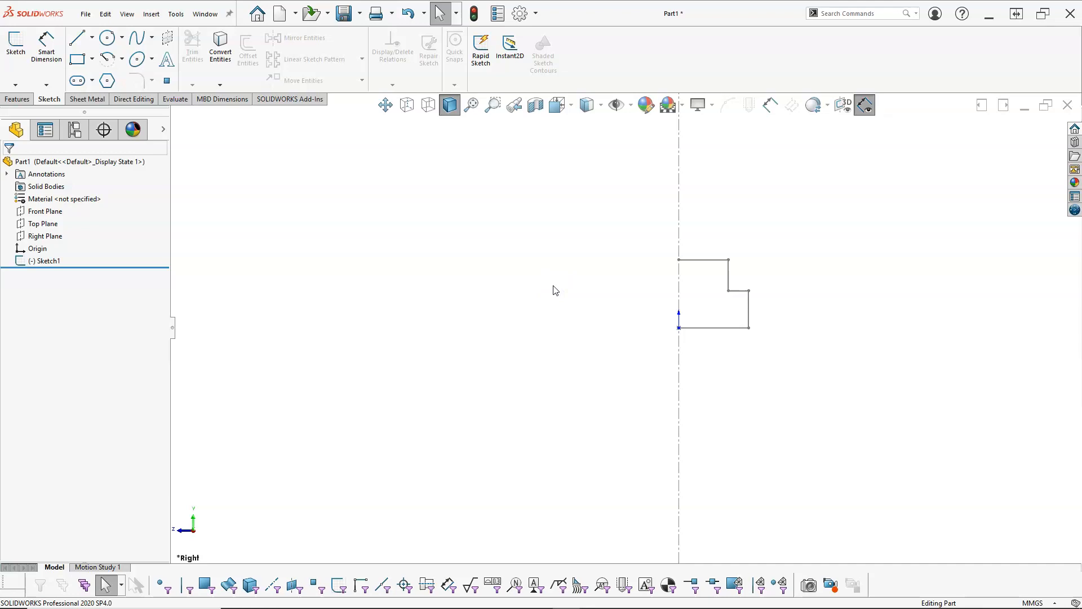
left_click(46, 261)
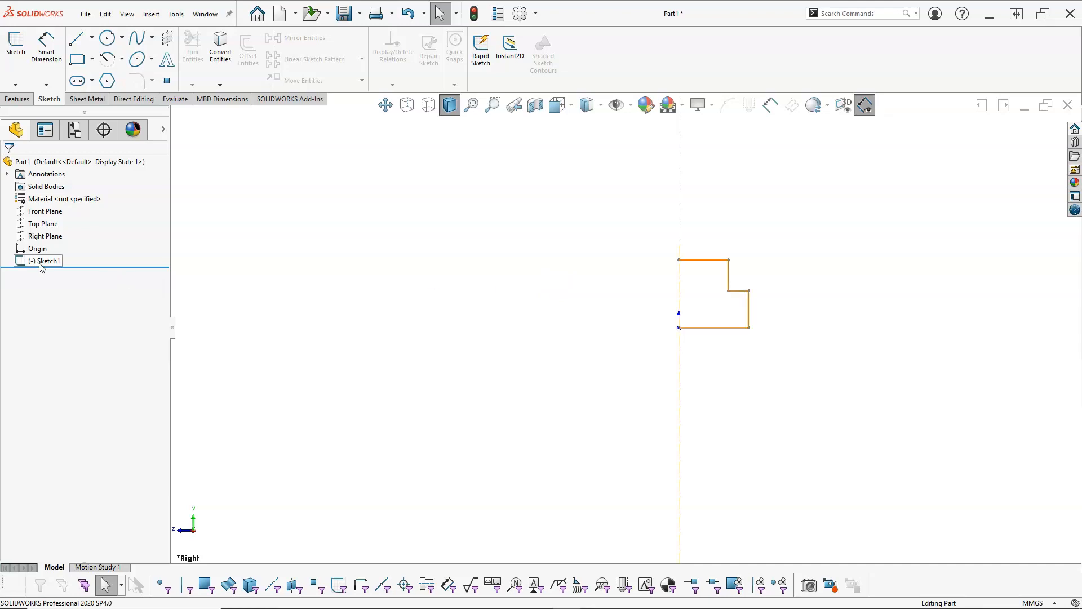
right_click(45, 260)
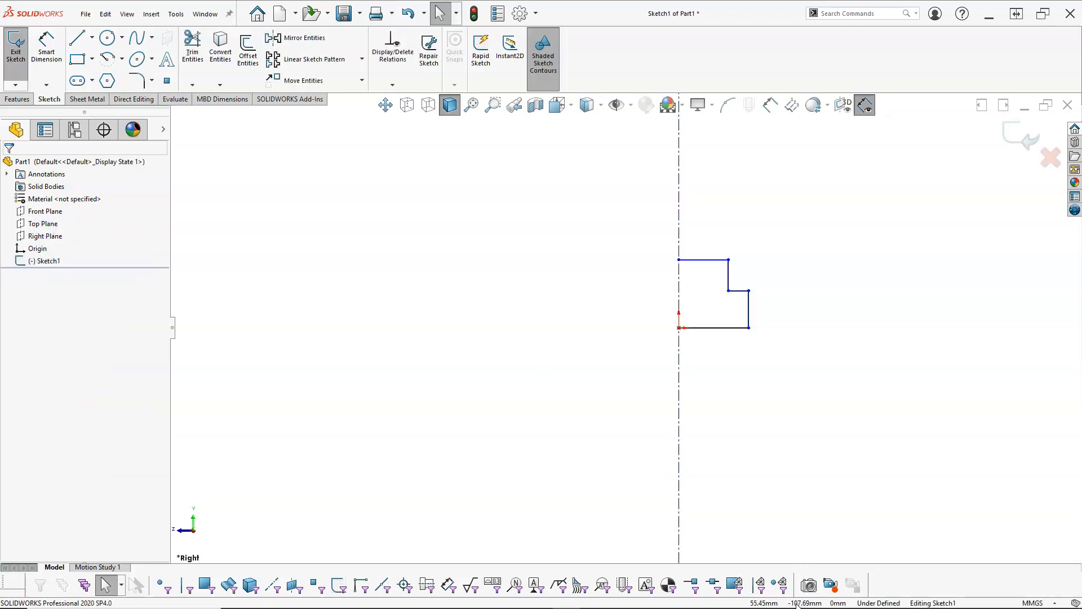
mouse_move(605, 366)
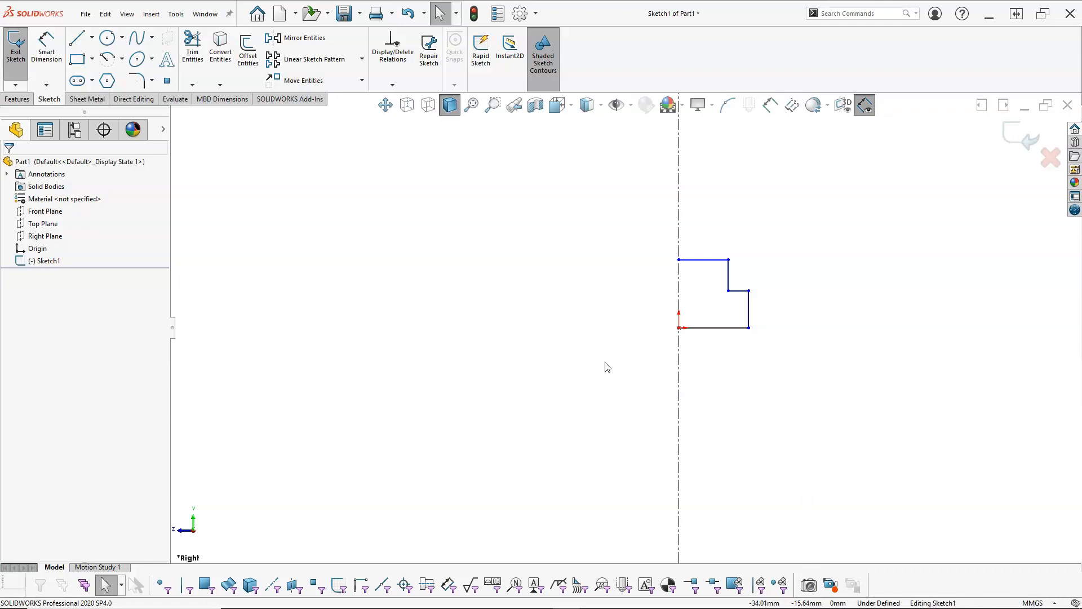
mouse_move(595, 327)
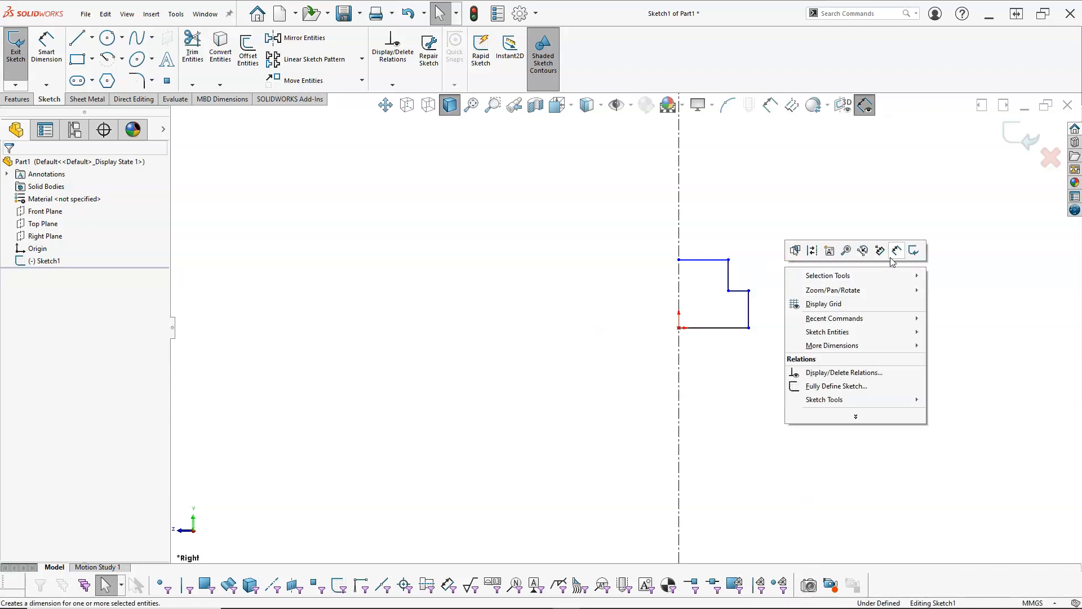
mouse_move(896, 251)
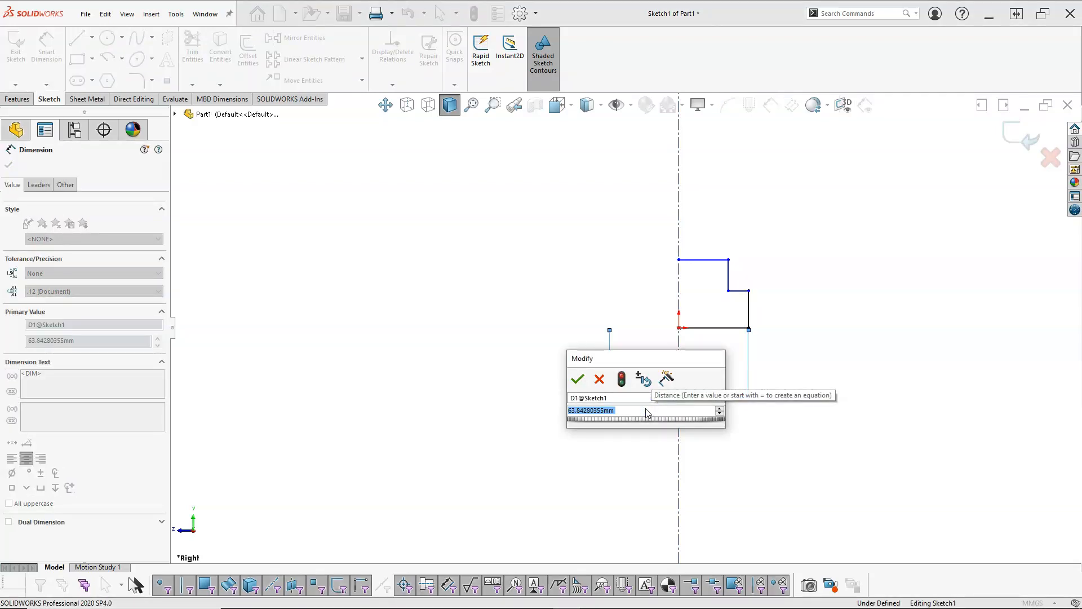
Dismiss the Modify dialog and start Smart Dimension for the 63.84 mm width.
left_click(577, 379)
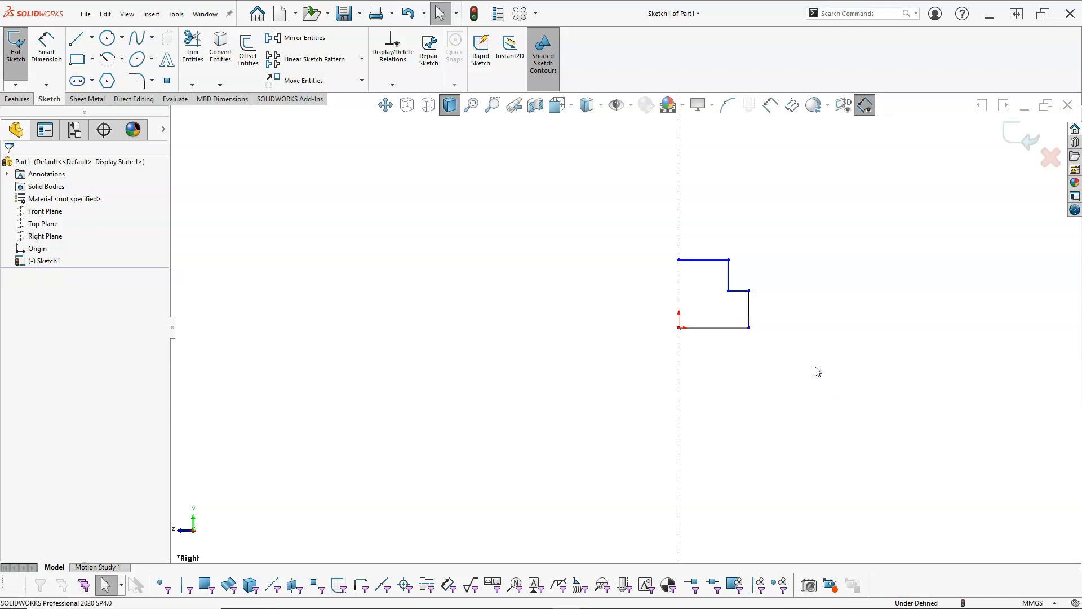
left_click(43, 47)
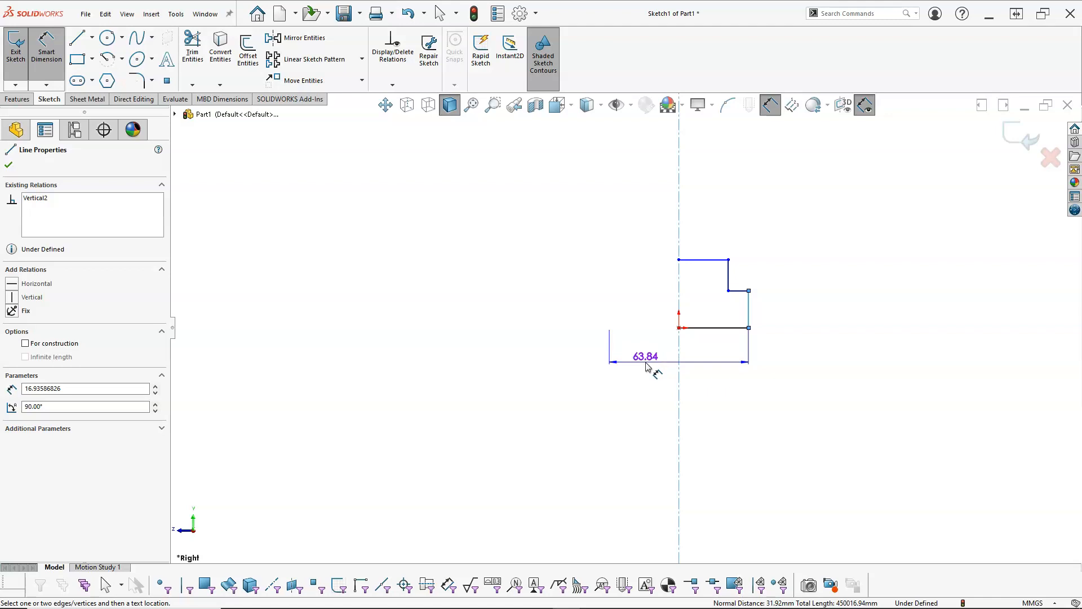
mouse_move(654, 367)
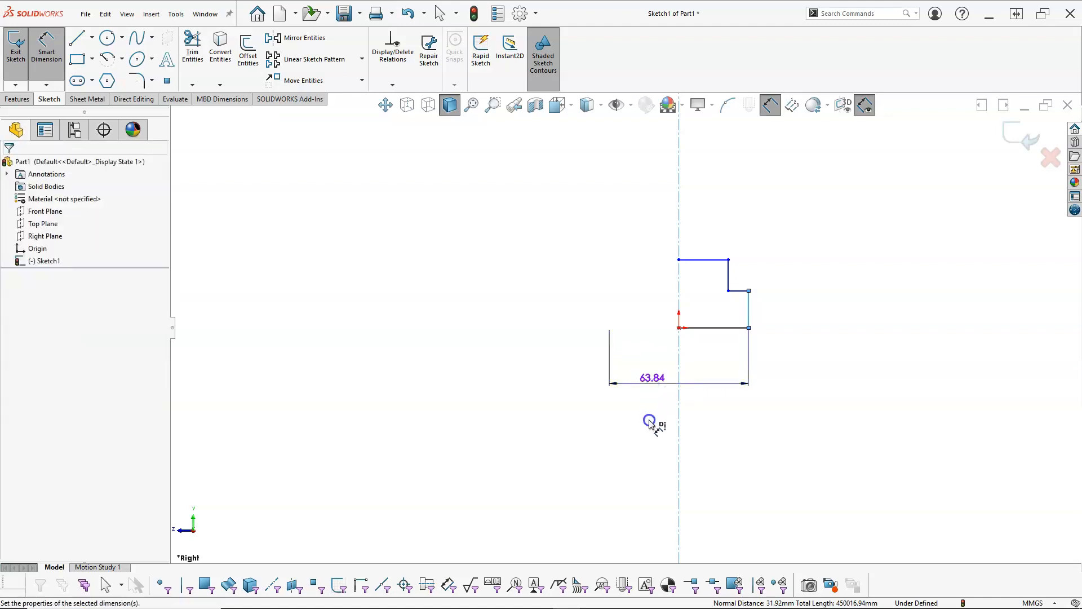
Change the width to 60 and add 20, 24, 44 and 20 mm step dimensions.
double_click(651, 377)
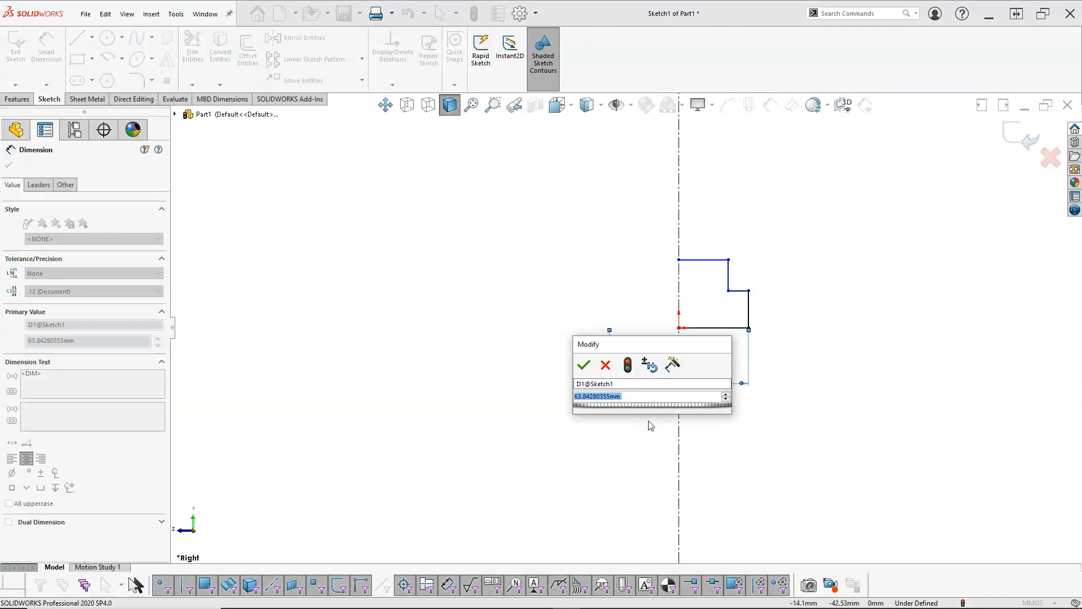
left_click(584, 365)
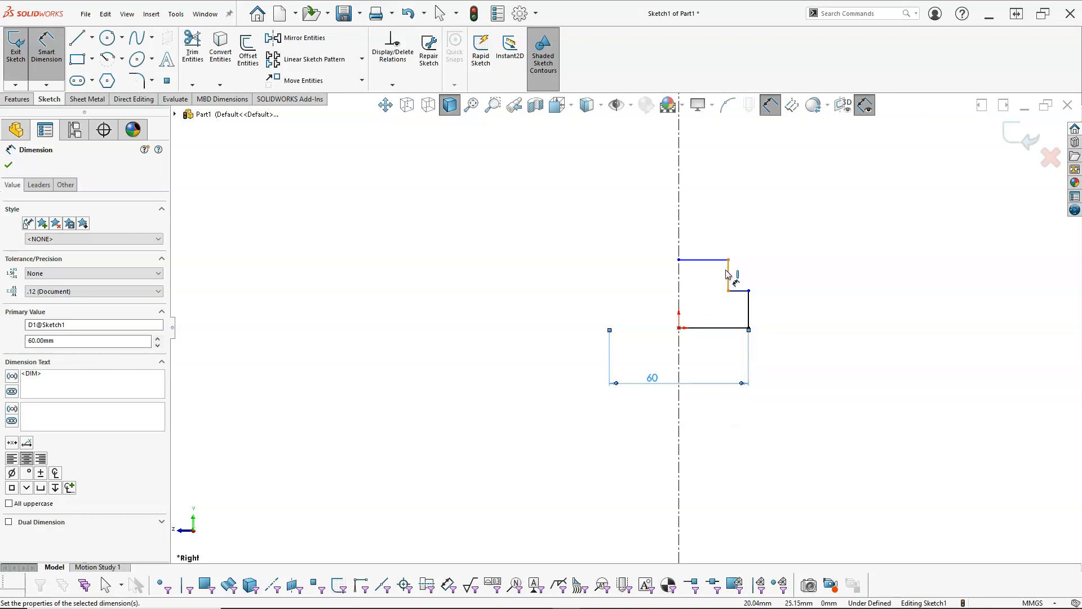
left_click(728, 273)
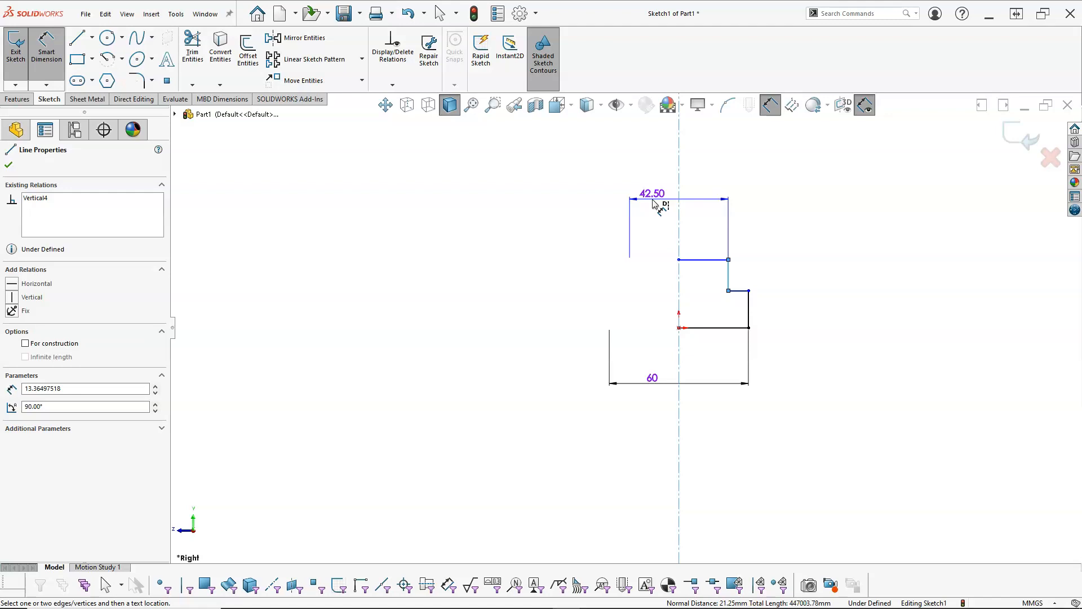
left_click(650, 193)
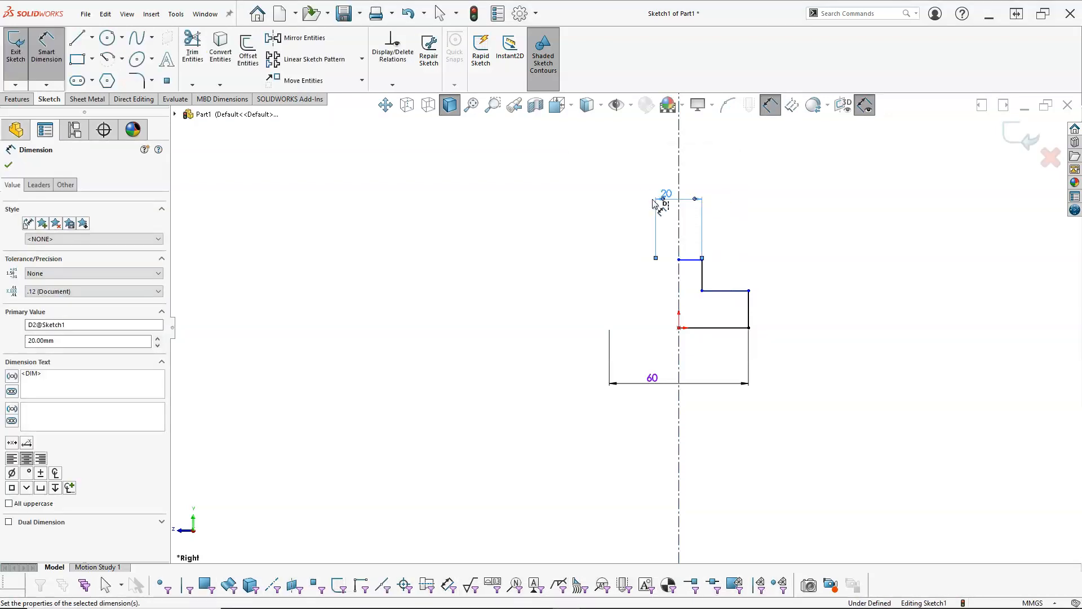
mouse_move(761, 308)
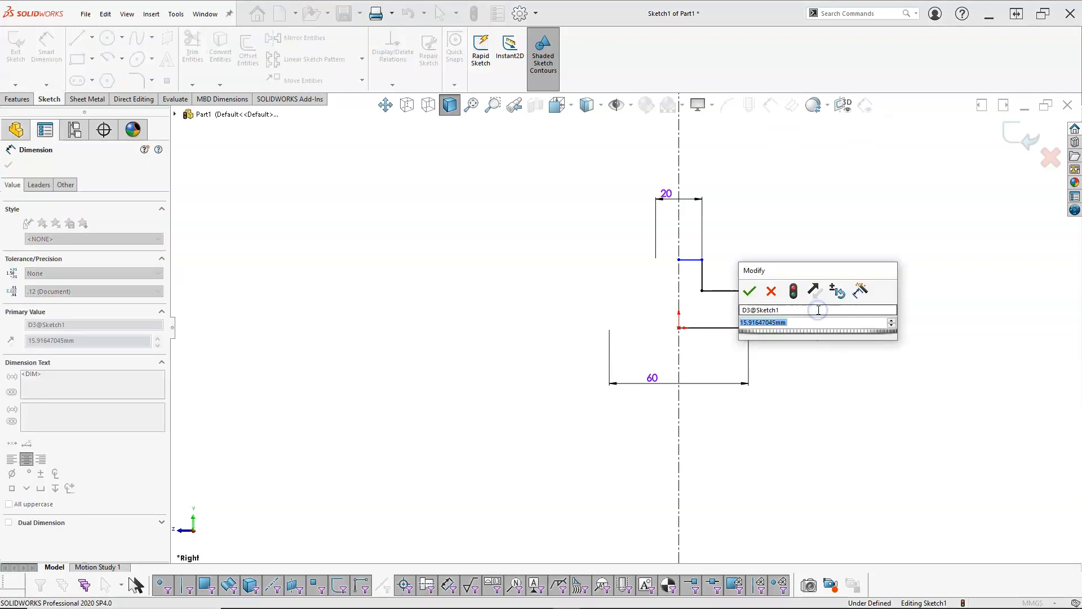
left_click(750, 290)
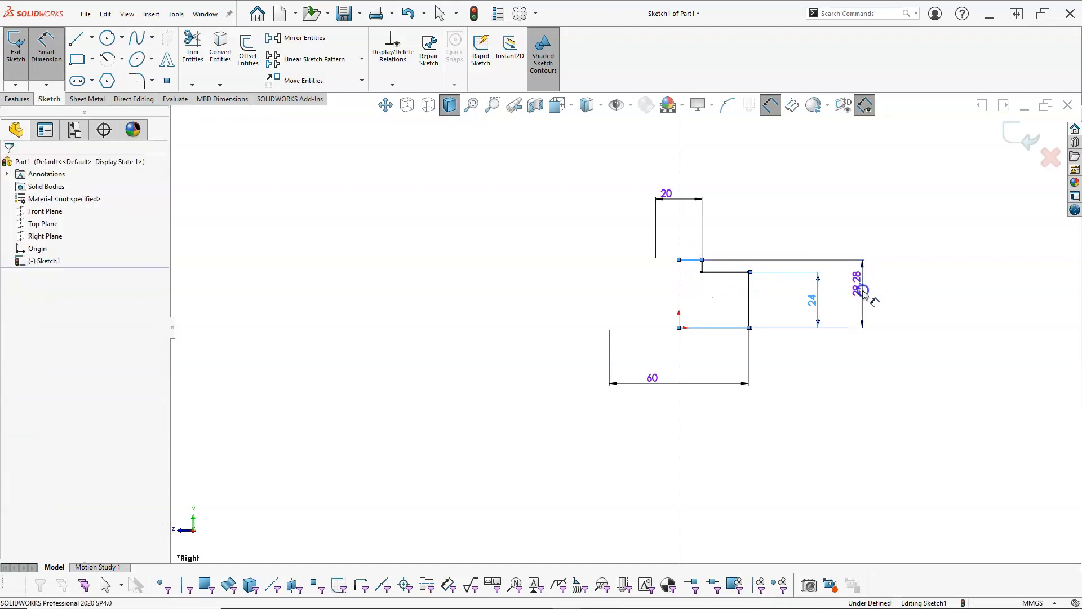
left_click(855, 277)
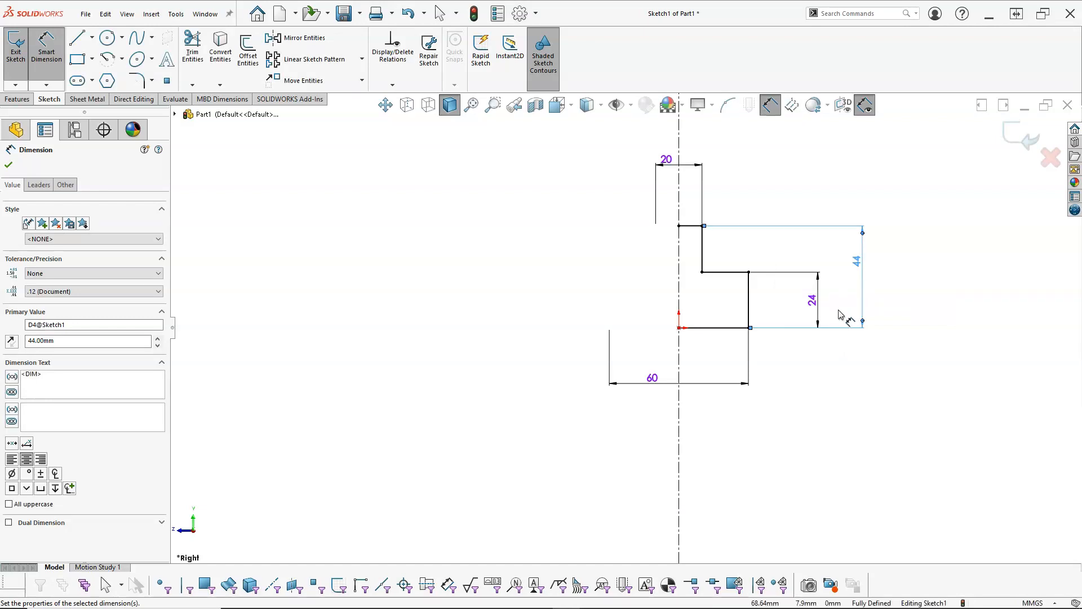
left_click(723, 273)
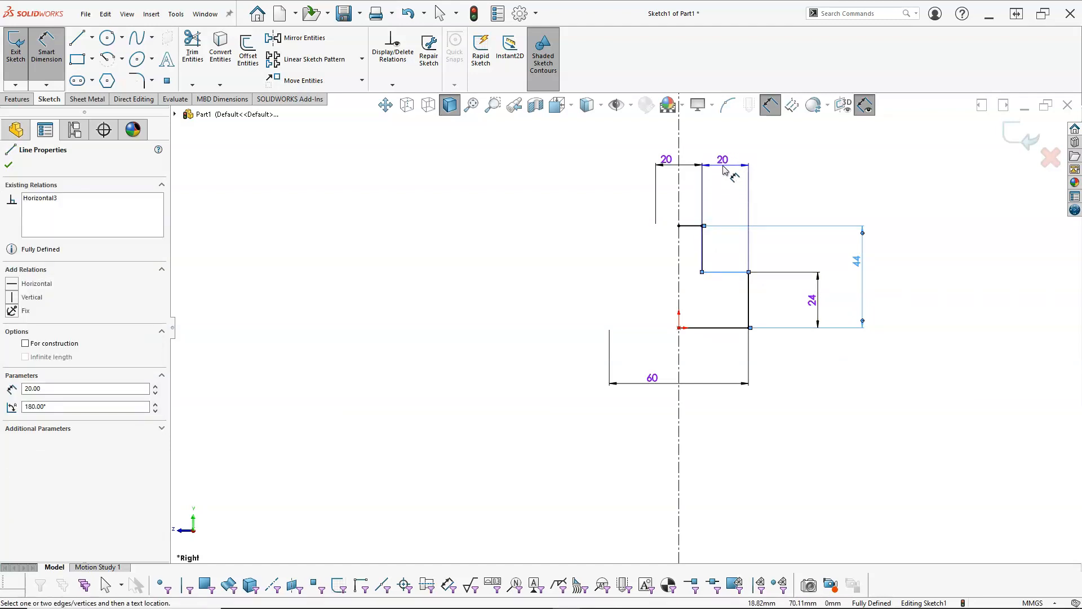
mouse_move(723, 174)
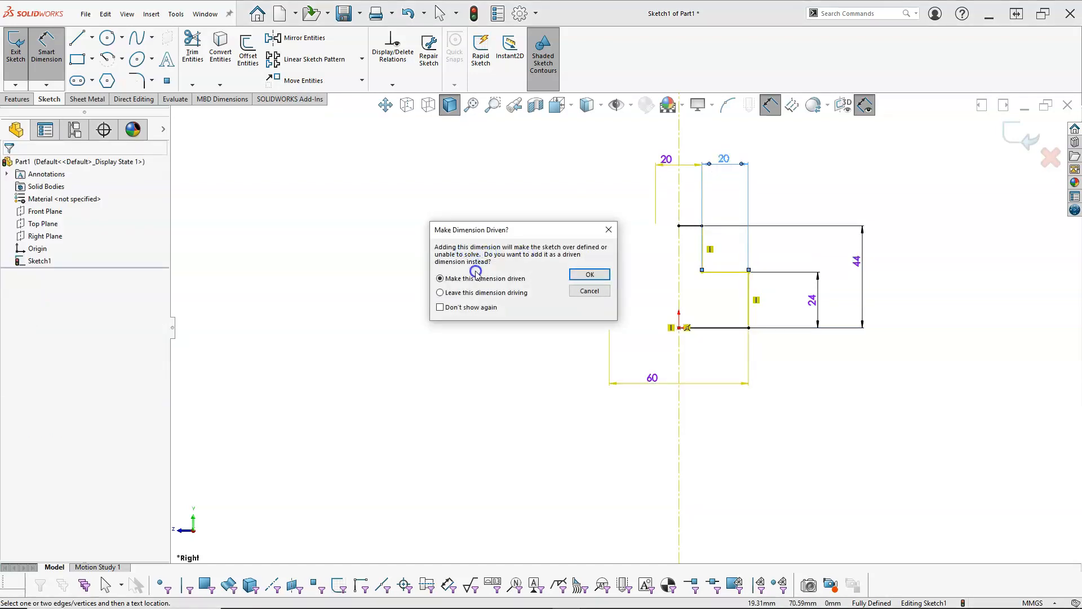
Keep the extra 20 mm width as a driven dimension and box-select the whole sketch.
left_click(589, 274)
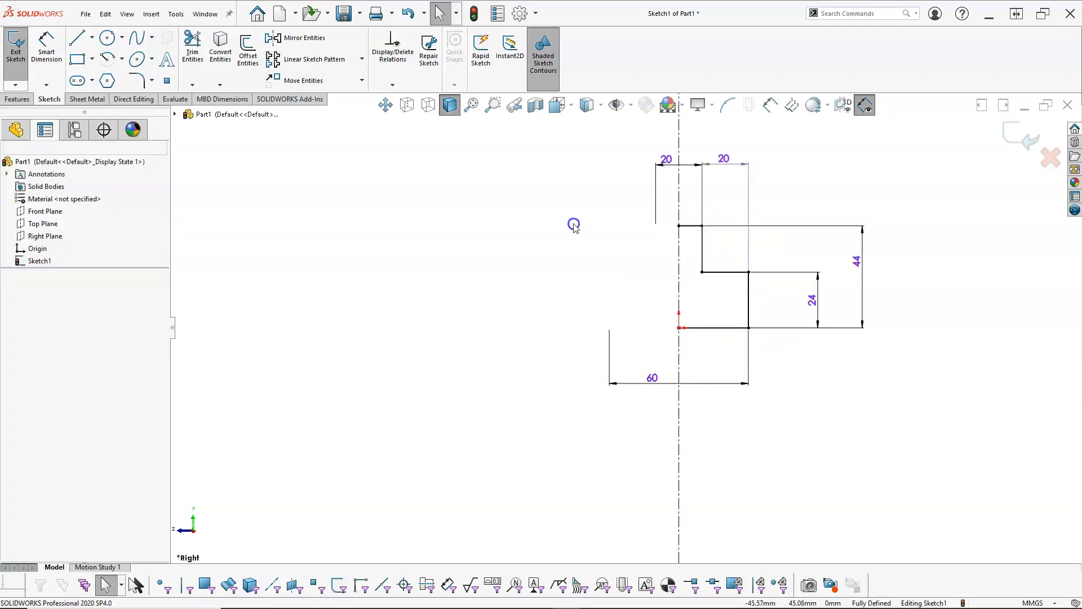
left_click_drag(574, 225, 725, 300)
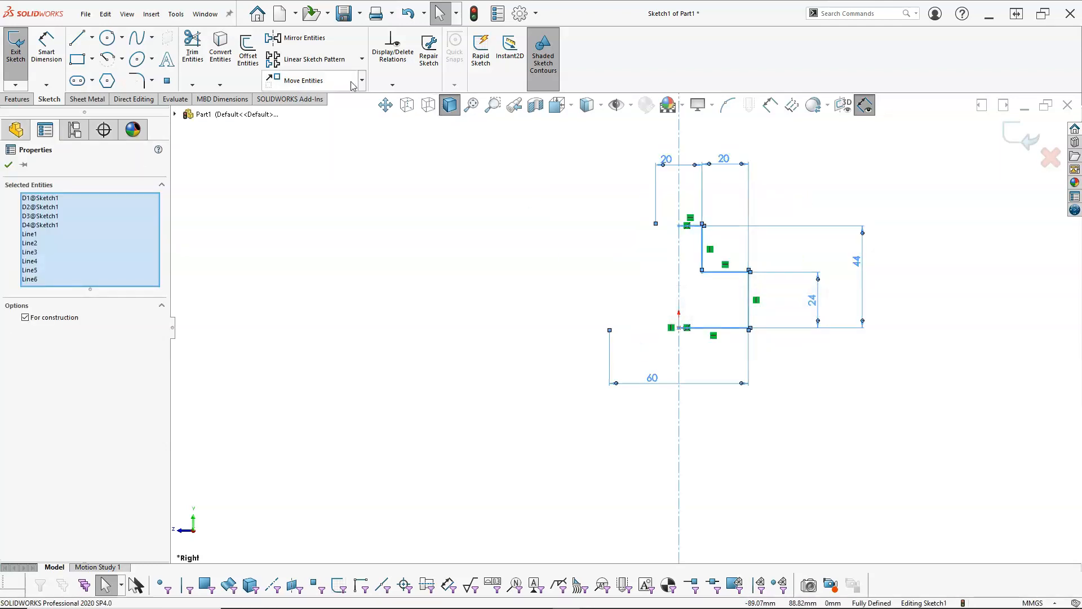
mouse_move(304, 37)
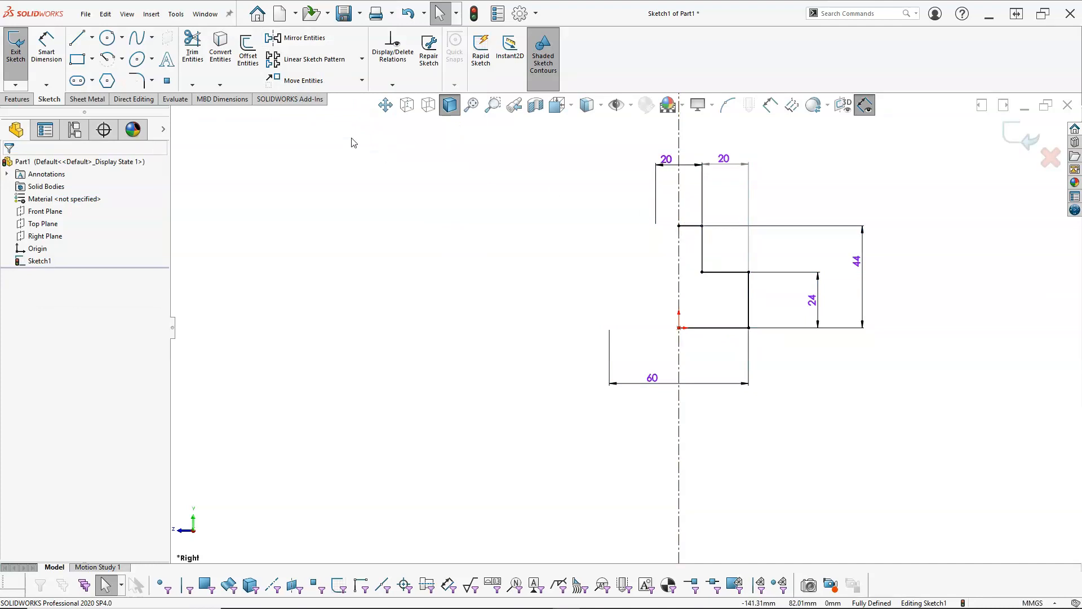
Mirror Line2–Line6 about the centerline into a closed symmetric T-shaped profile.
left_click(303, 37)
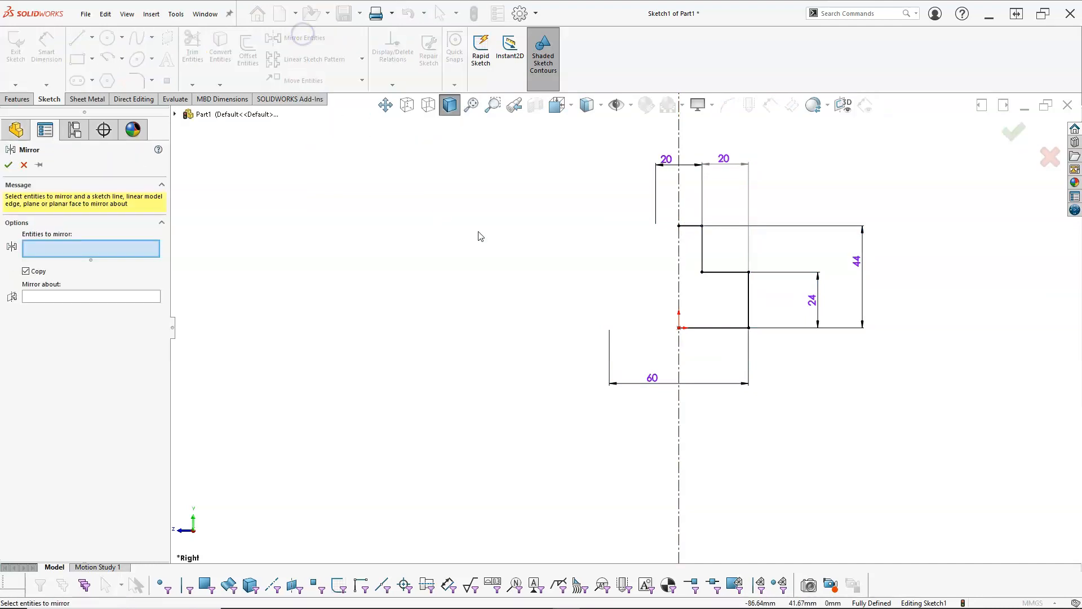
mouse_move(619, 199)
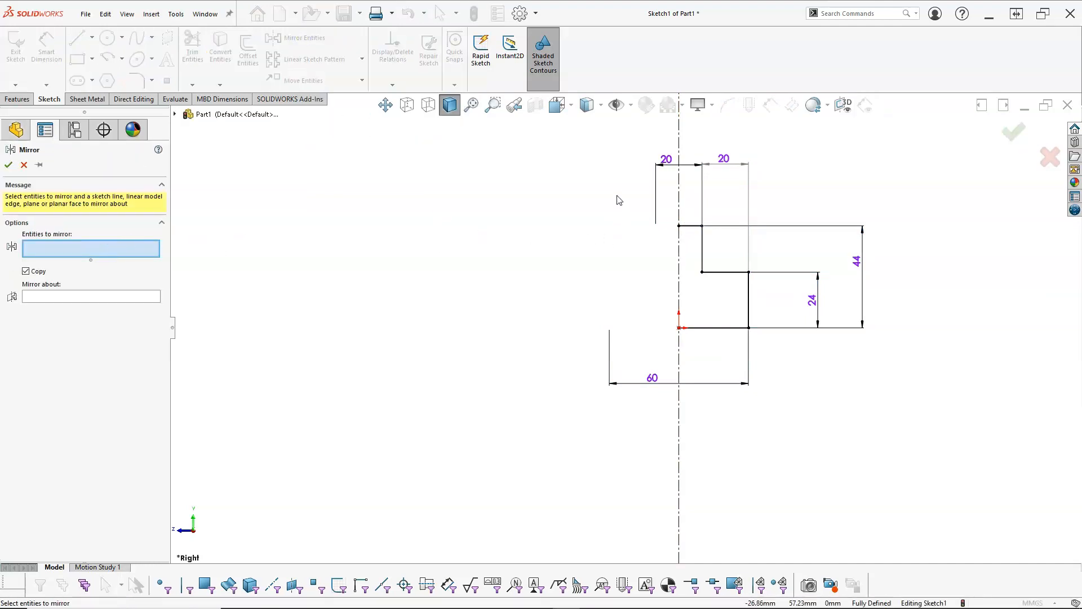
left_click_drag(618, 197, 767, 338)
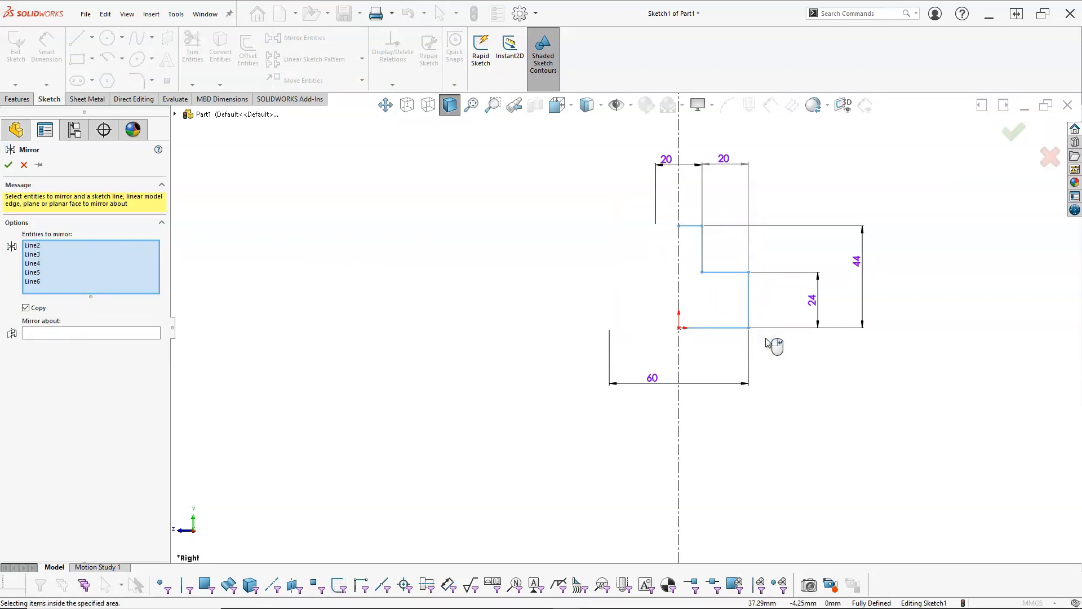
left_click(91, 333)
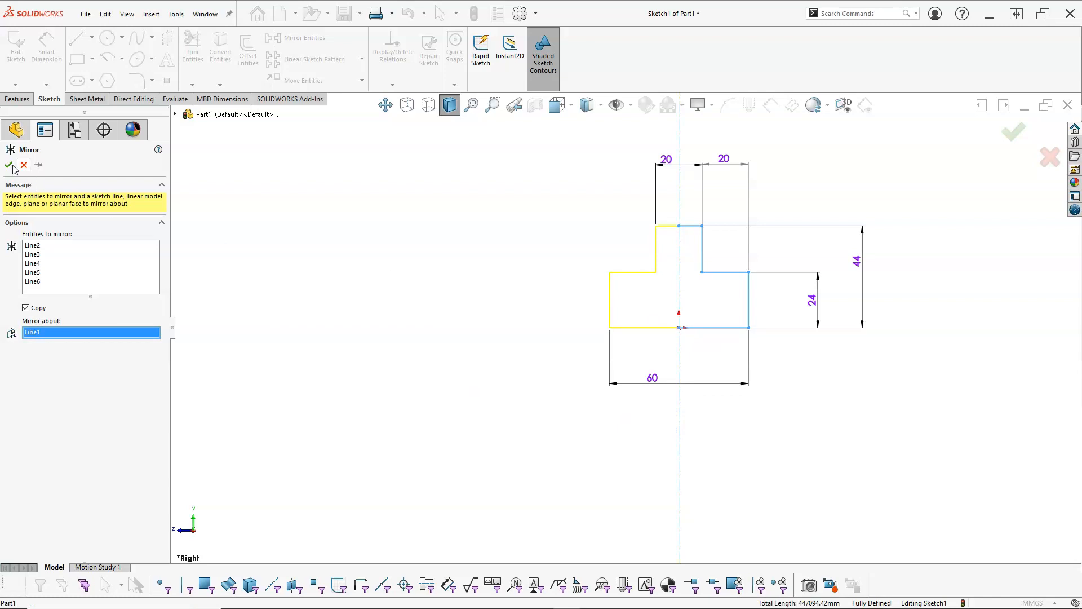
left_click(9, 164)
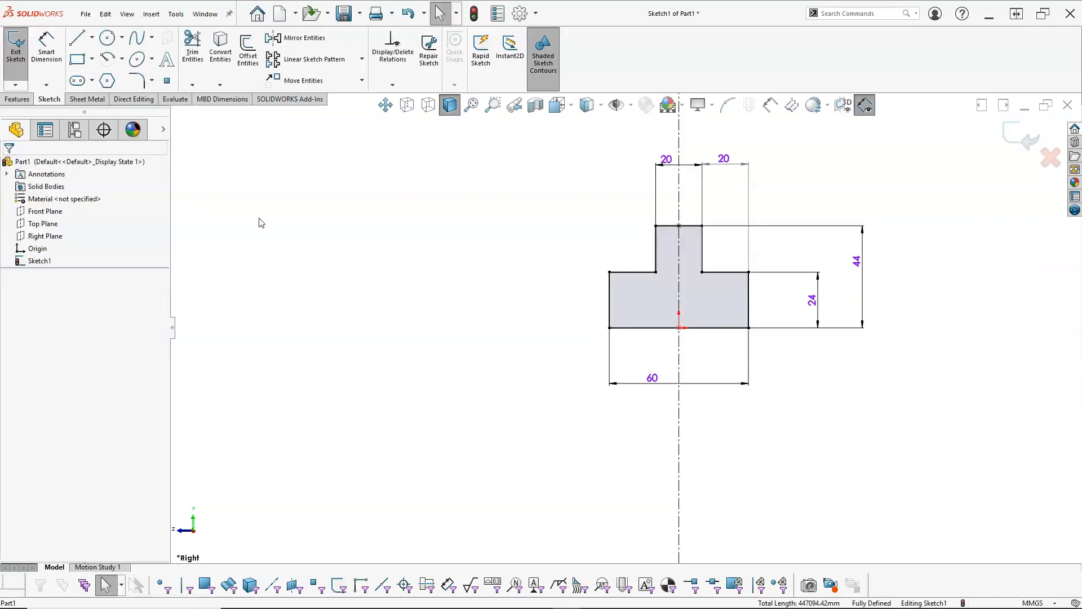
left_click(17, 100)
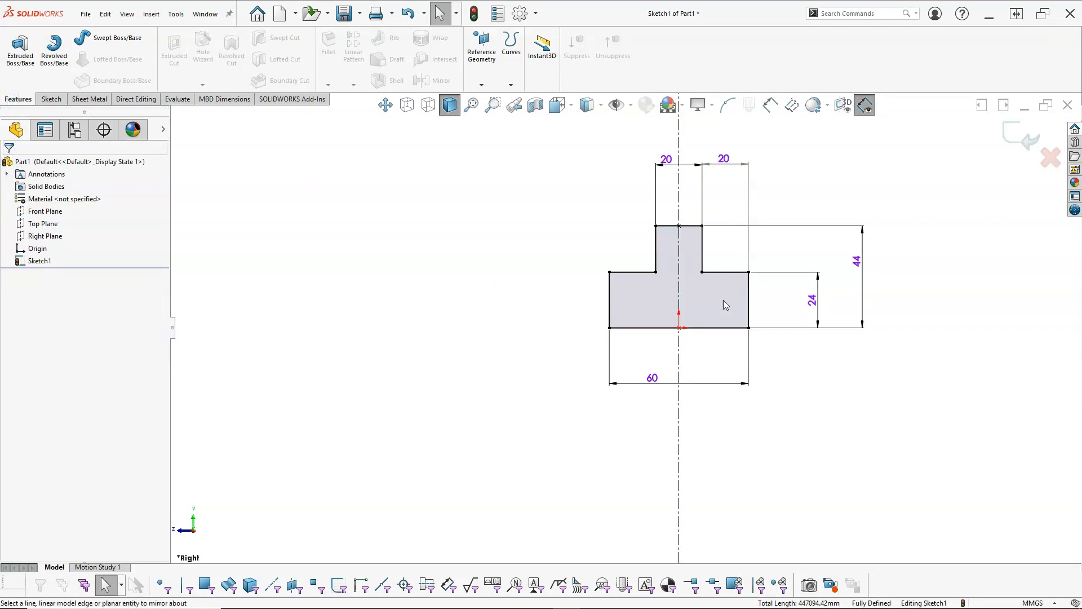
Extrude the T-profile 280 mm Mid Plane, direction reversed, creating Boss-Extrude1.
left_click(678, 226)
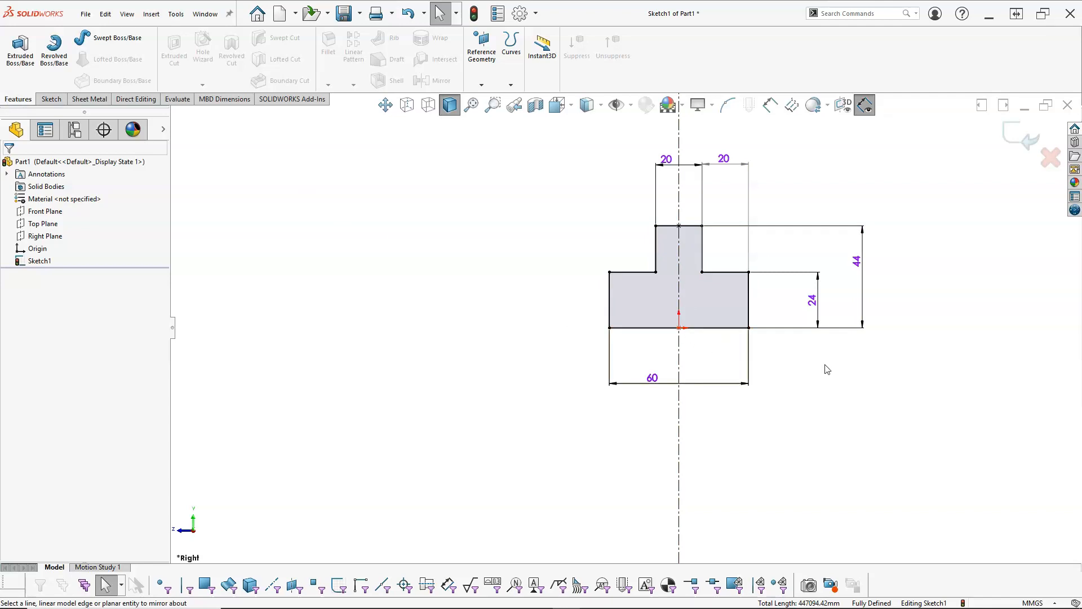
mouse_move(868, 497)
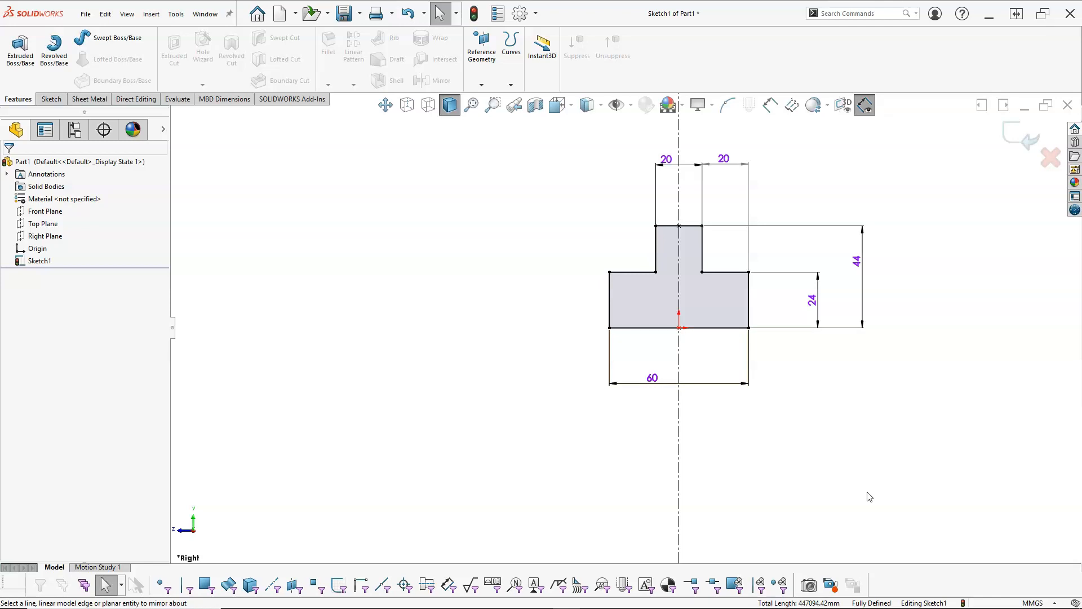
mouse_move(866, 484)
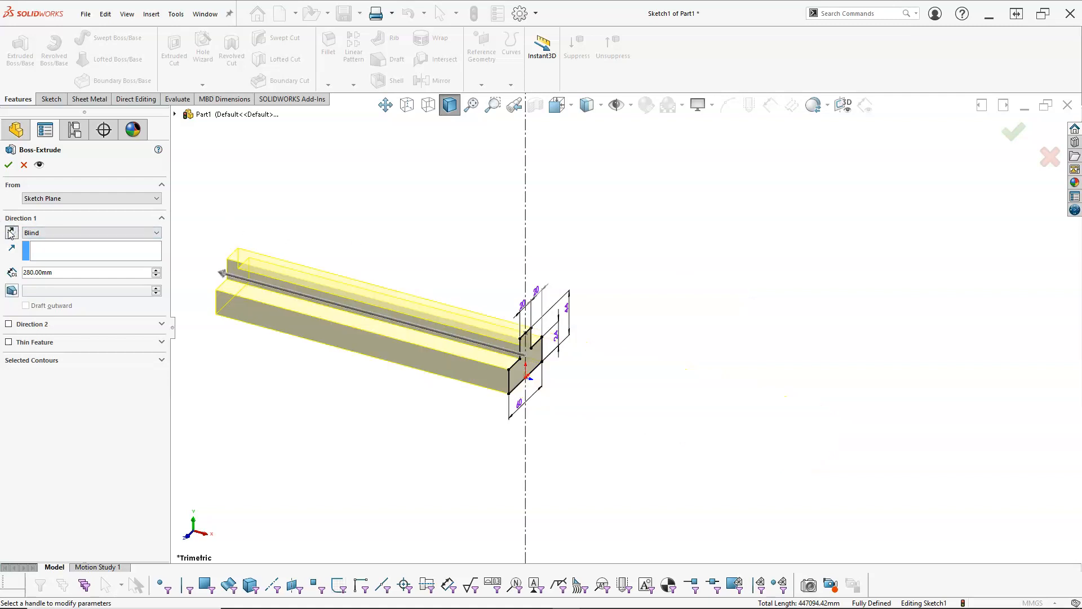
left_click(81, 233)
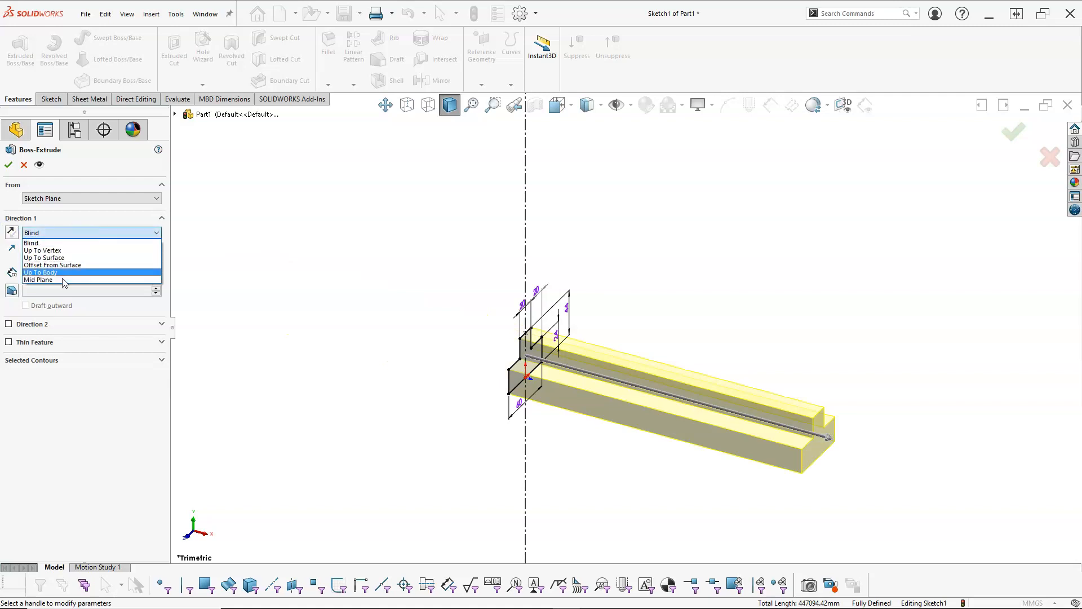
mouse_move(57, 258)
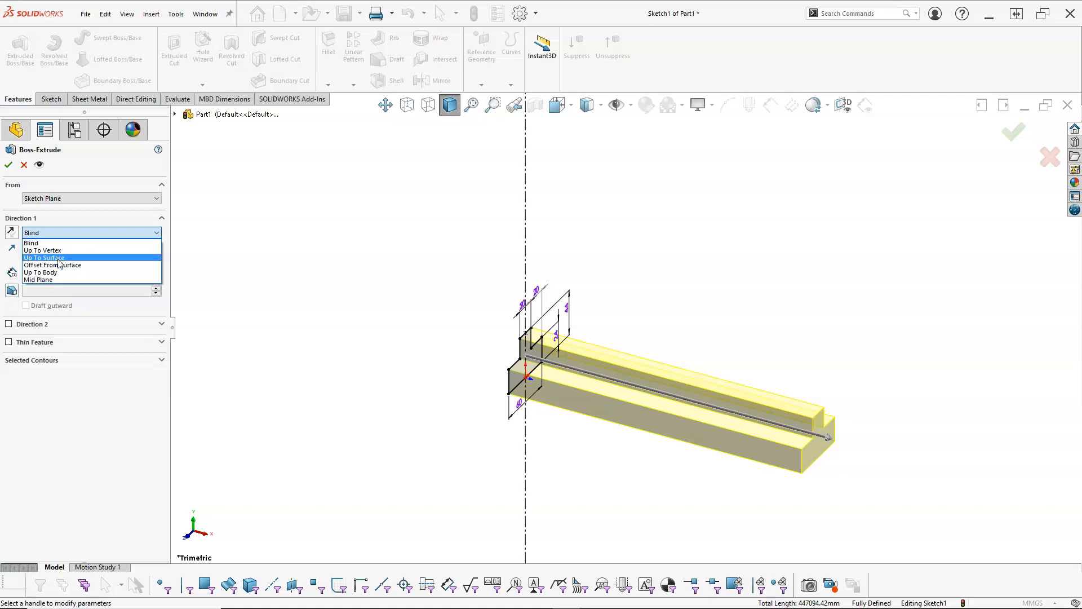
left_click(37, 279)
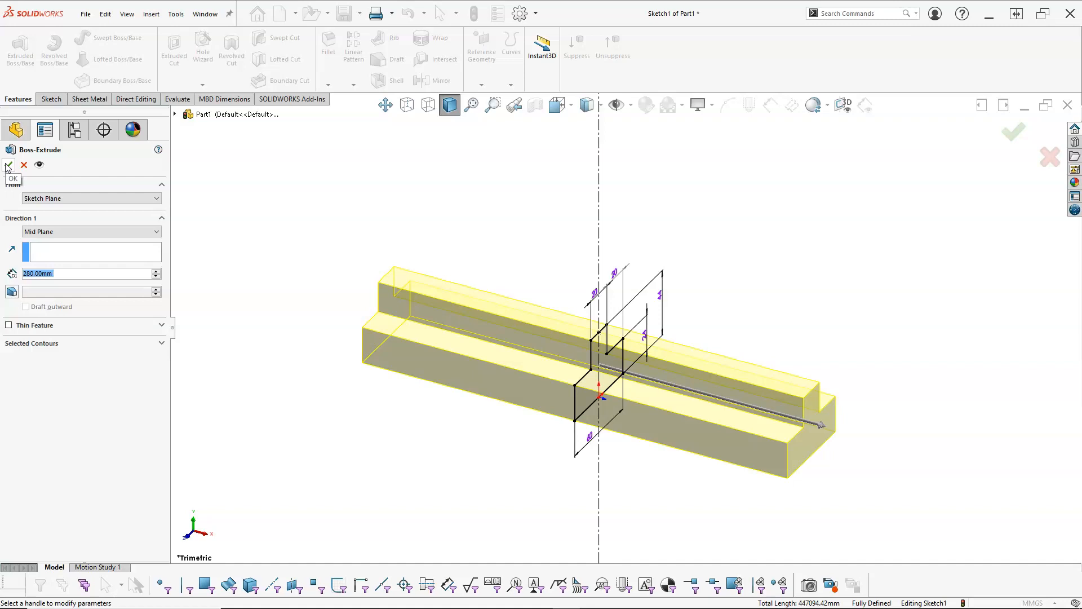
left_click(8, 165)
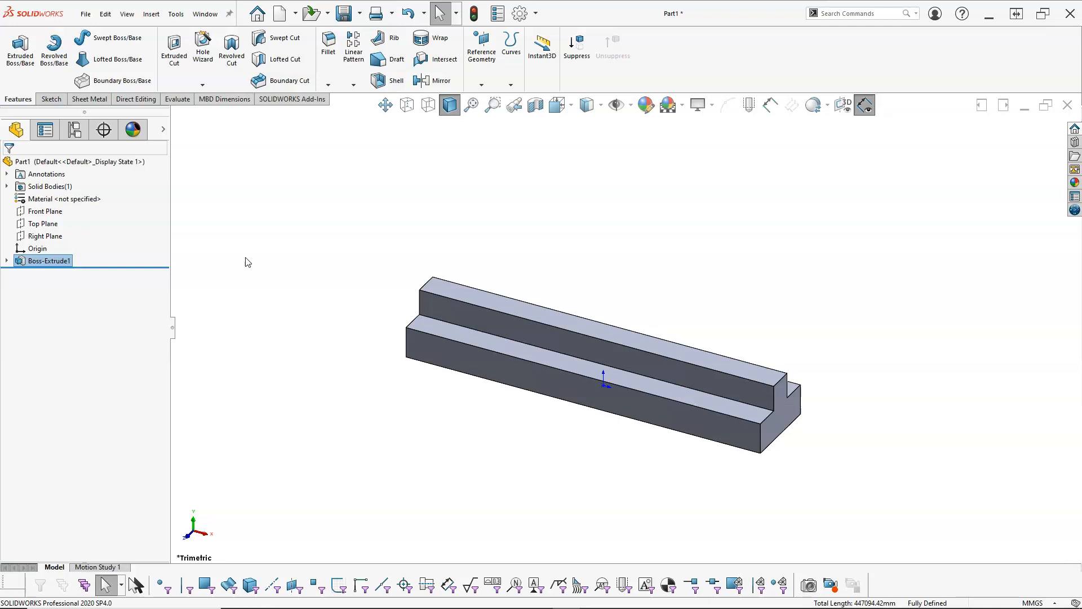
mouse_move(334, 278)
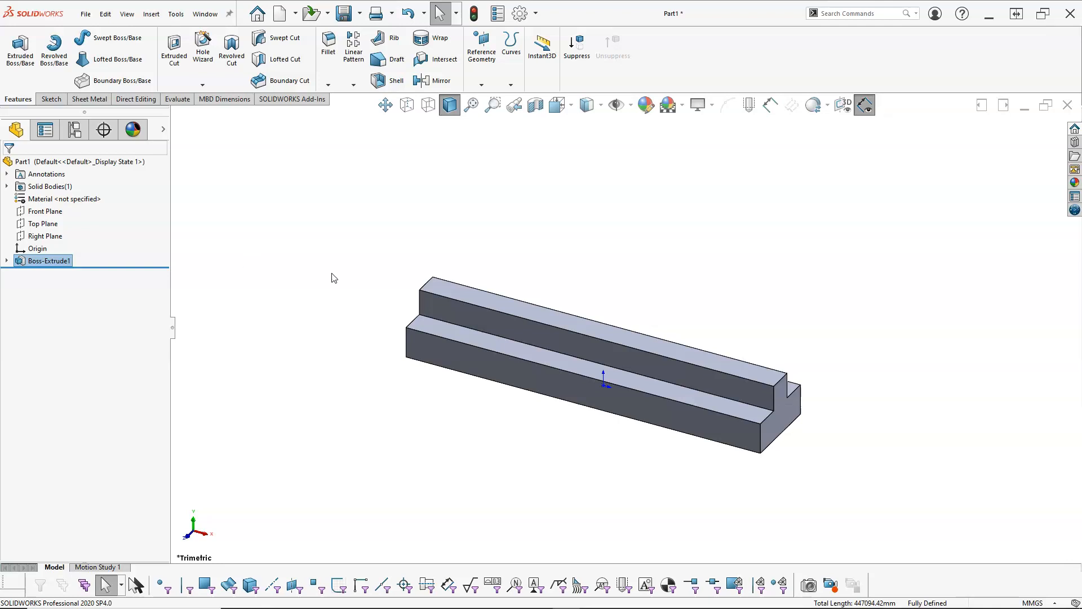
mouse_move(452, 294)
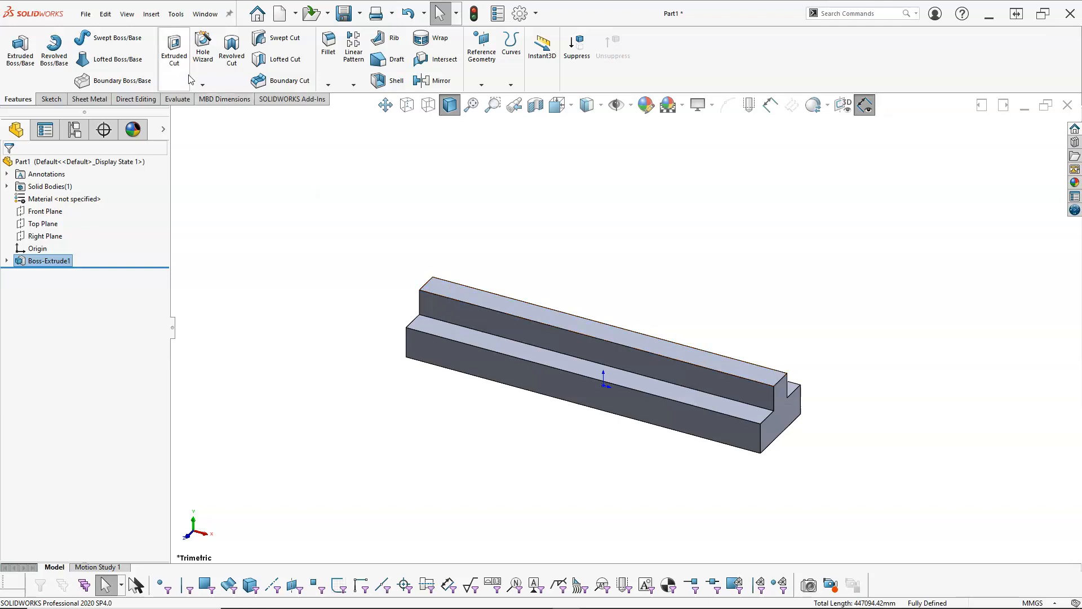
mouse_move(202, 45)
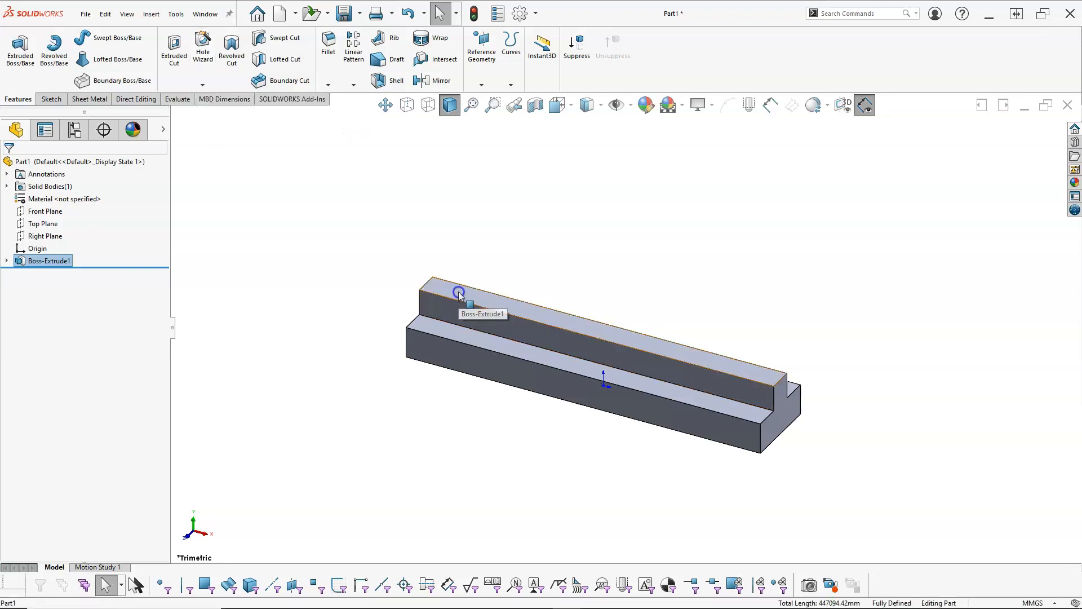
Select the raised step's top face and start Hole Wizard from the context toolbar.
left_click(460, 292)
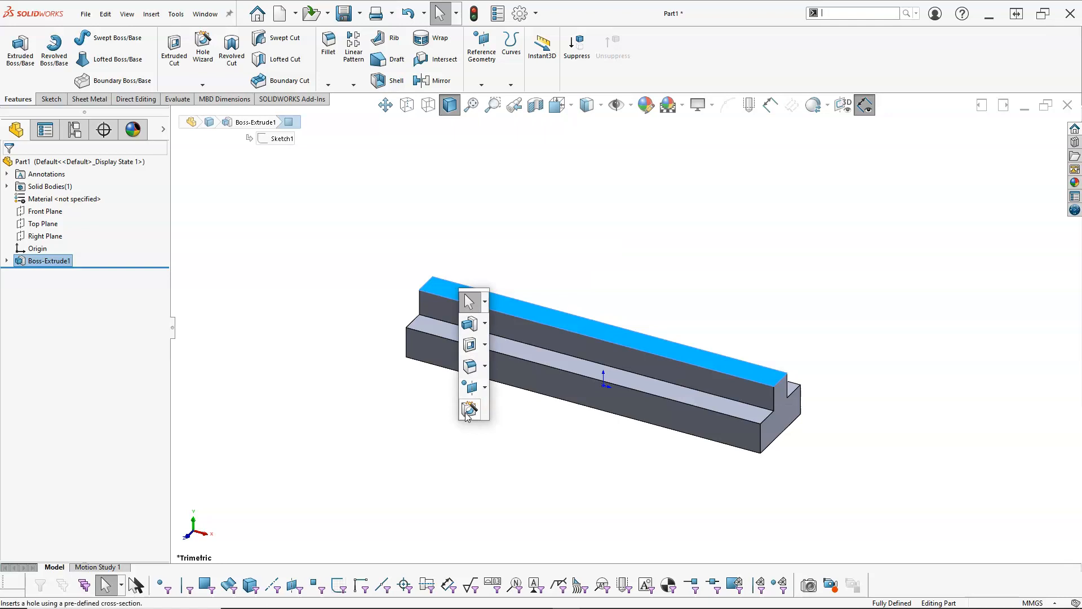
mouse_move(469, 409)
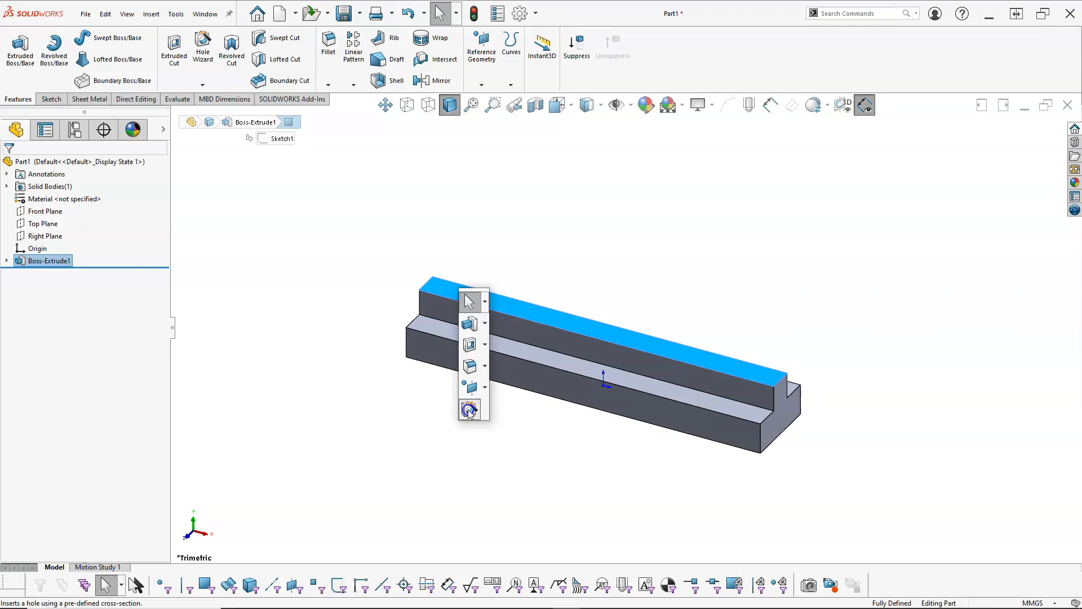
left_click(469, 409)
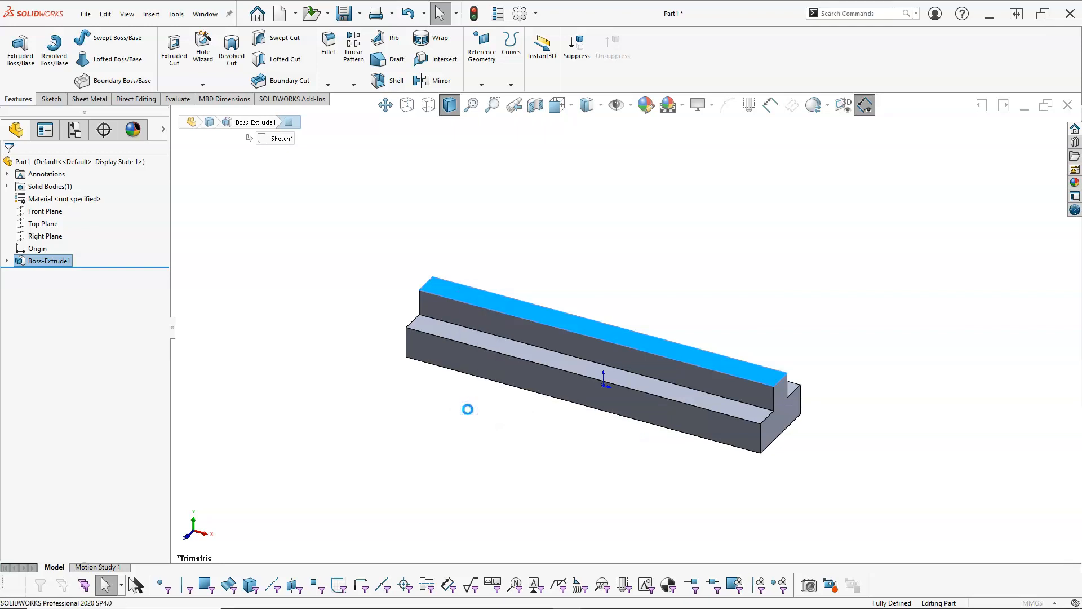
Set the hole to ANSI Metric Drill sizes, Ø10.0, End Condition Up To Next.
left_click(202, 48)
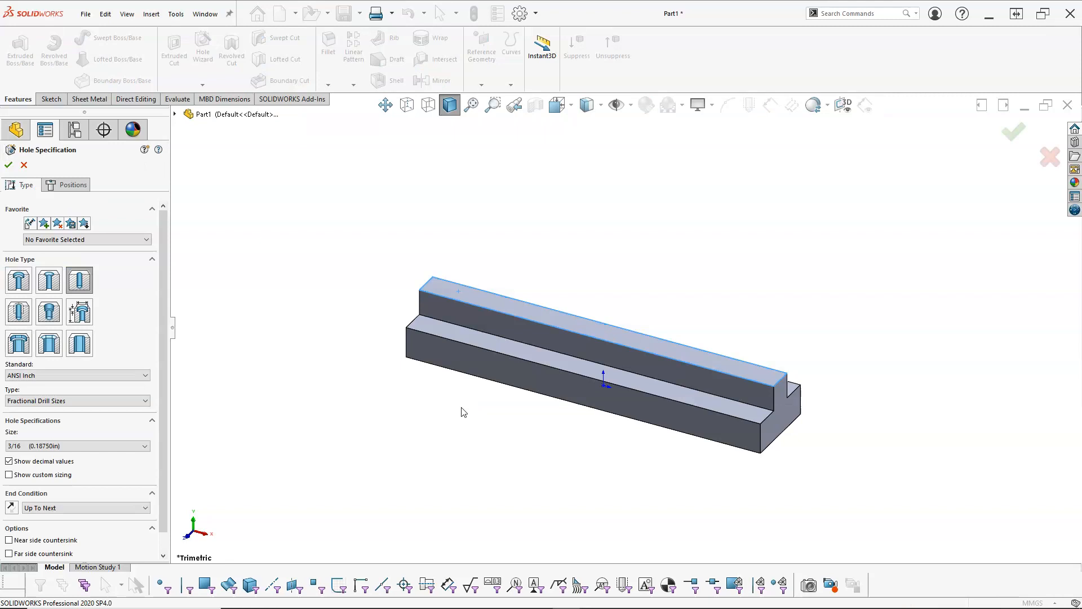
mouse_move(272, 384)
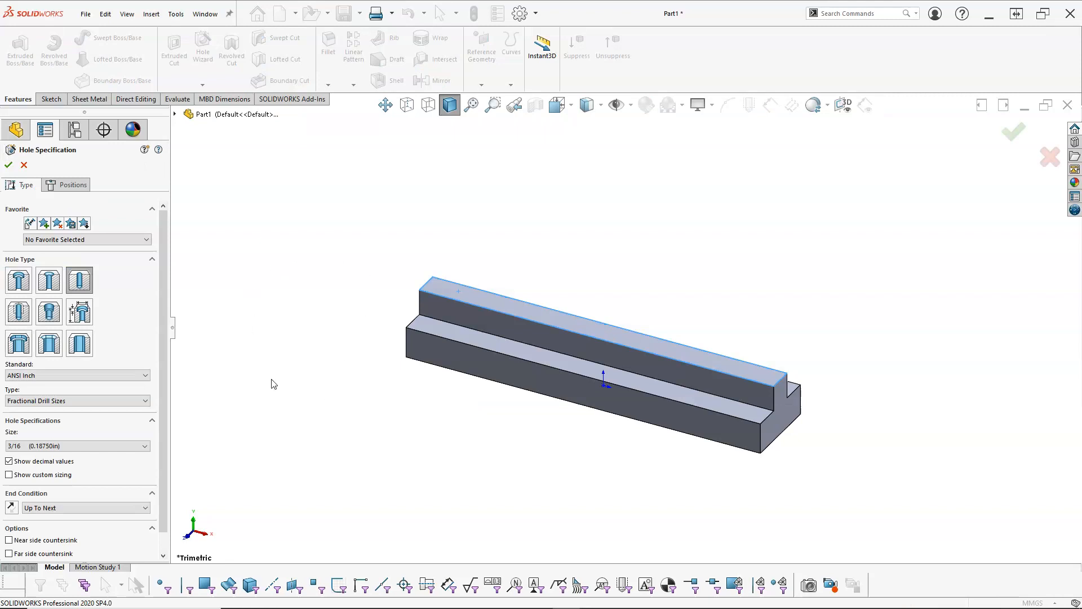
mouse_move(347, 379)
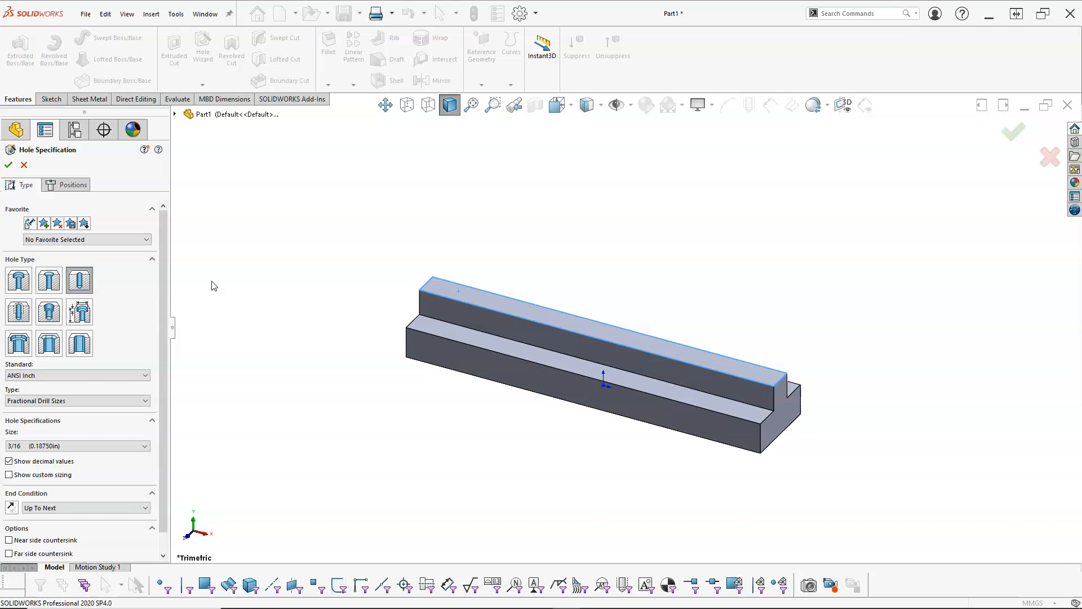
mouse_move(451, 294)
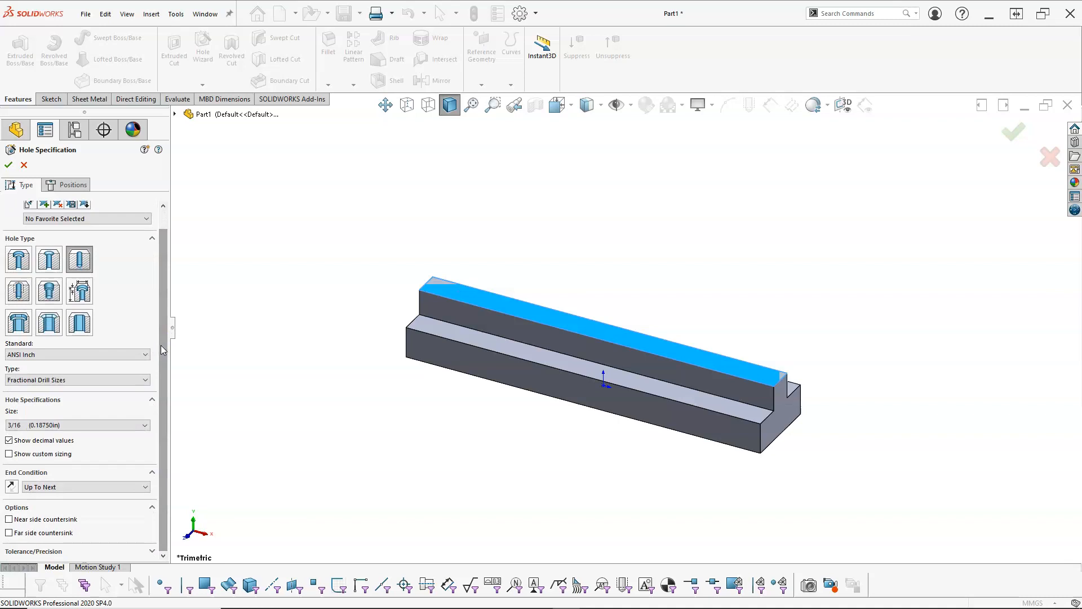
left_click(144, 354)
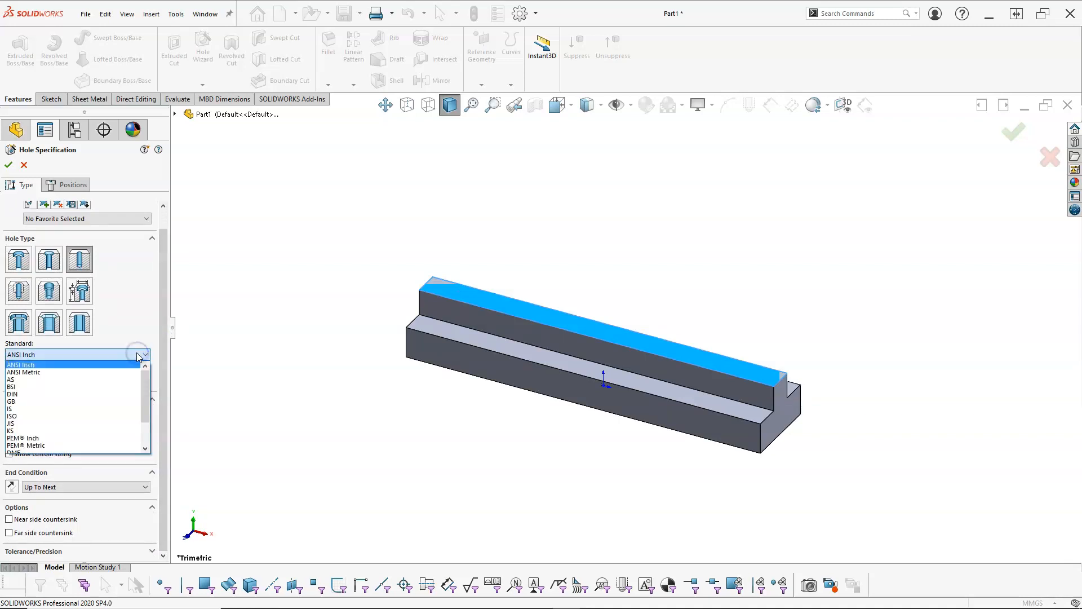
left_click(22, 372)
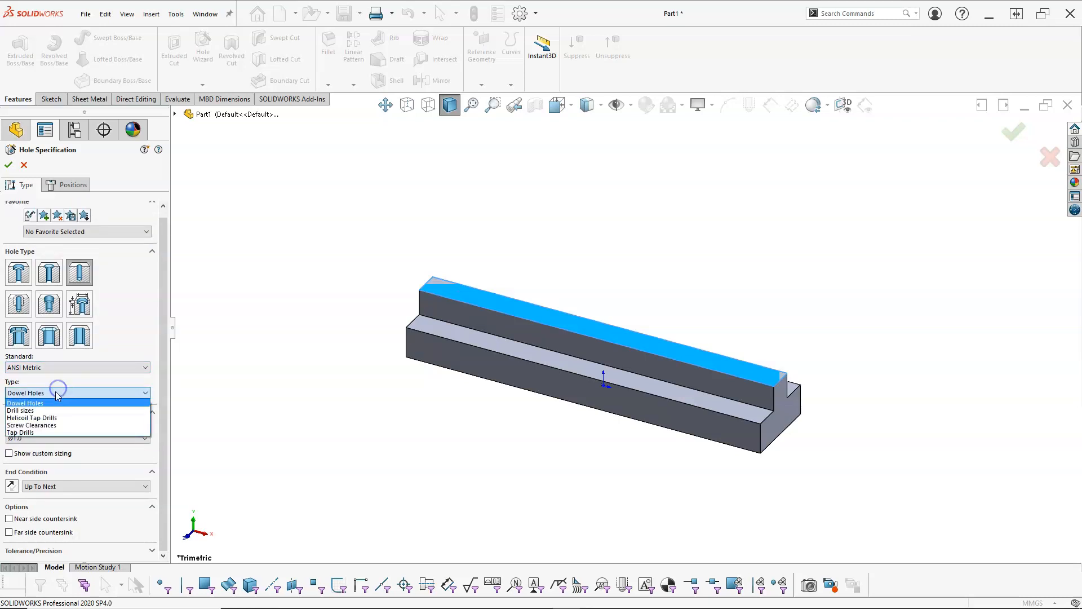
left_click(20, 410)
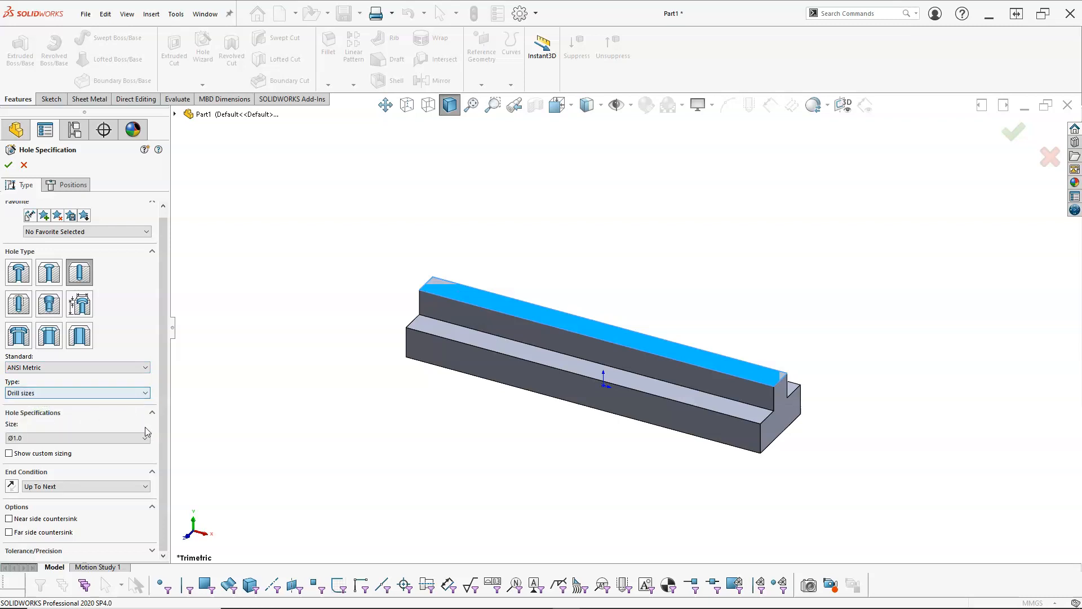
left_click(77, 392)
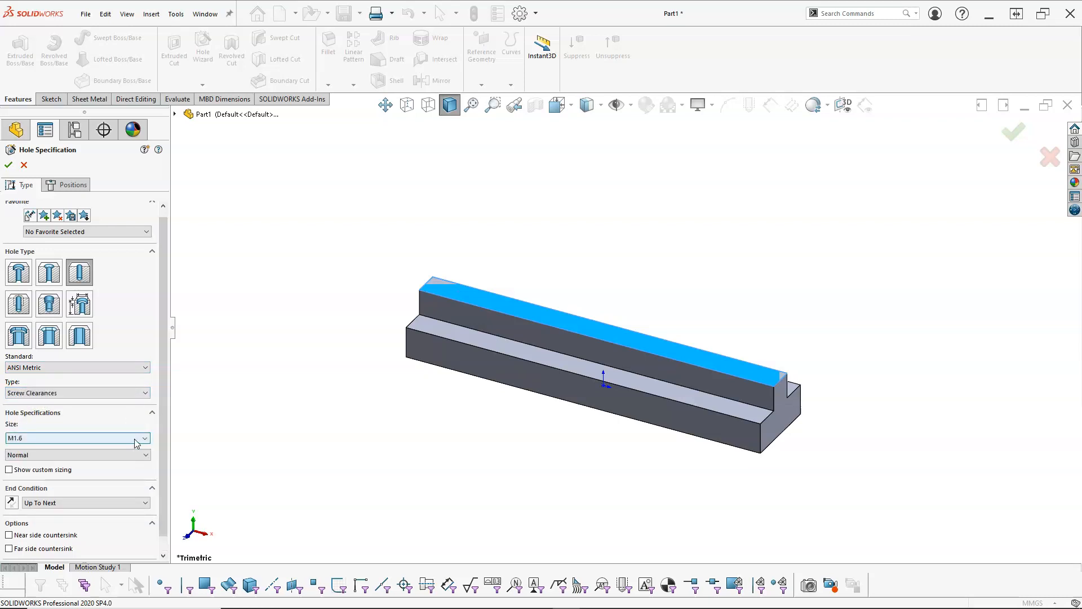
left_click(77, 393)
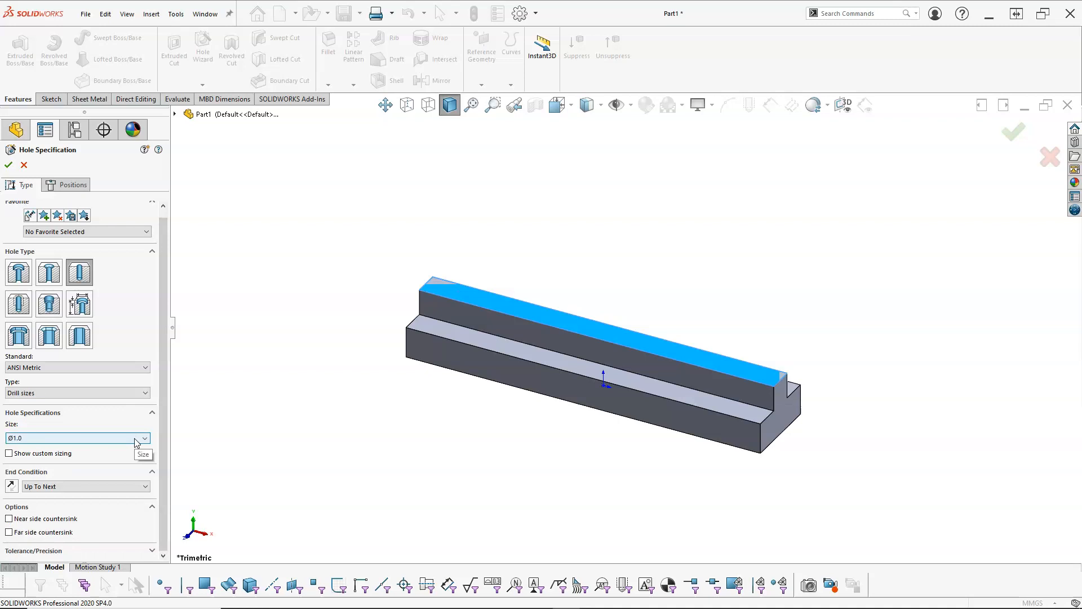
left_click(144, 438)
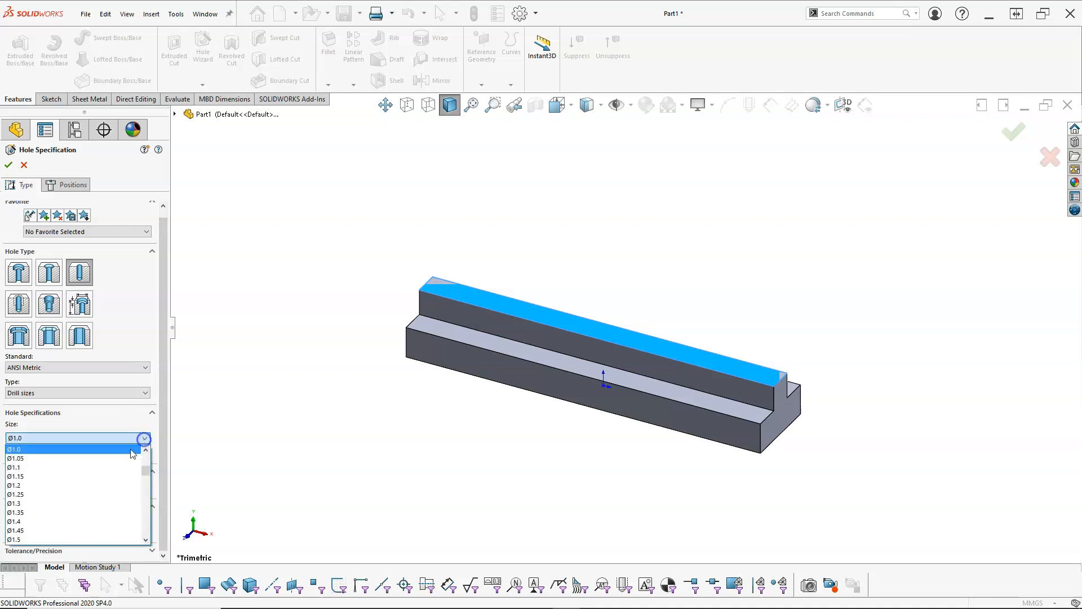
scroll("down", 3)
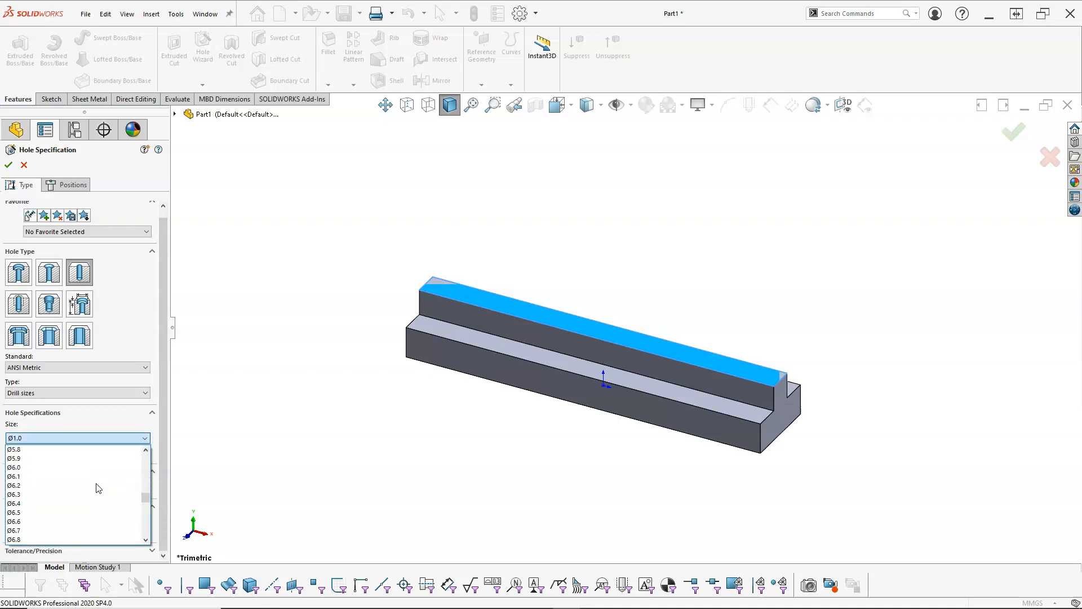
scroll("down", 3)
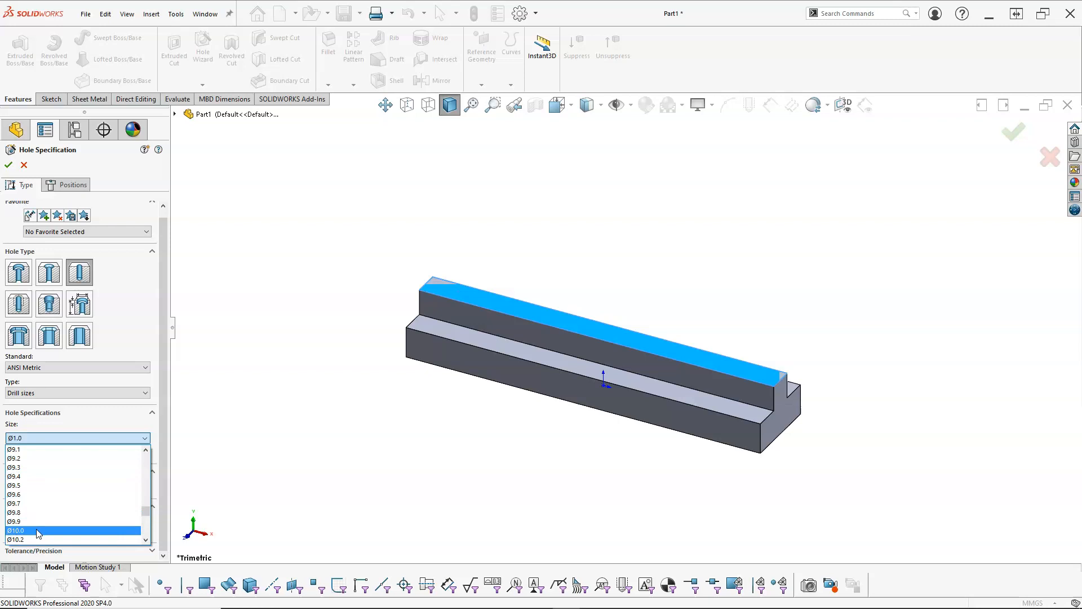
left_click(17, 530)
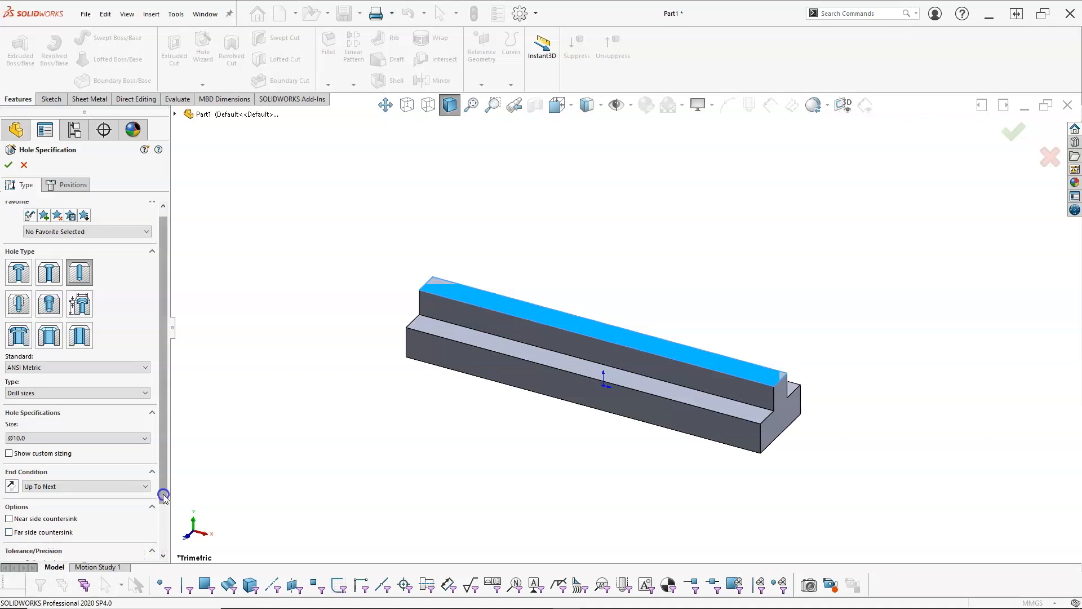
scroll("down", 3)
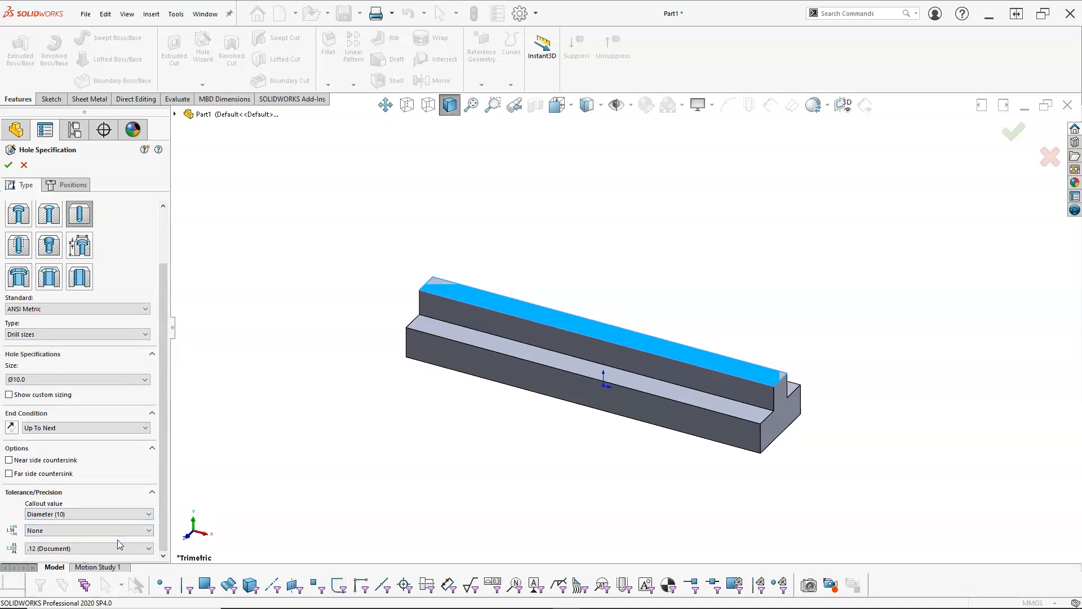
mouse_move(135, 442)
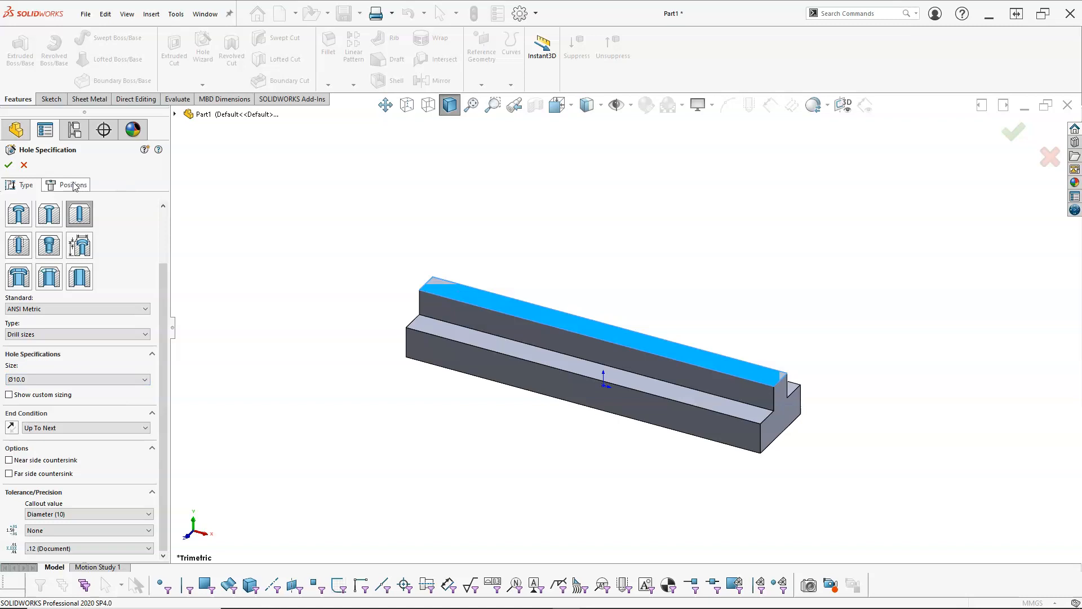
mouse_move(68, 187)
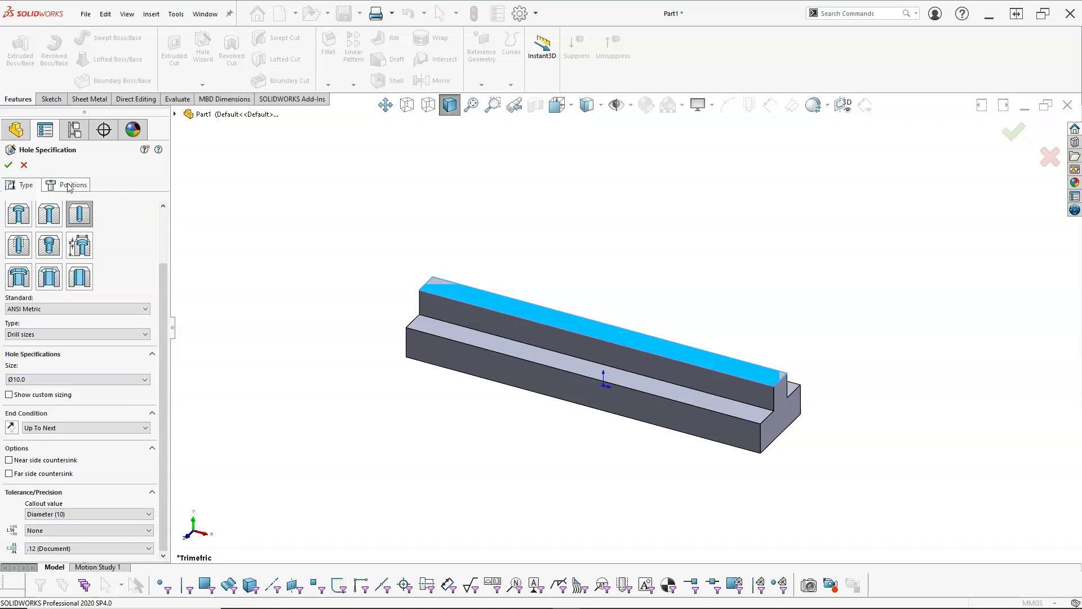
Place one hole point on the step face near the left end, then exit the point tool.
left_click(69, 184)
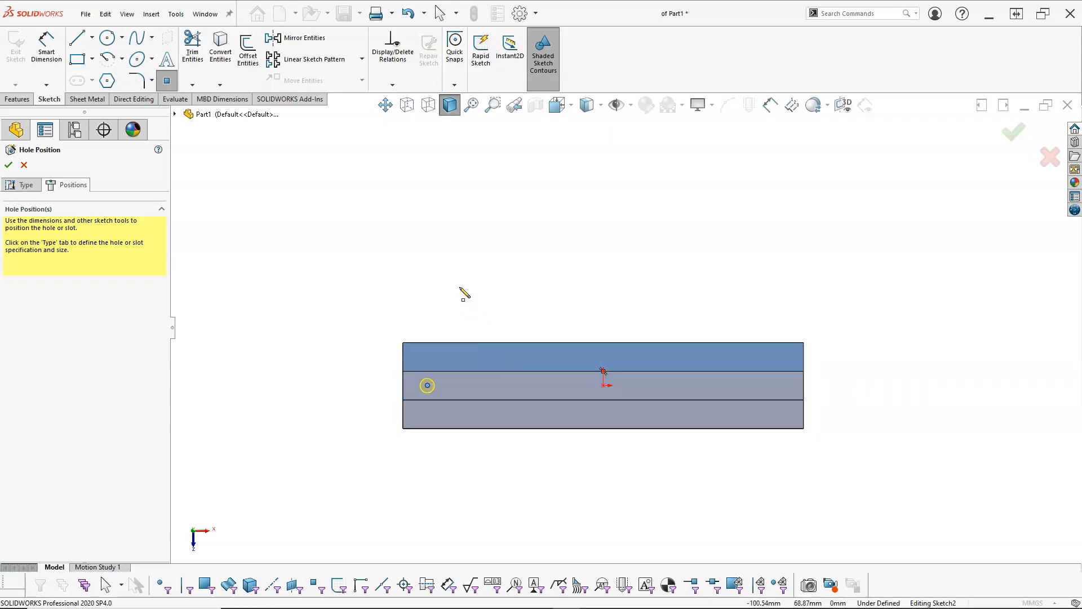
right_click(462, 287)
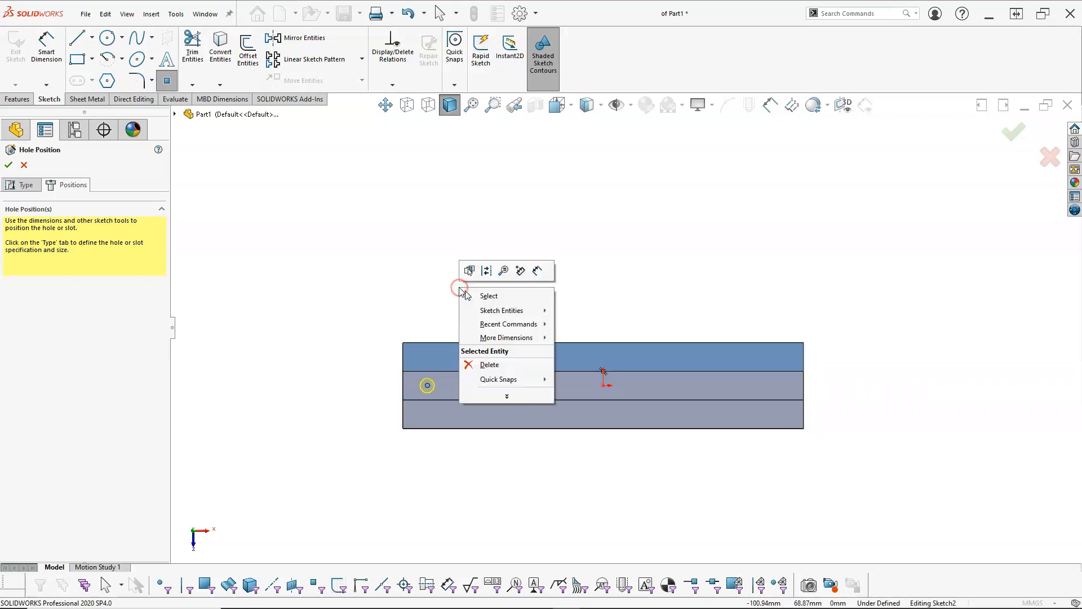
left_click(489, 295)
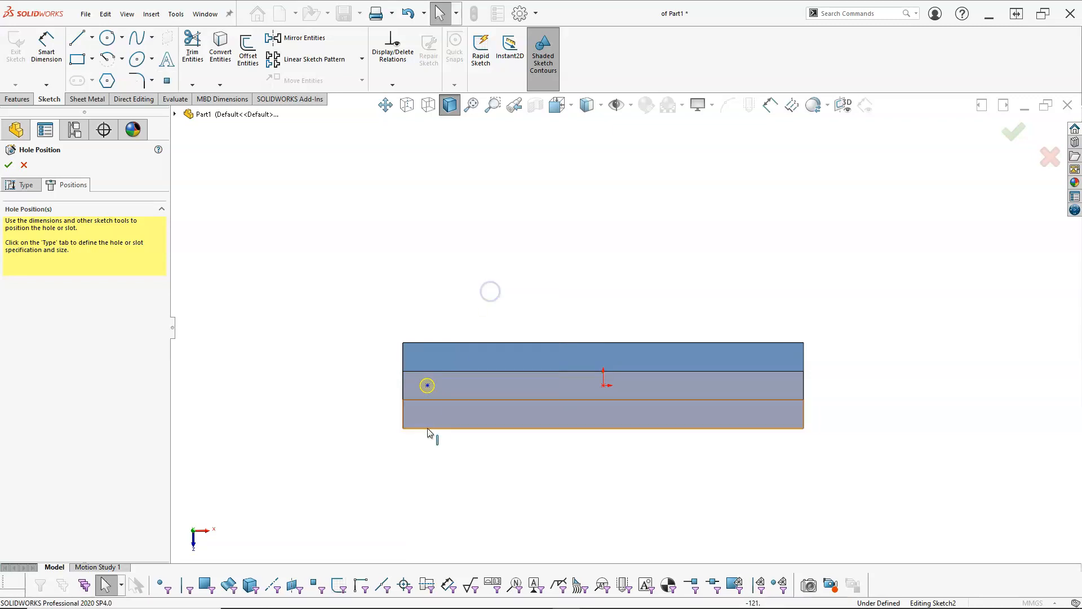
left_click(427, 385)
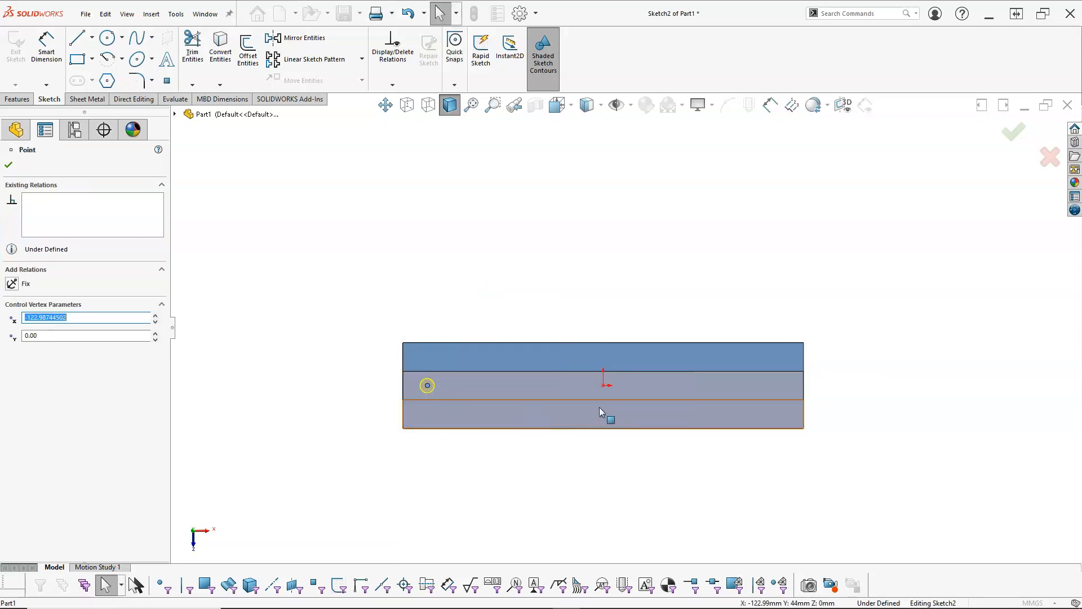
mouse_move(605, 398)
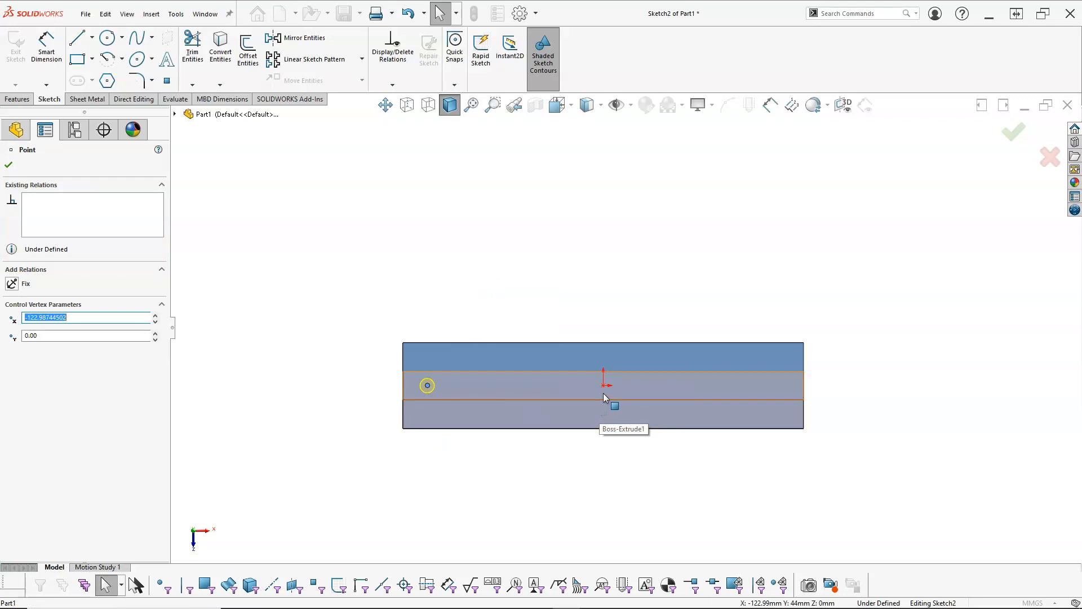
left_click(602, 385)
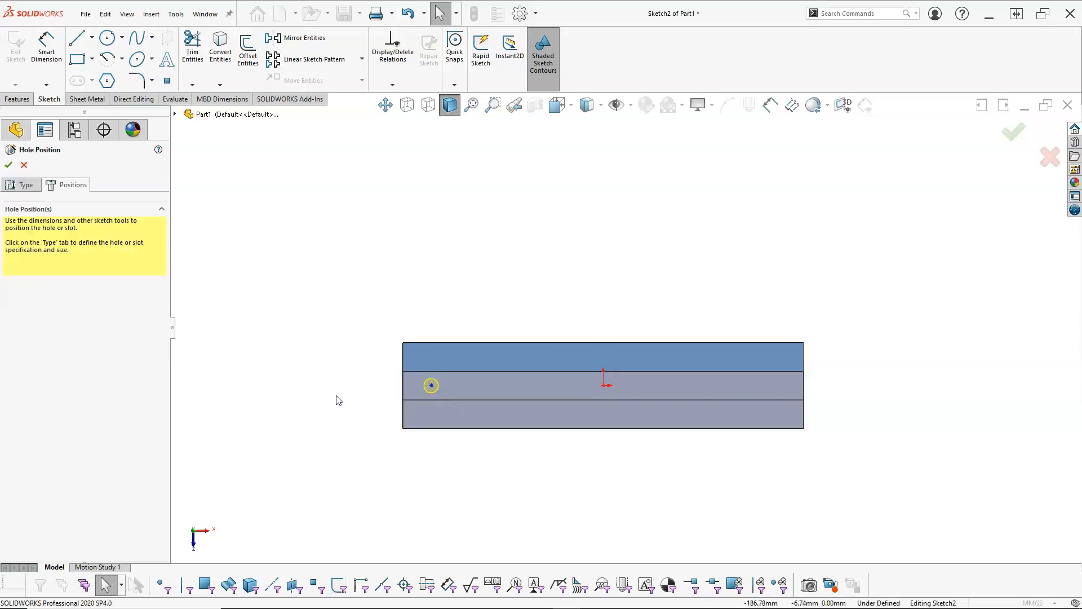
mouse_move(336, 391)
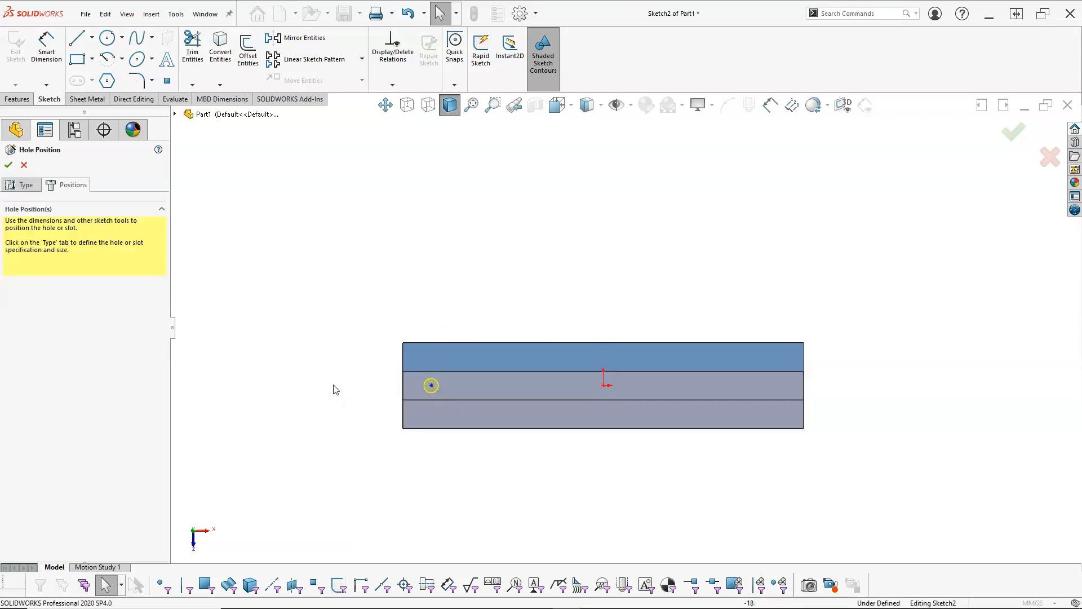
Dimension the hole point 20 mm from the left end and finish the Ø10 Hole1.
left_click(44, 59)
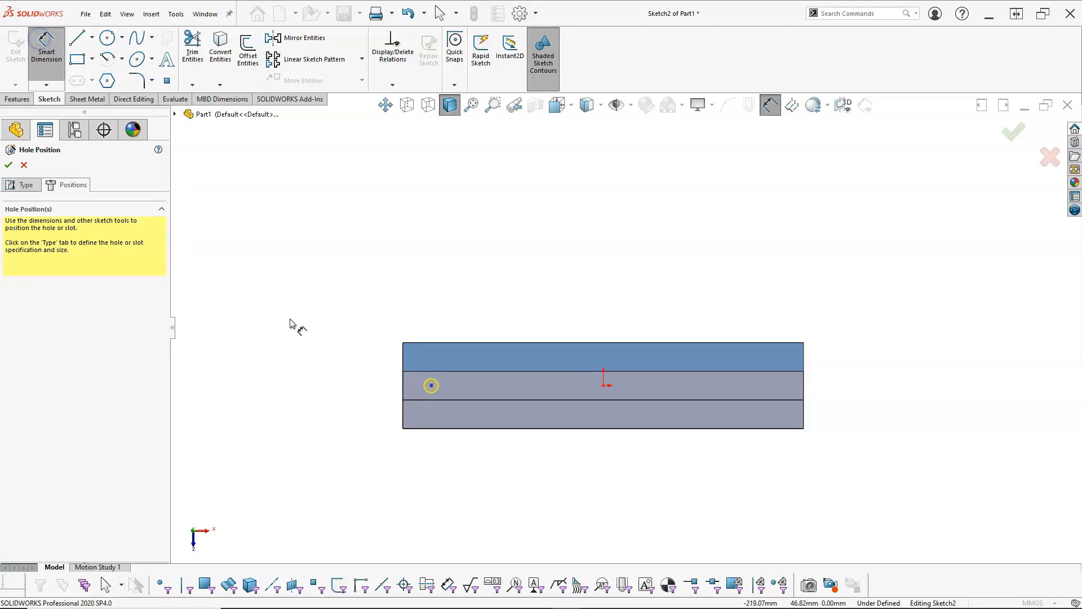
mouse_move(406, 394)
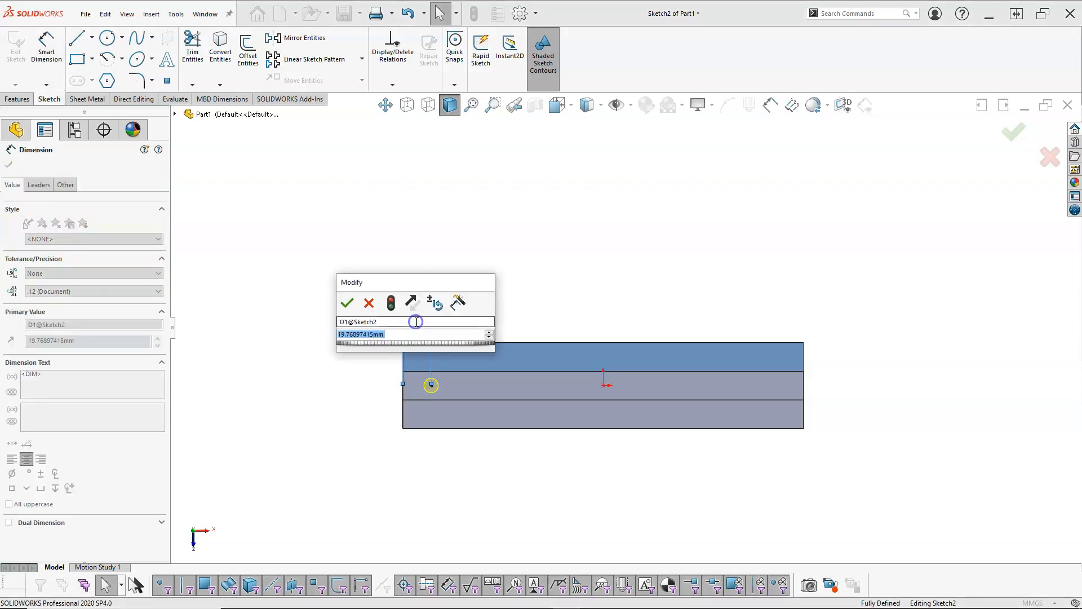
left_click(347, 303)
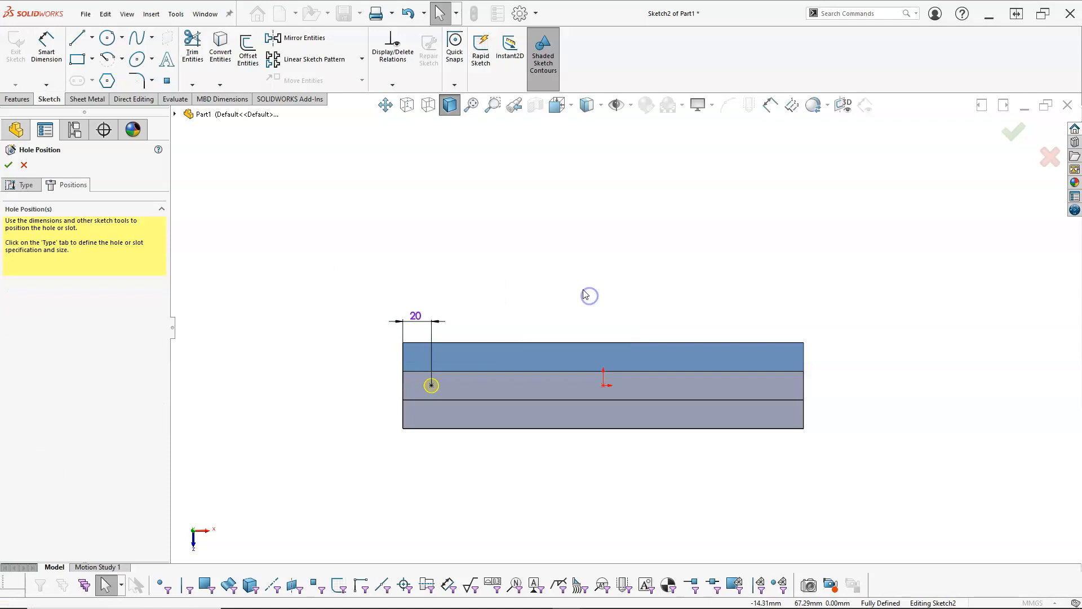
left_click_drag(587, 296, 578, 299)
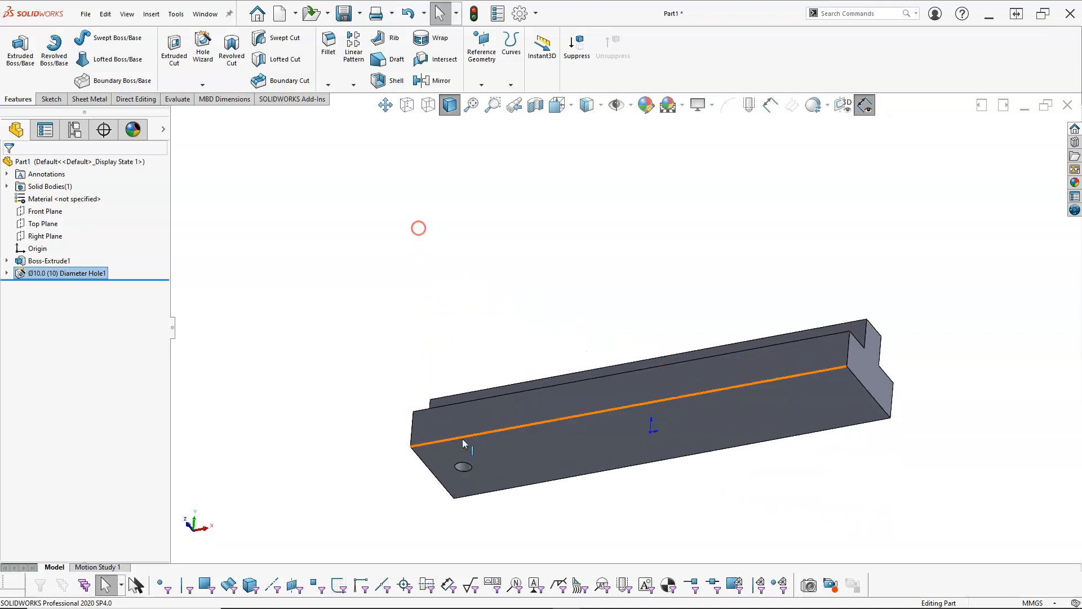
left_click(459, 333)
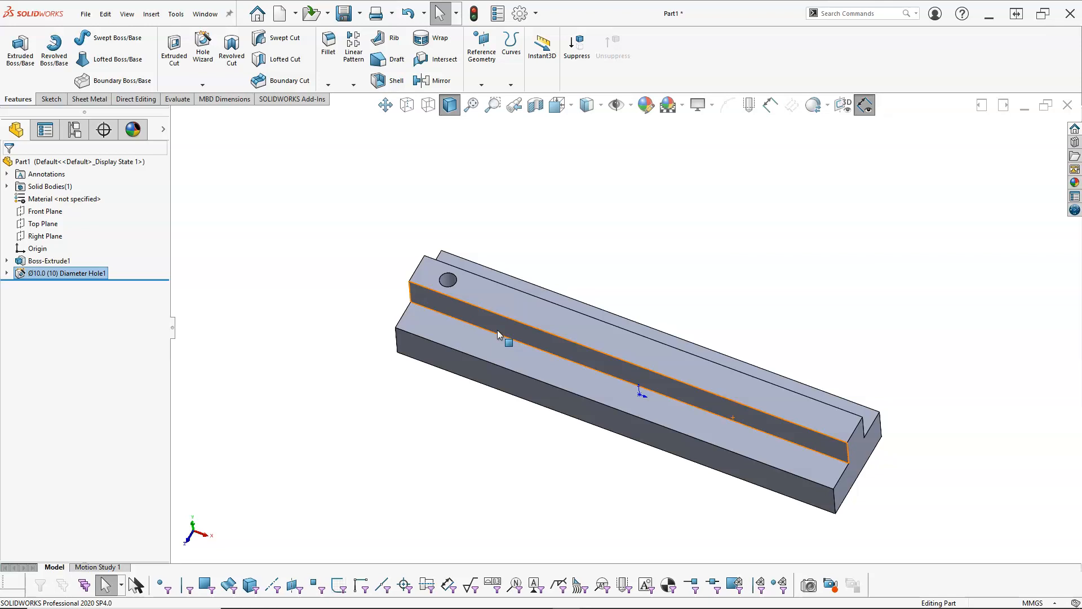
left_click(360, 312)
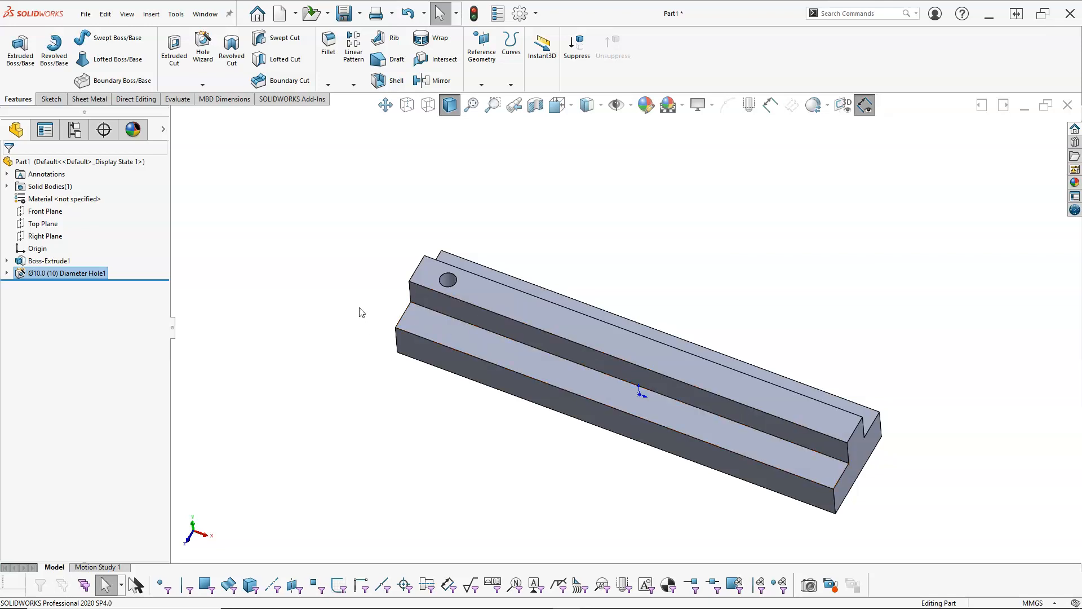
mouse_move(358, 312)
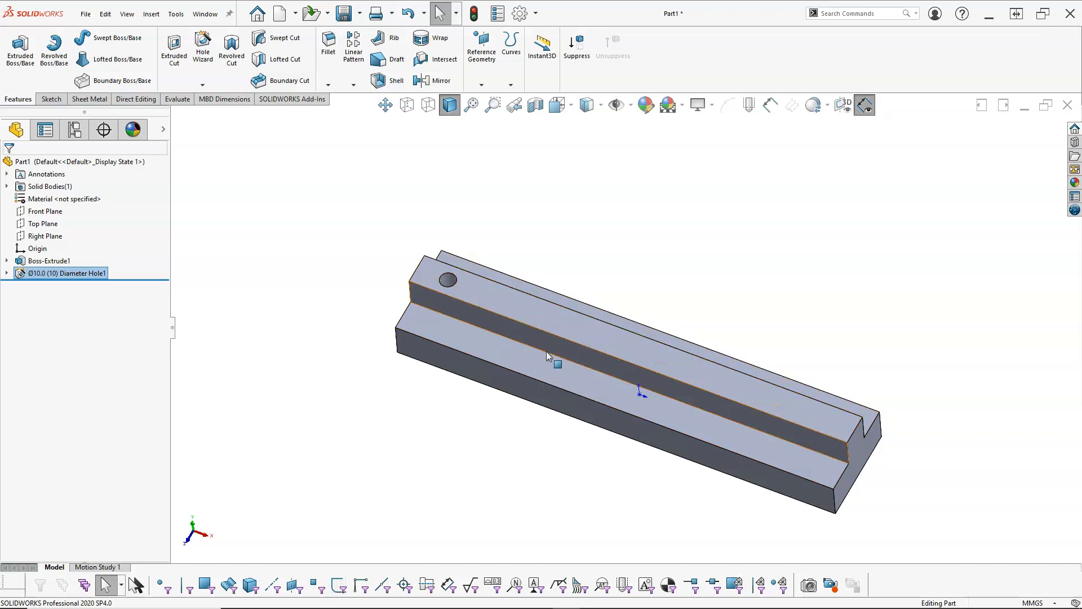
mouse_move(549, 366)
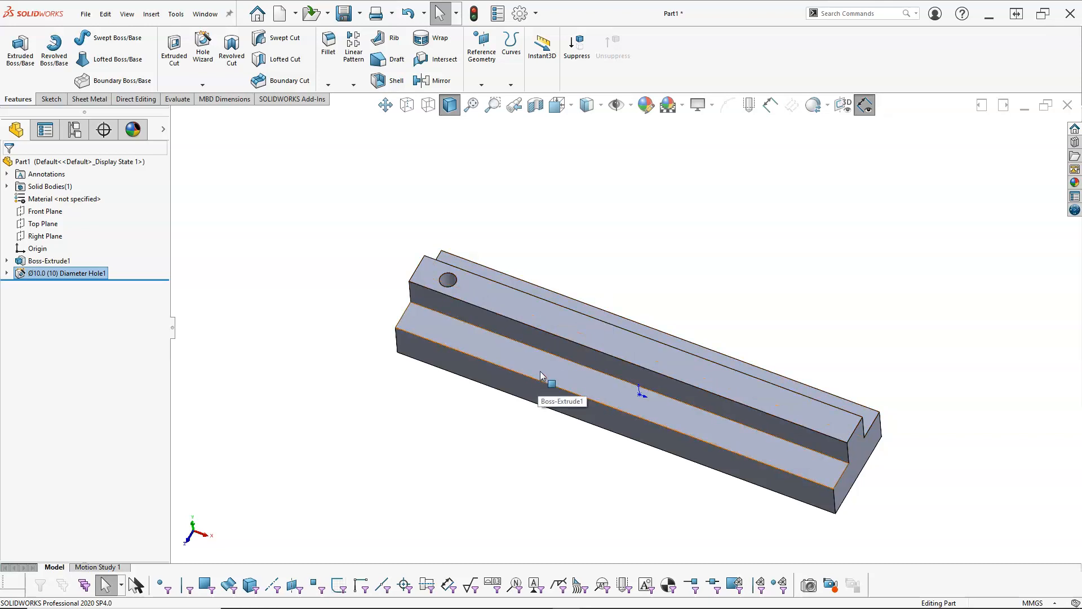
Select the lower step face and set the hole to ANSI Metric Ø5.0 dowel holes.
left_click(551, 383)
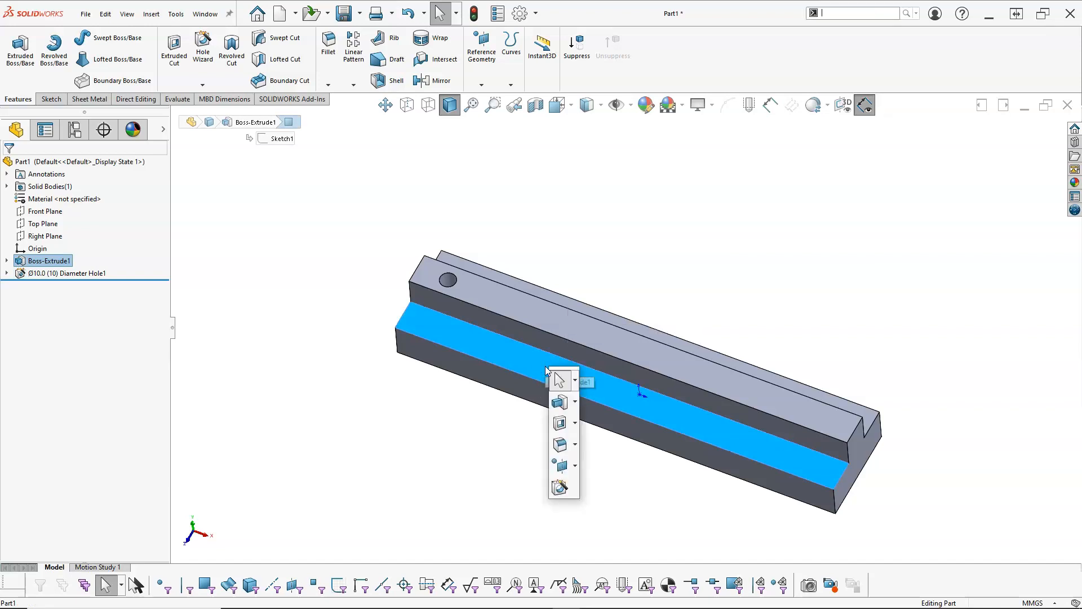
mouse_move(521, 353)
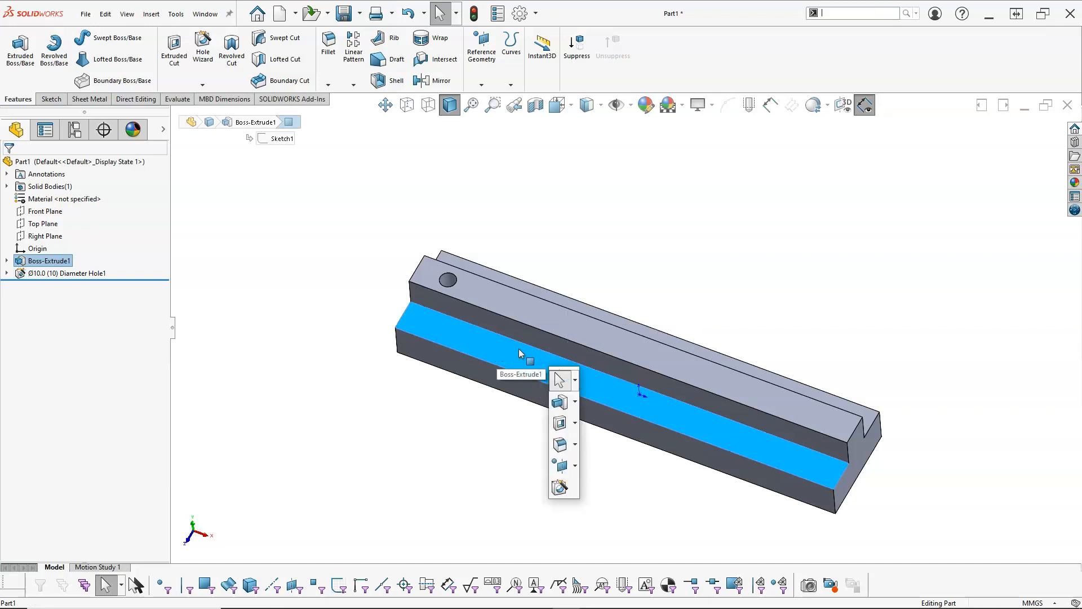
mouse_move(560, 487)
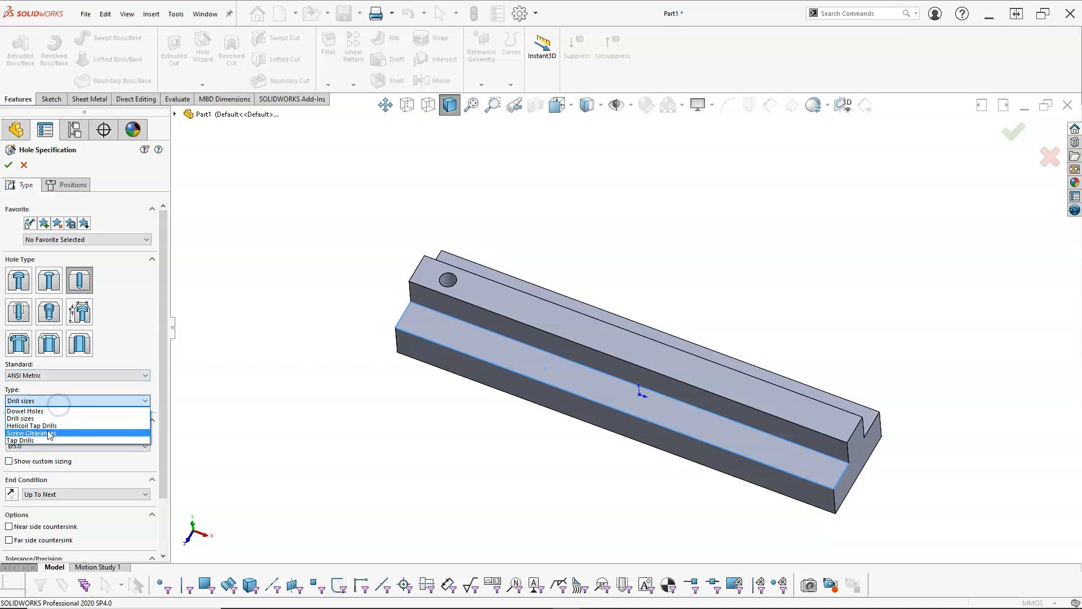
left_click(26, 410)
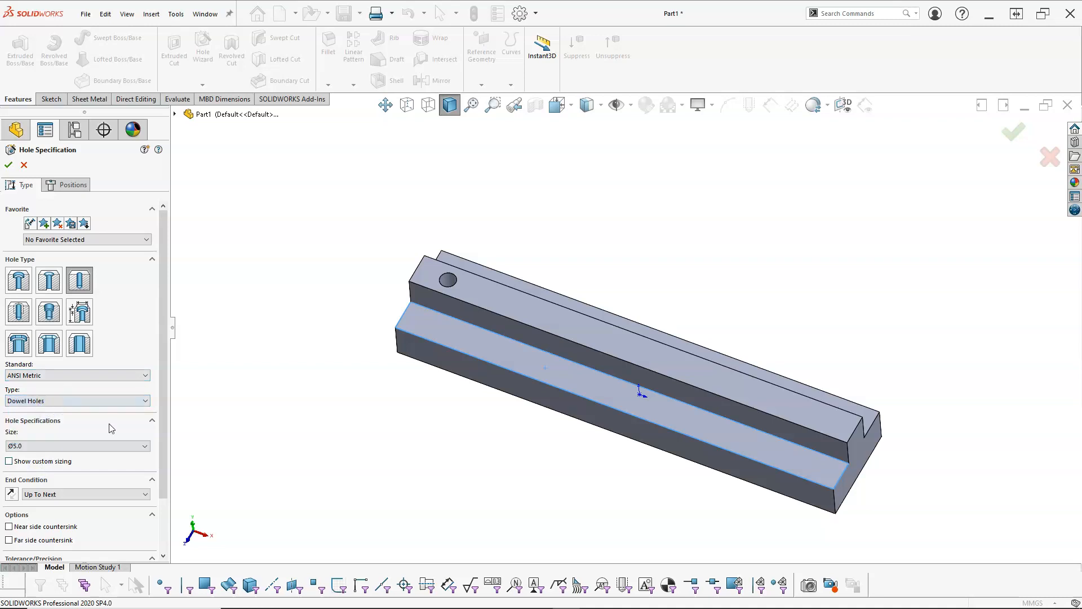
scroll("down", 3)
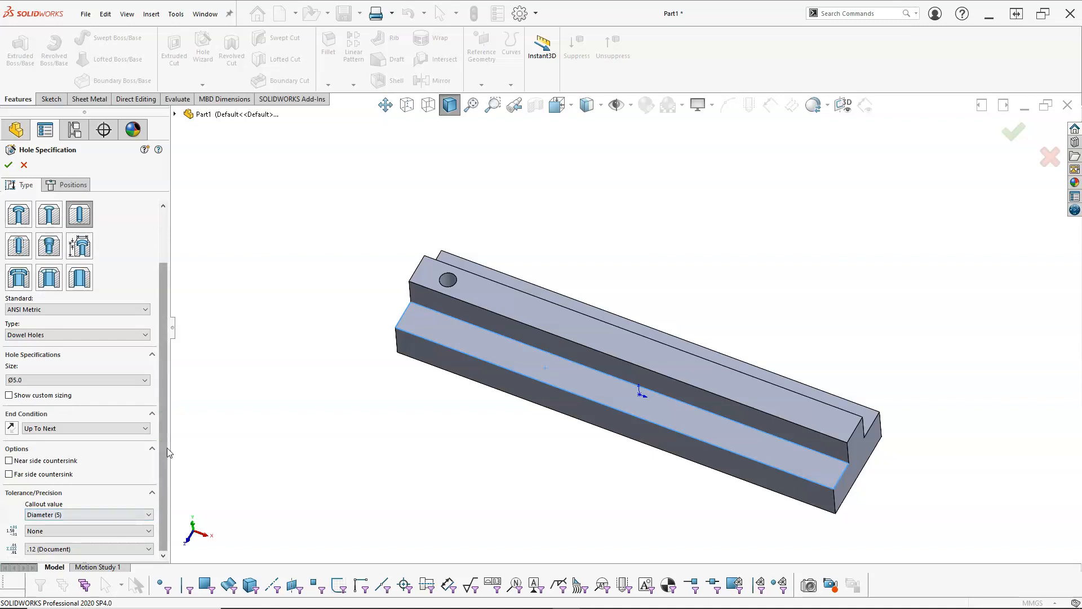
mouse_move(167, 430)
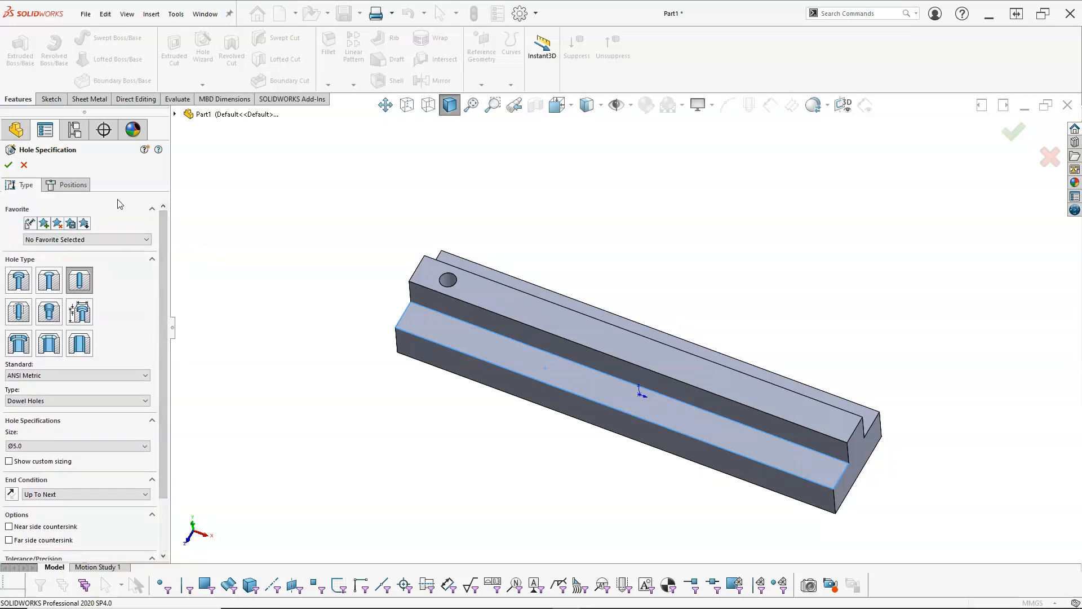
Place two dowel hole points on the lower step face.
left_click(70, 185)
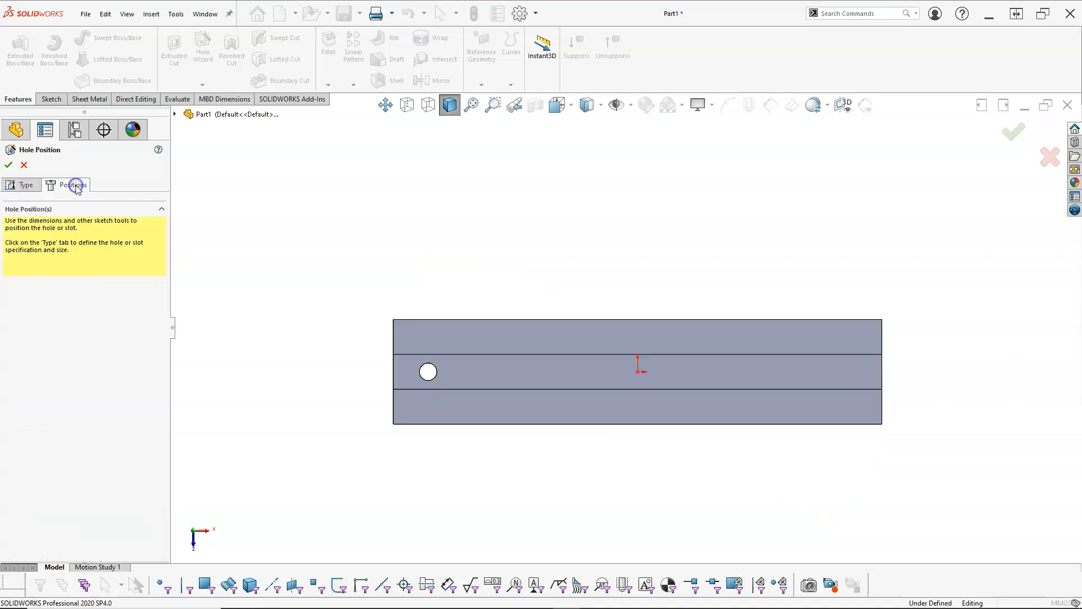
left_click(51, 99)
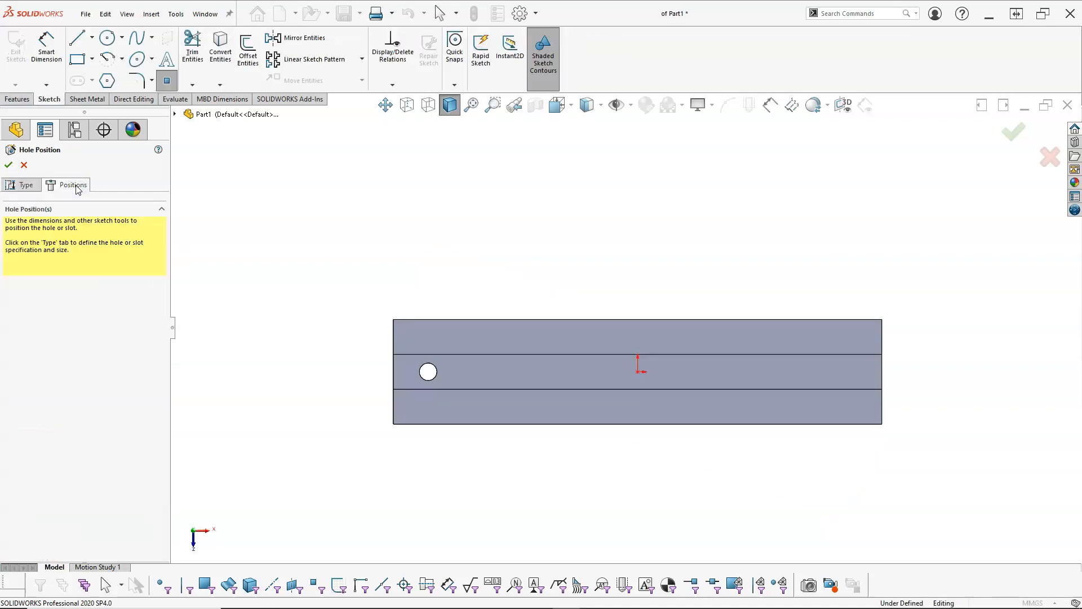
mouse_move(627, 403)
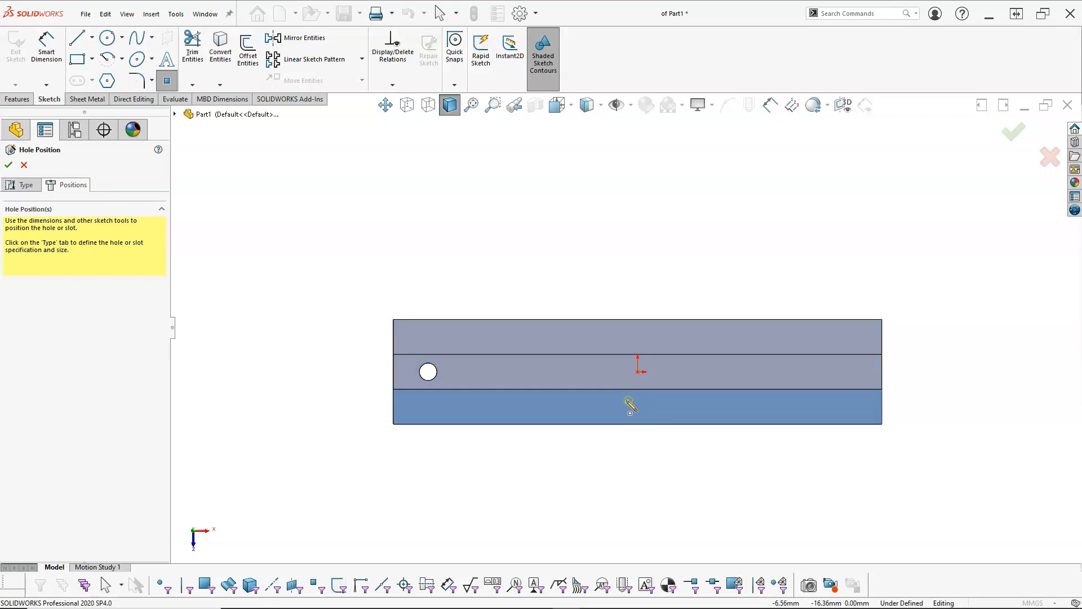
mouse_move(596, 410)
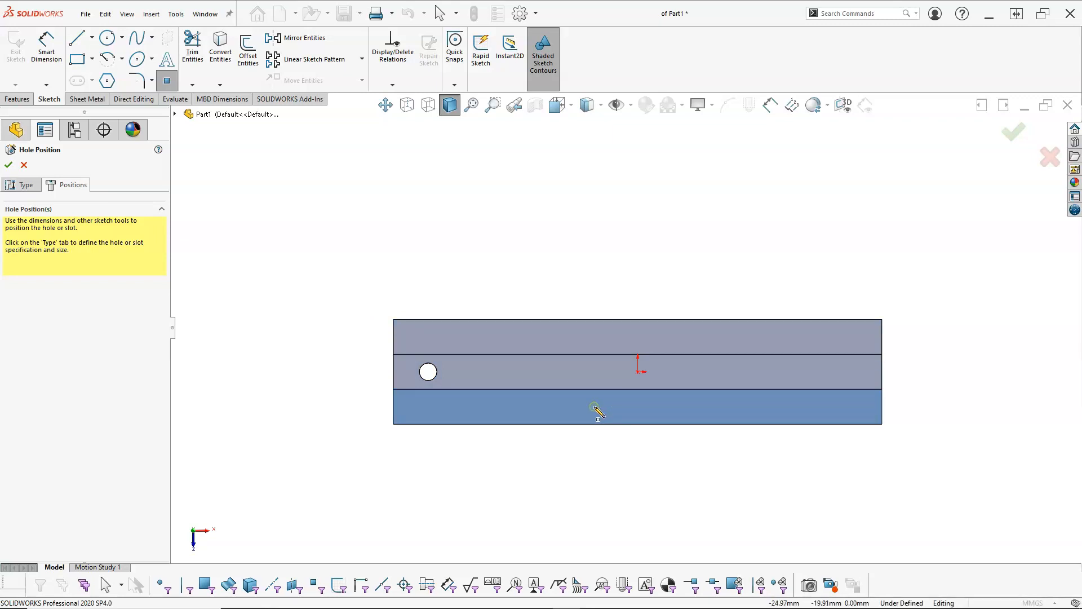
left_click(594, 405)
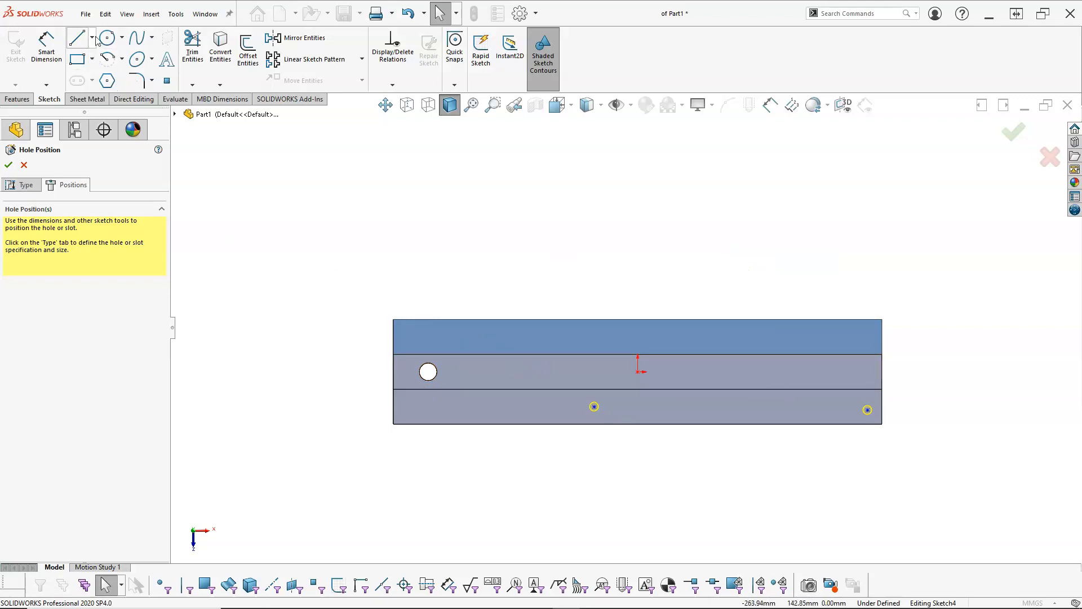
Draw an infinite horizontal construction centreline through the origin.
left_click(76, 36)
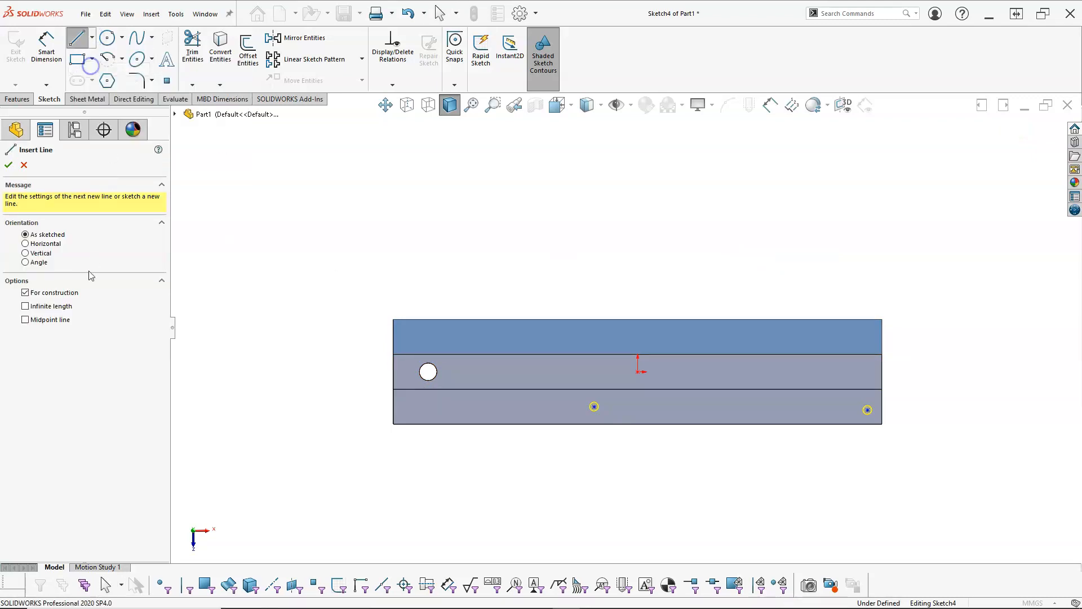
left_click(24, 244)
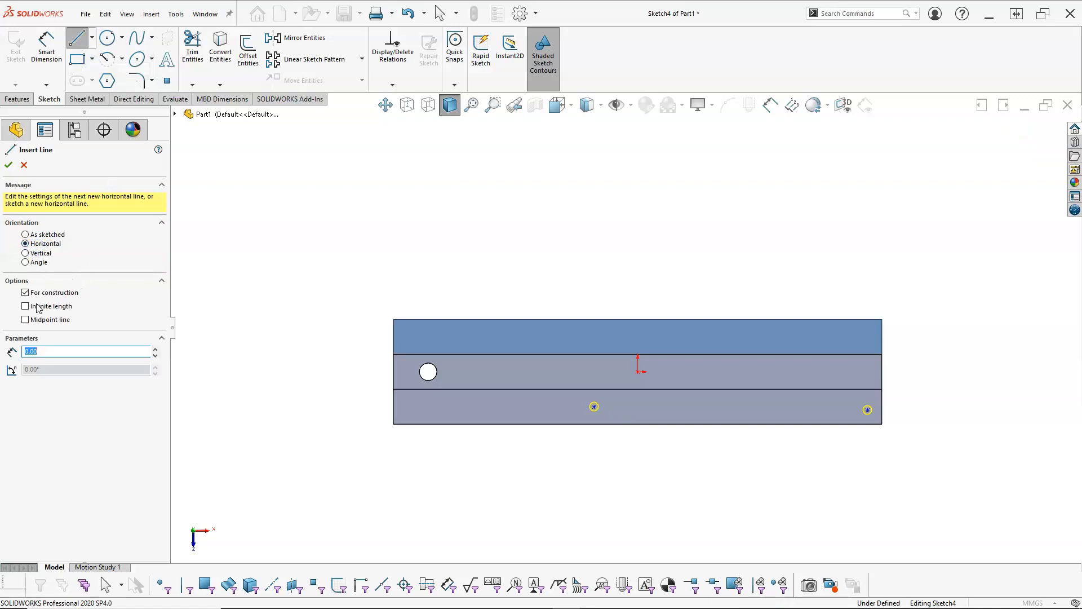
left_click(25, 307)
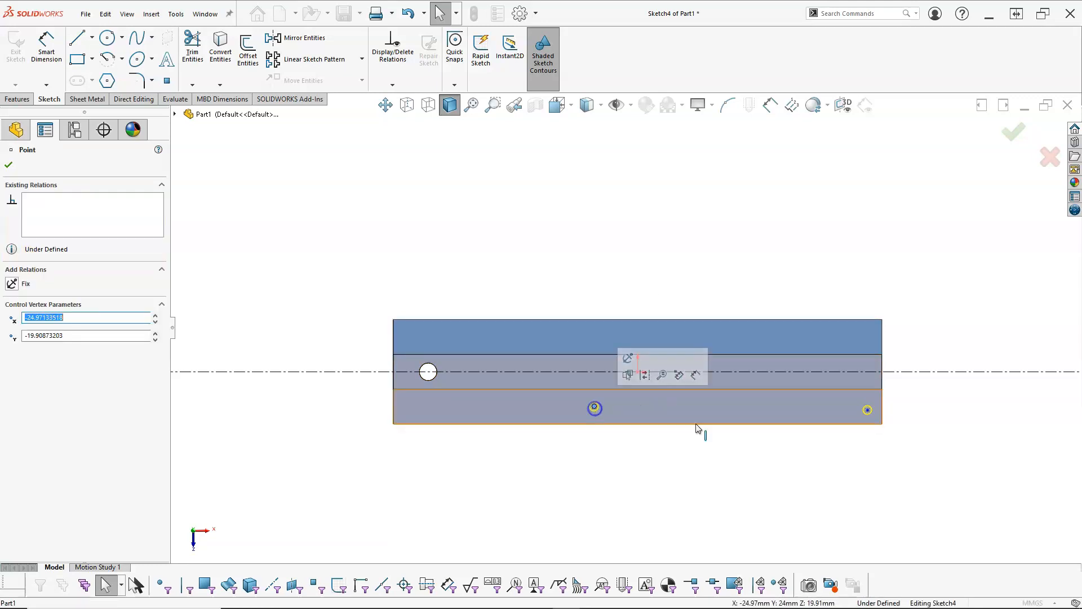
Give the two dowel hole points a Horizontal relation and select the centreline.
left_click(867, 410)
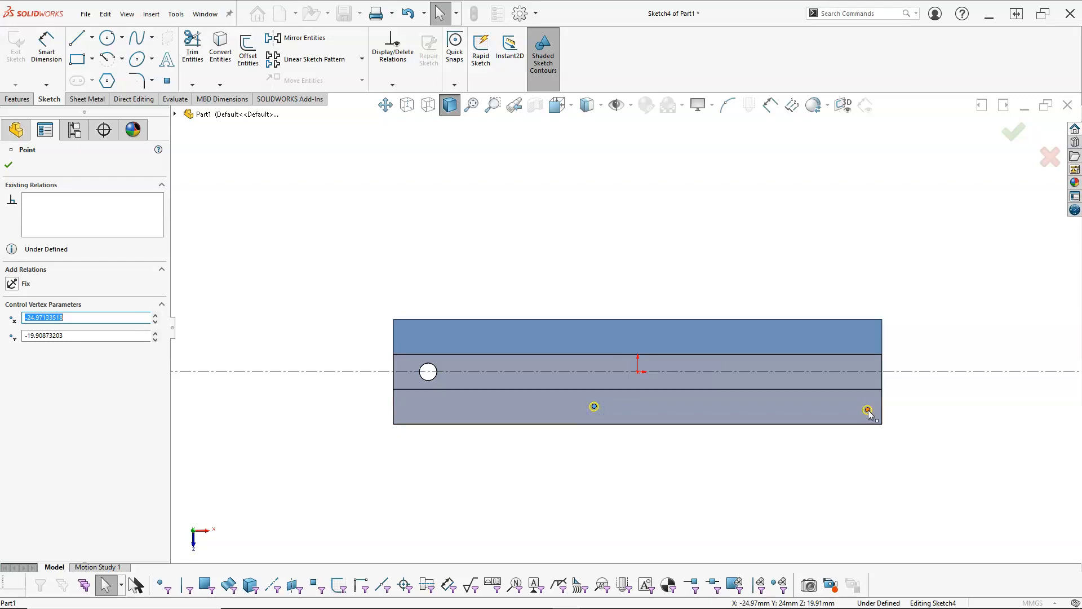
left_click(866, 409)
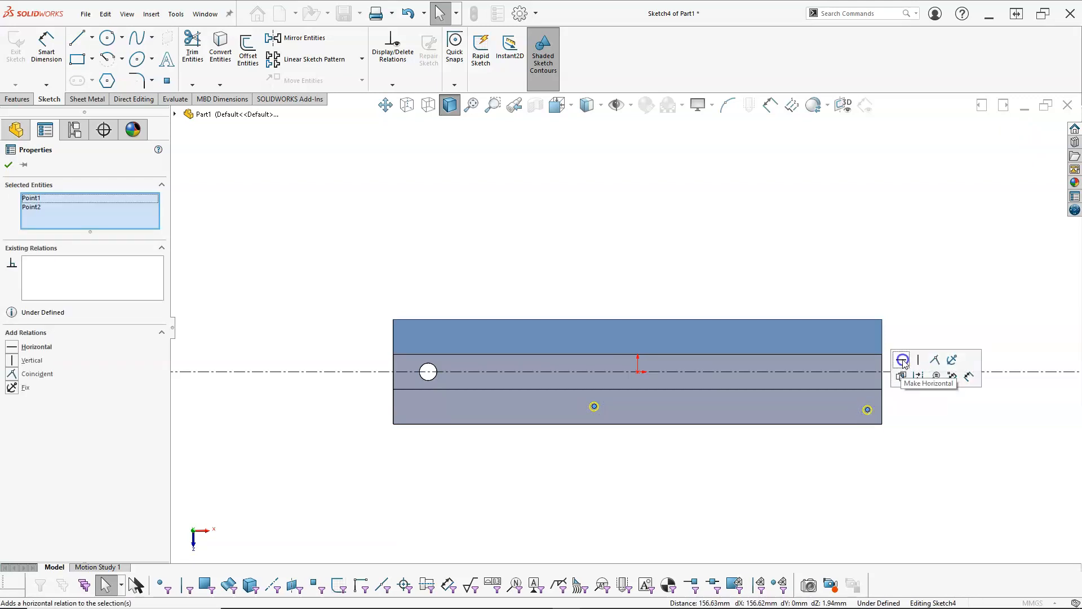
left_click(901, 360)
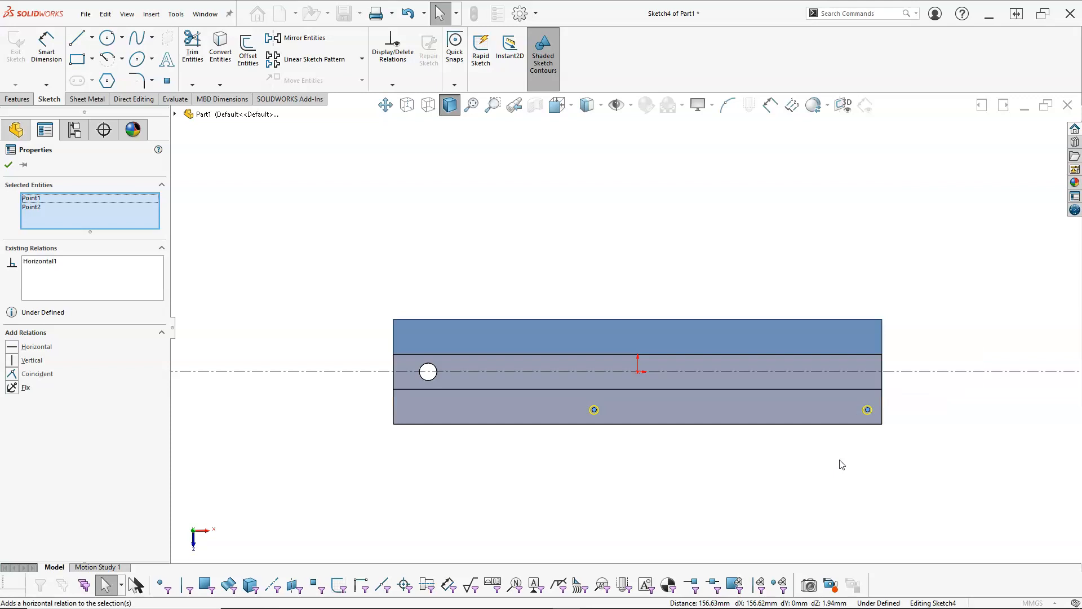
mouse_move(900, 387)
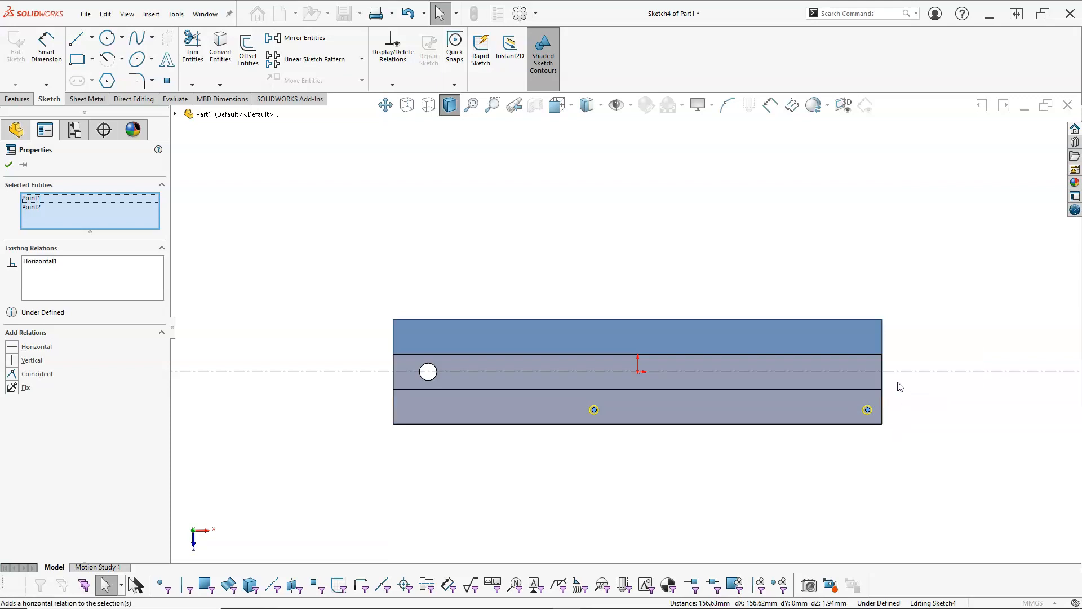
left_click(897, 373)
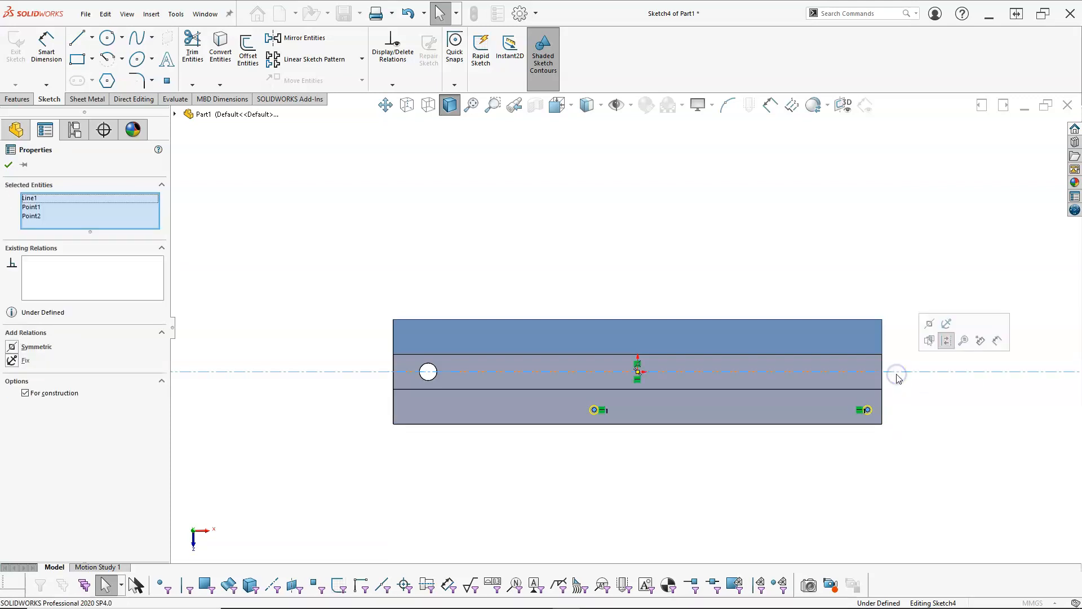
mouse_move(302, 38)
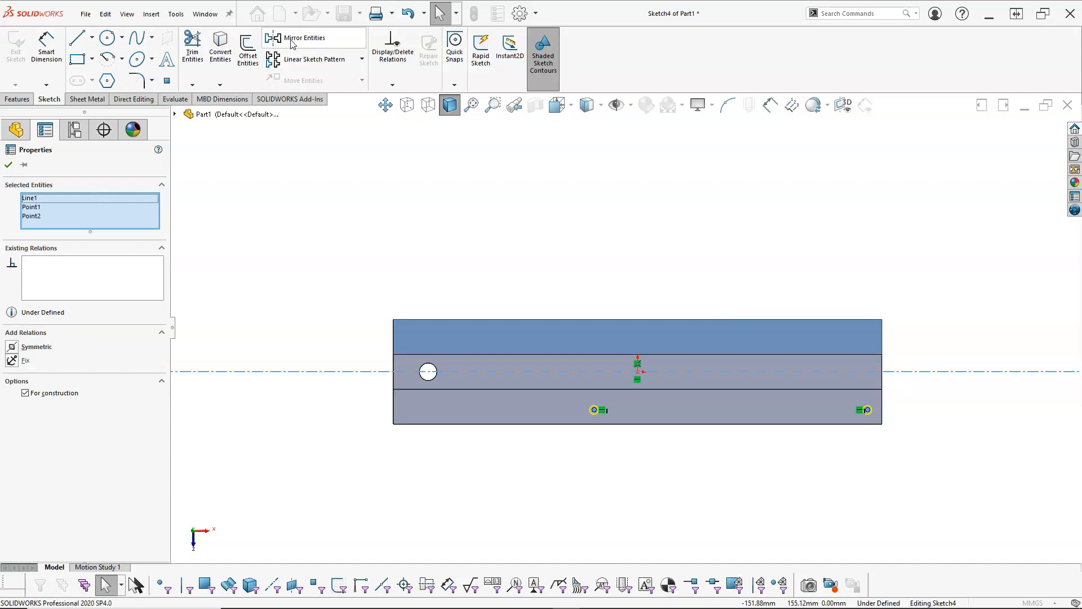
mouse_move(296, 43)
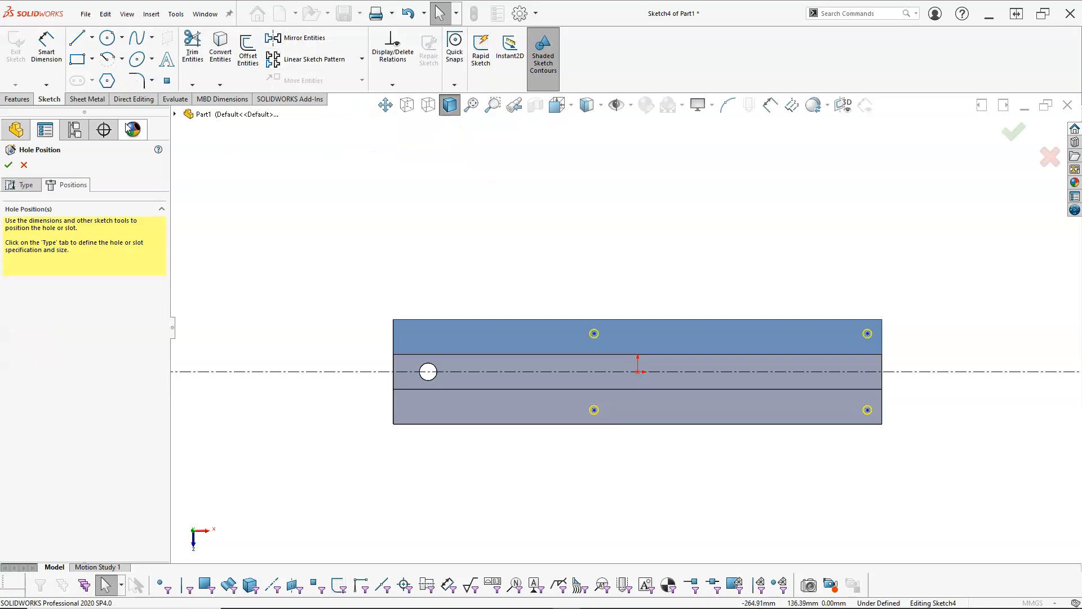
Dimension the dowel points: 115 mm from the left end, 160 mm spacing, and 5 mm from the top edge.
left_click(48, 45)
type("115")
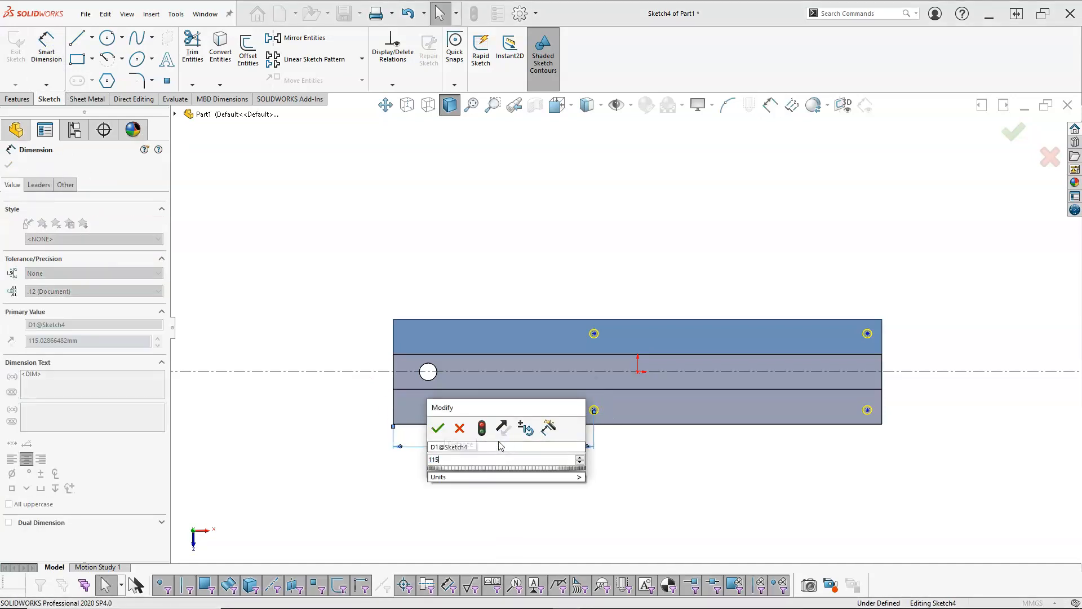
left_click(439, 428)
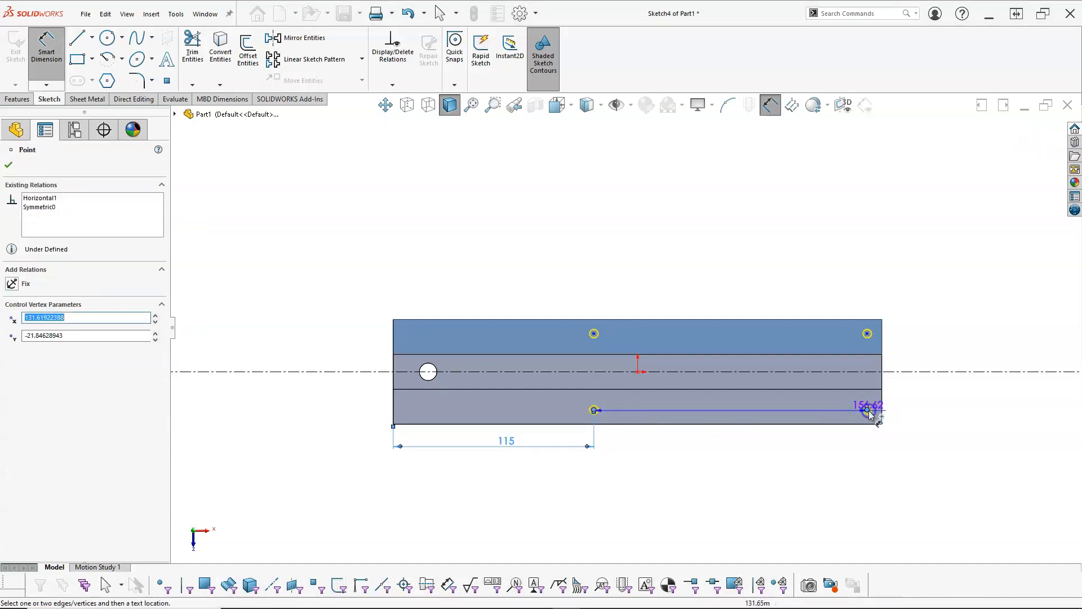
left_click(867, 414)
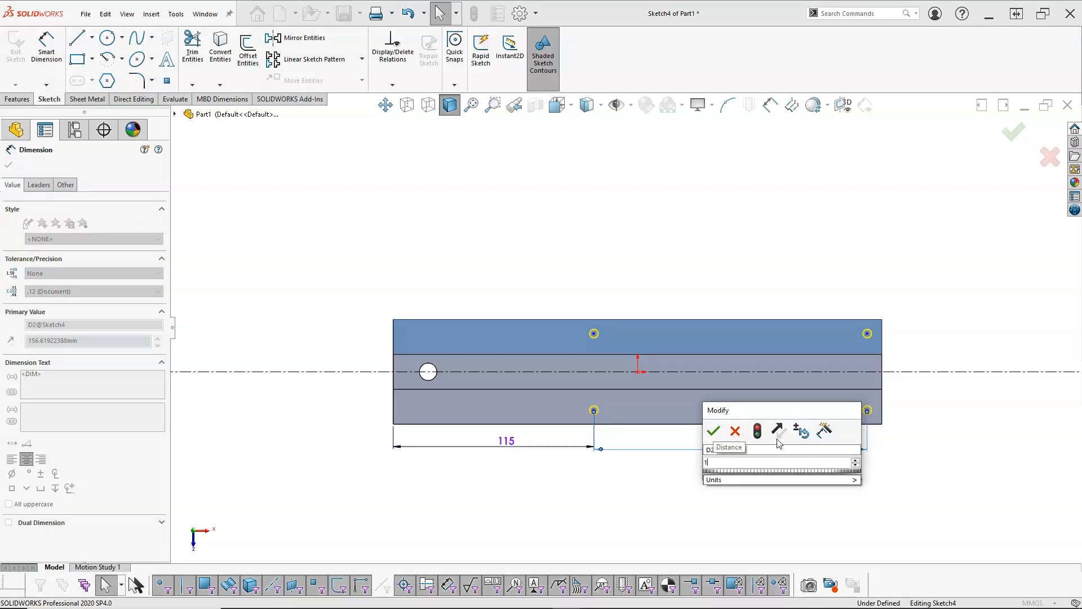
type("160")
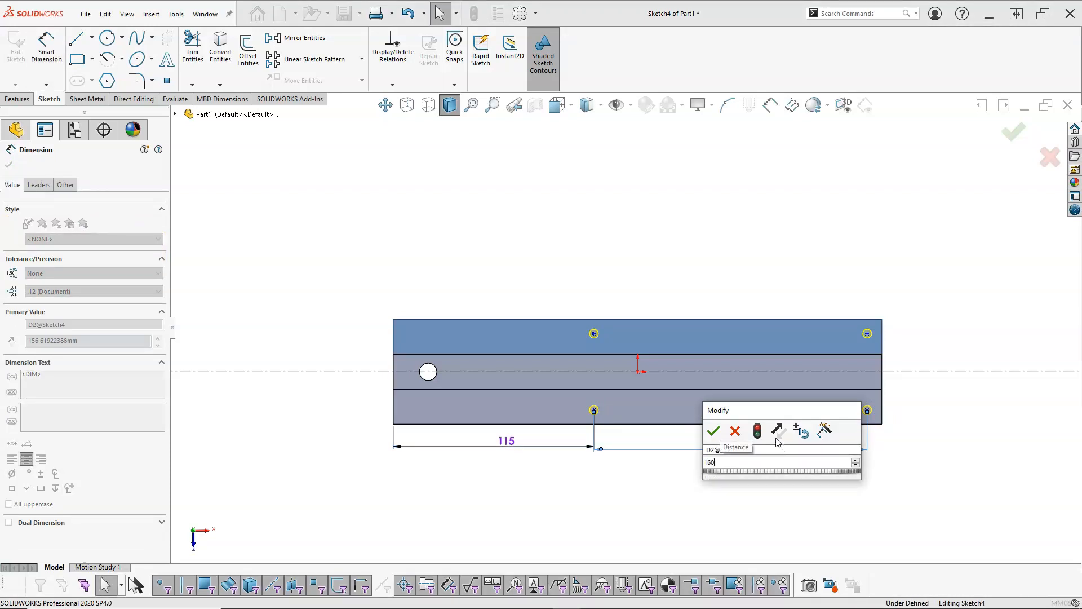
left_click(714, 430)
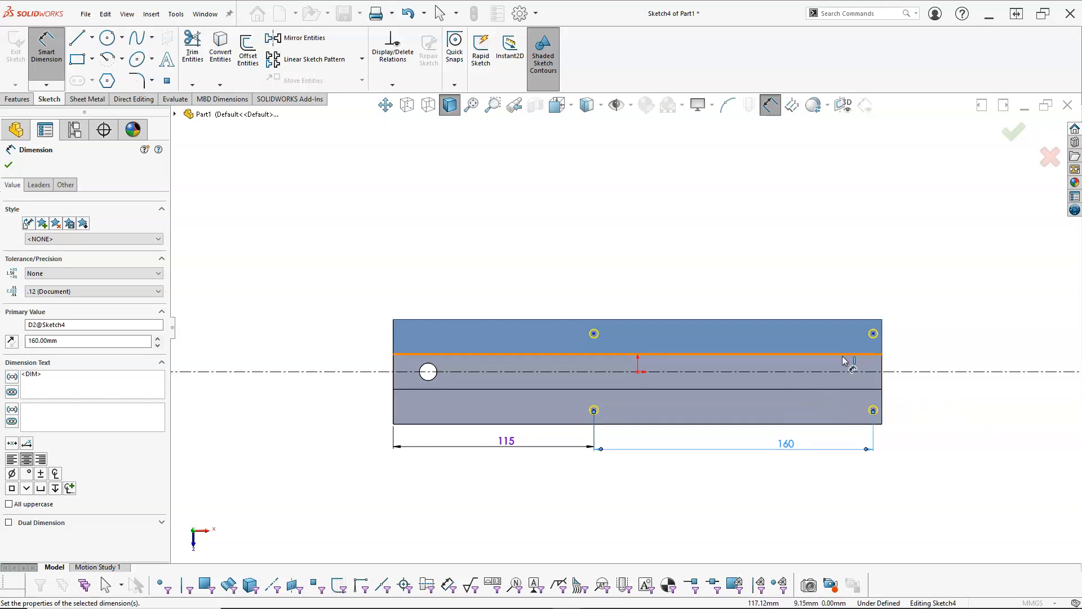
mouse_move(915, 374)
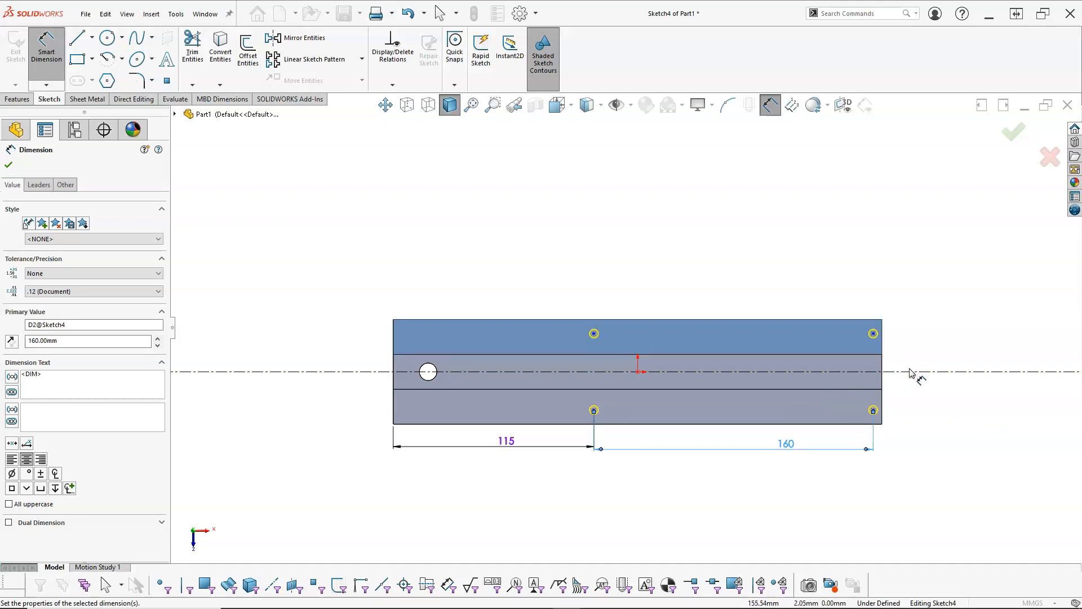
mouse_move(900, 358)
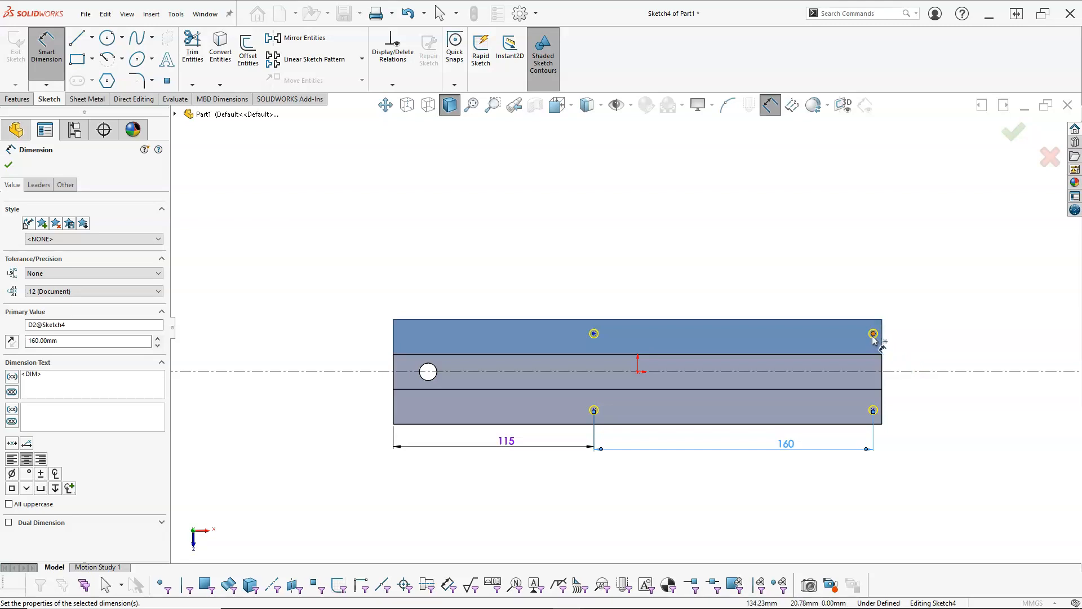
left_click(871, 332)
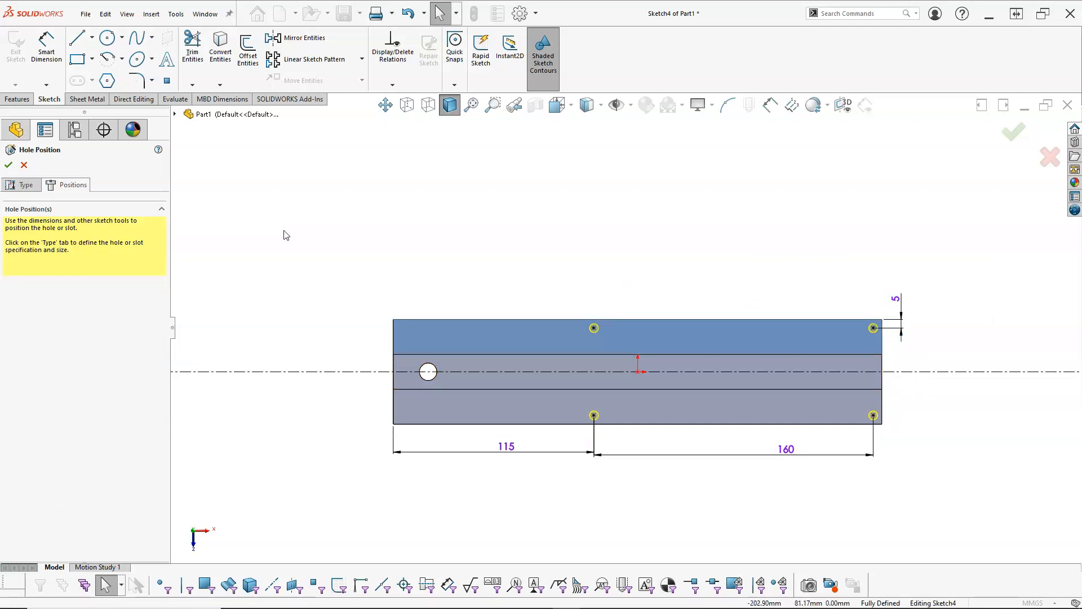
Accept the Hole Wizard to create Ø5.0mm Dowel Hole1 and orbit to inspect the holes.
left_click(9, 165)
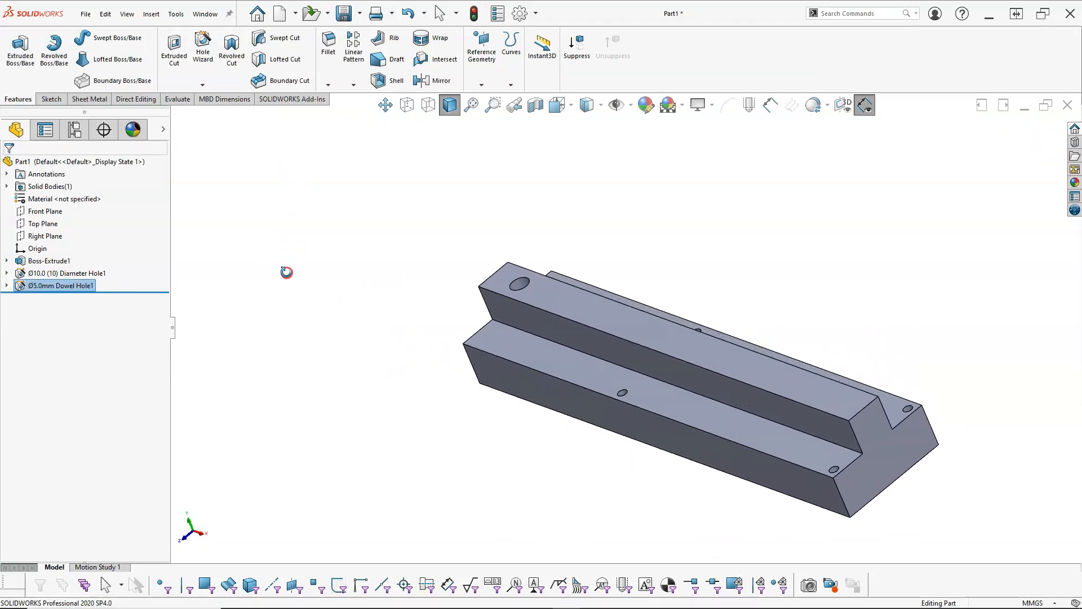
left_click_drag(286, 272, 707, 407)
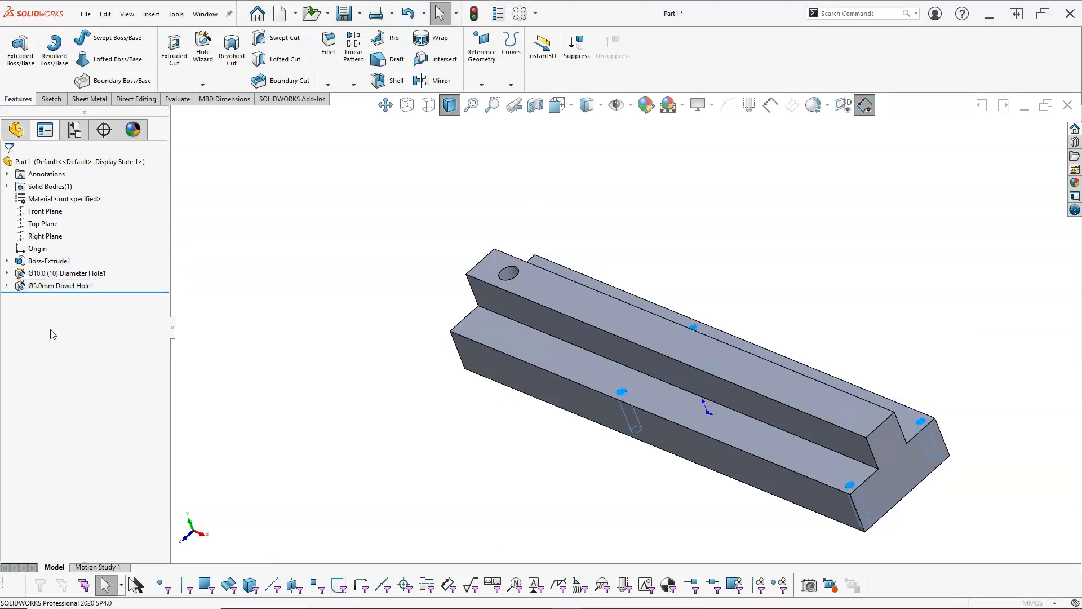
Edit Ø5.0mm Dowel Hole1, changing the end condition from Up To Next to Blind at 10 mm.
double_click(61, 285)
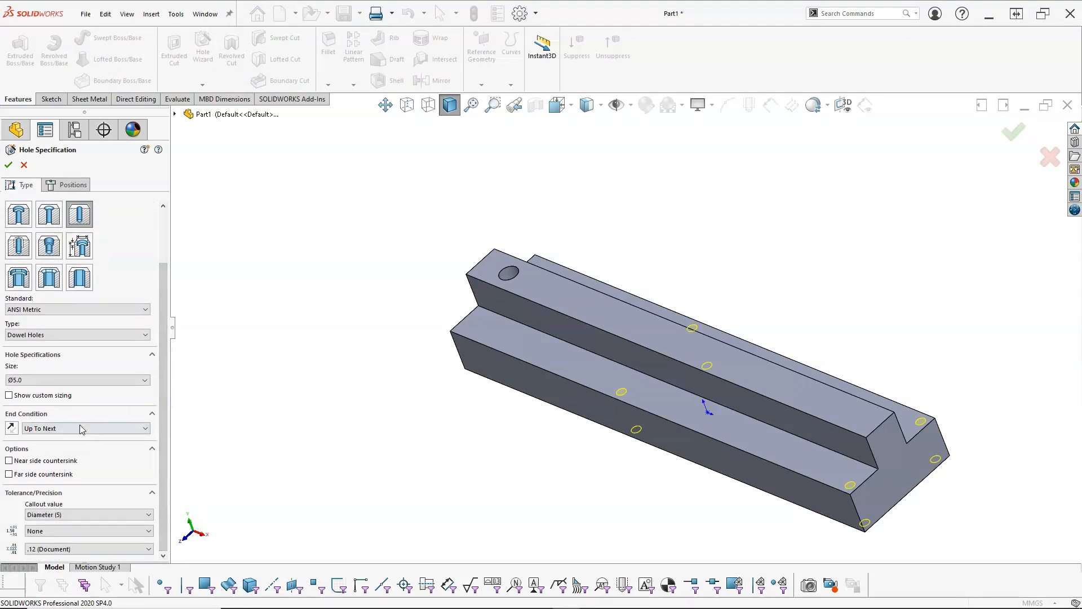
left_click(85, 428)
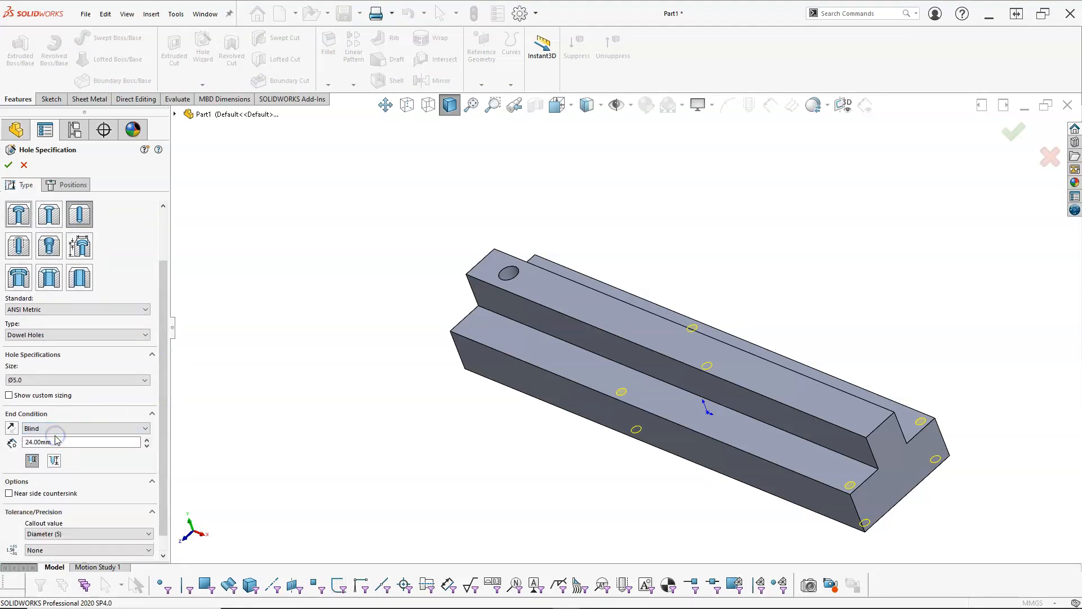
type("10")
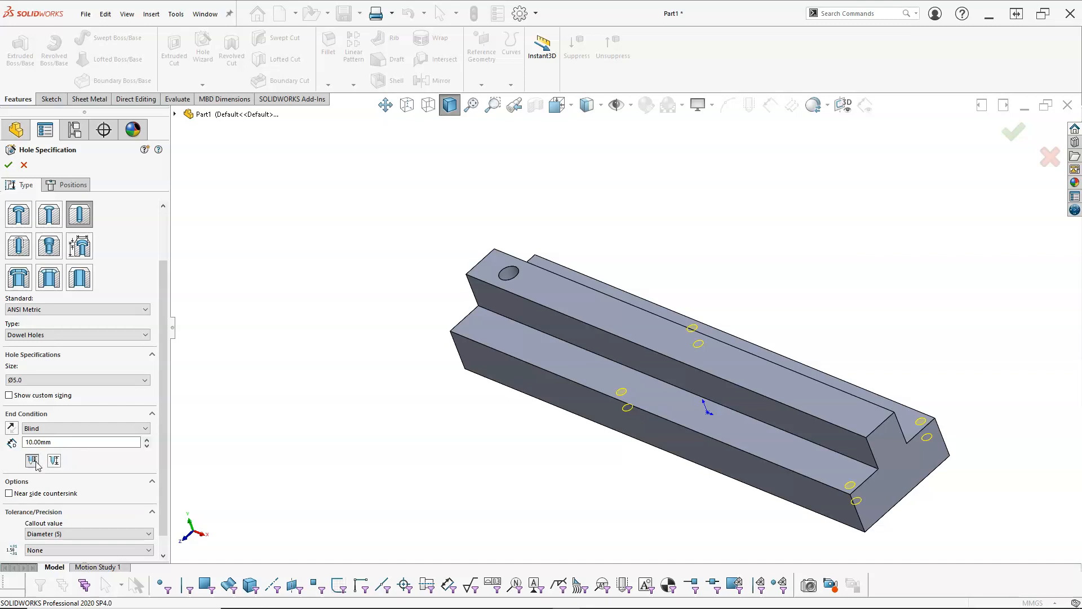
mouse_move(33, 465)
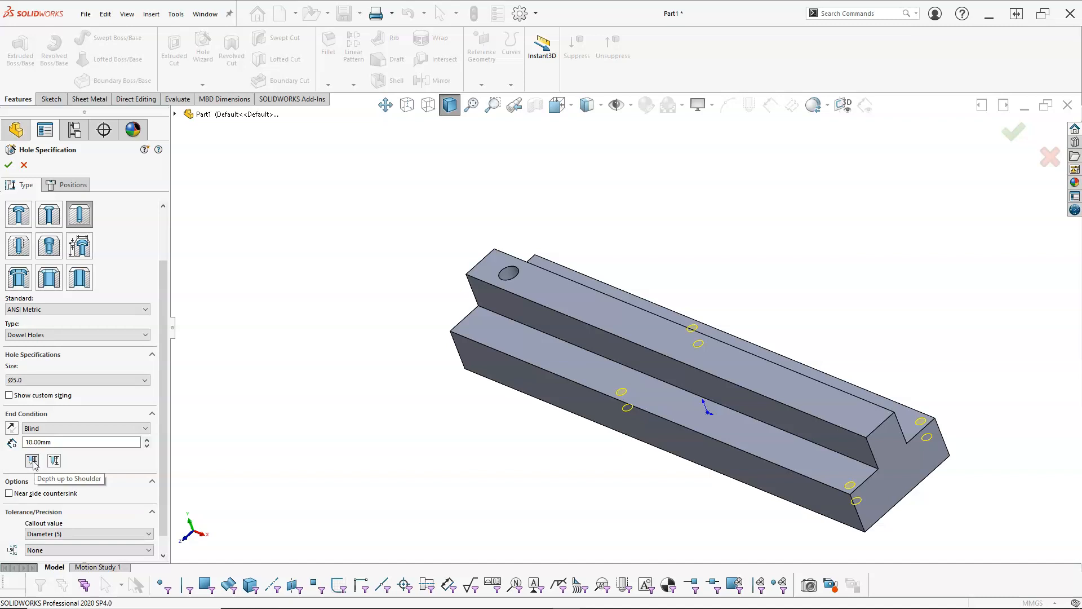
mouse_move(32, 463)
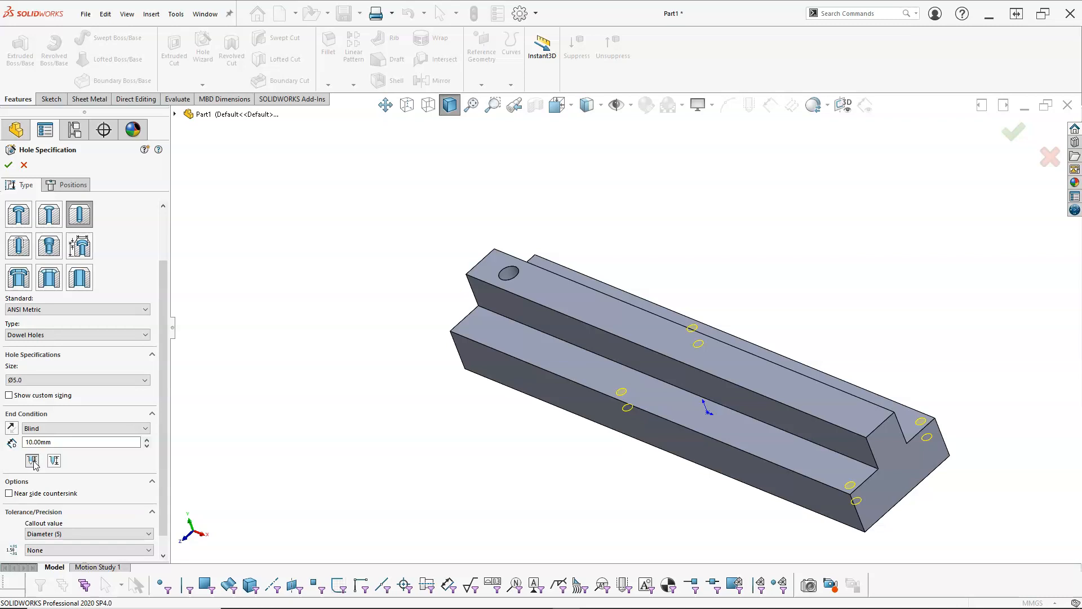
mouse_move(576, 405)
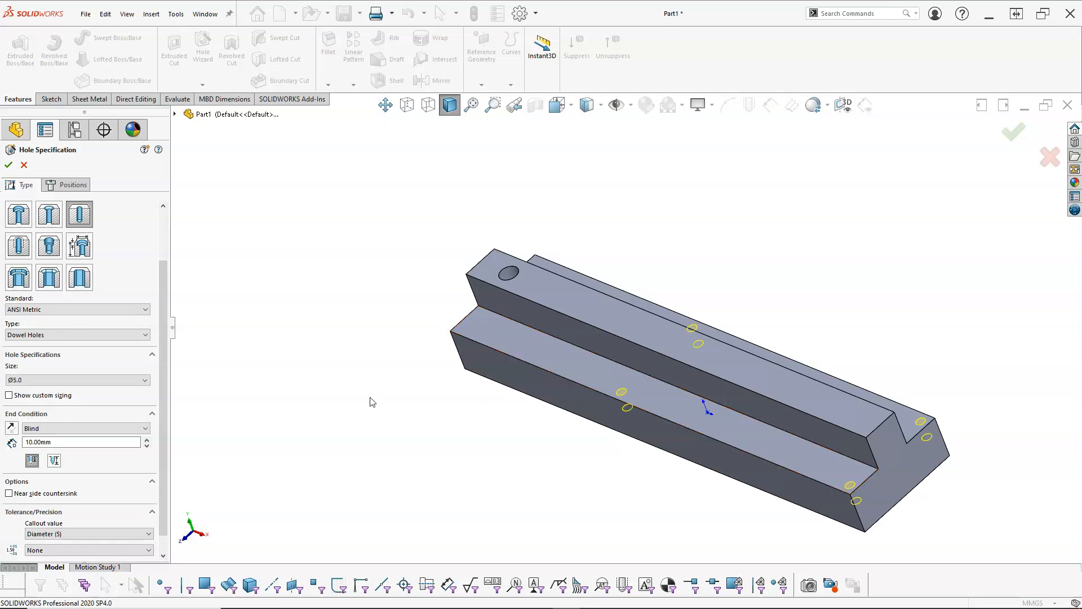
mouse_move(93, 468)
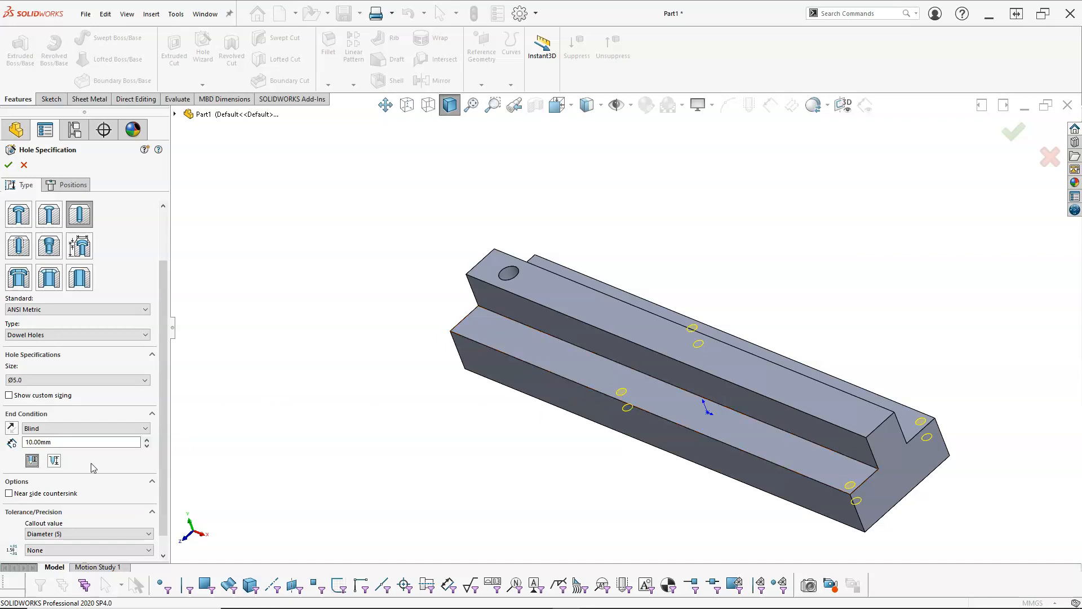
mouse_move(55, 460)
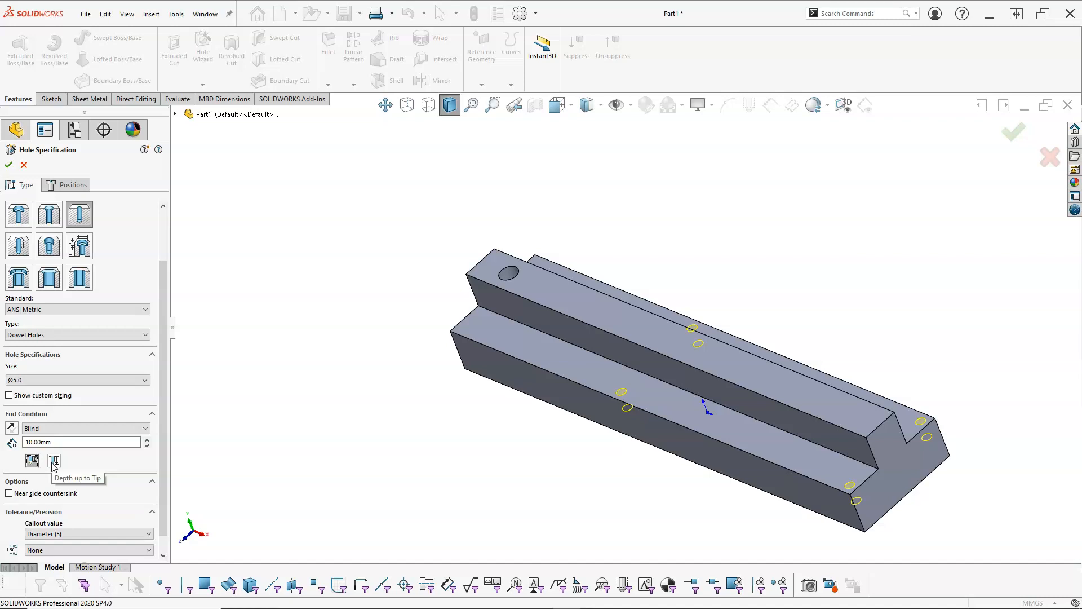
mouse_move(406, 429)
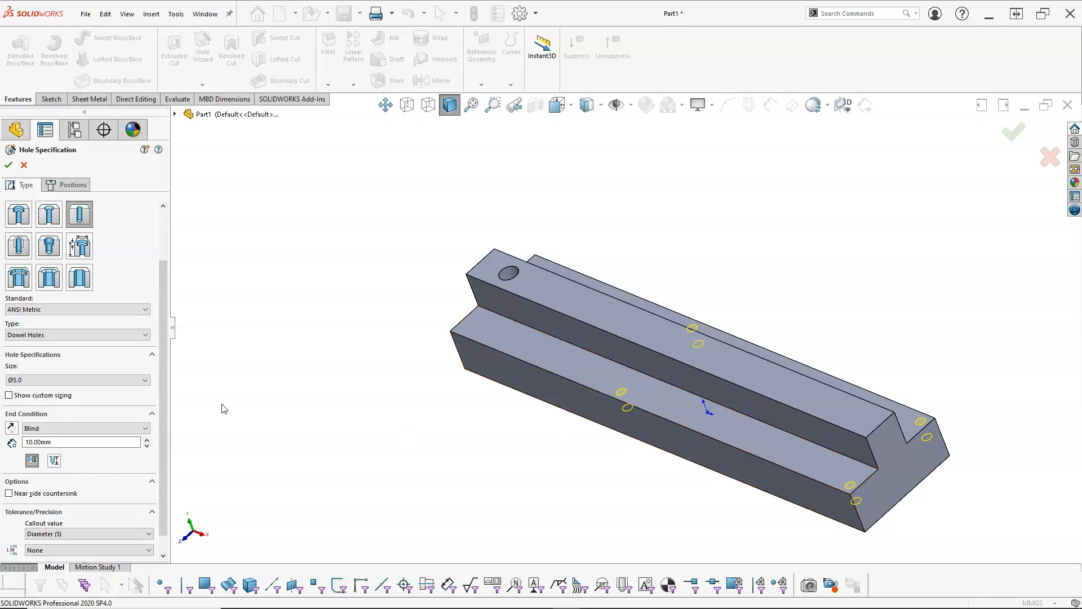
mouse_move(46, 466)
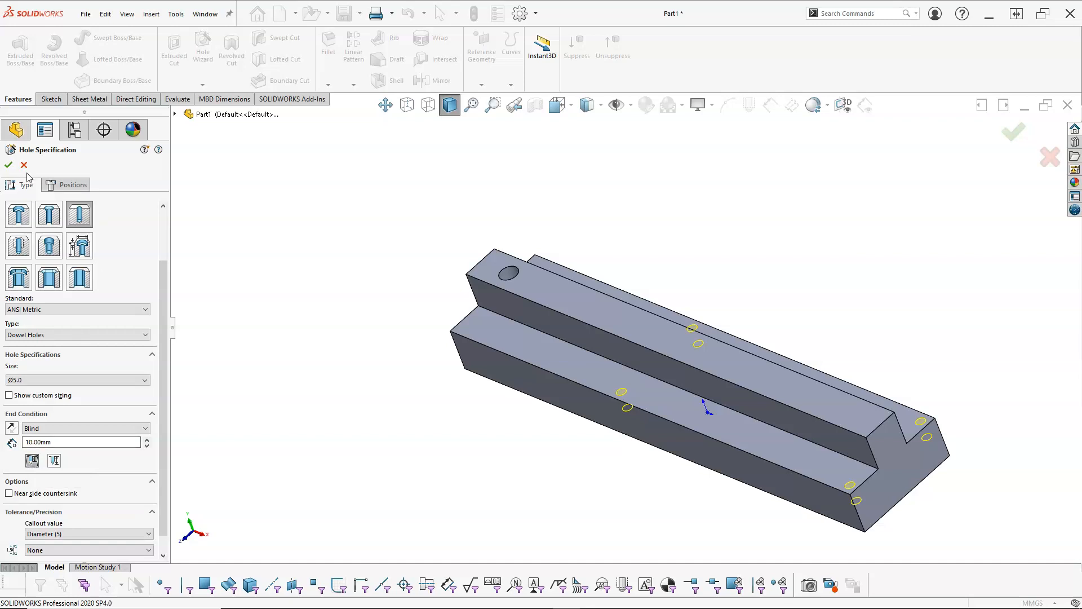
Confirm the 10 mm blind holes and check their depth in Front view with hidden lines, then return to shaded.
left_click(9, 166)
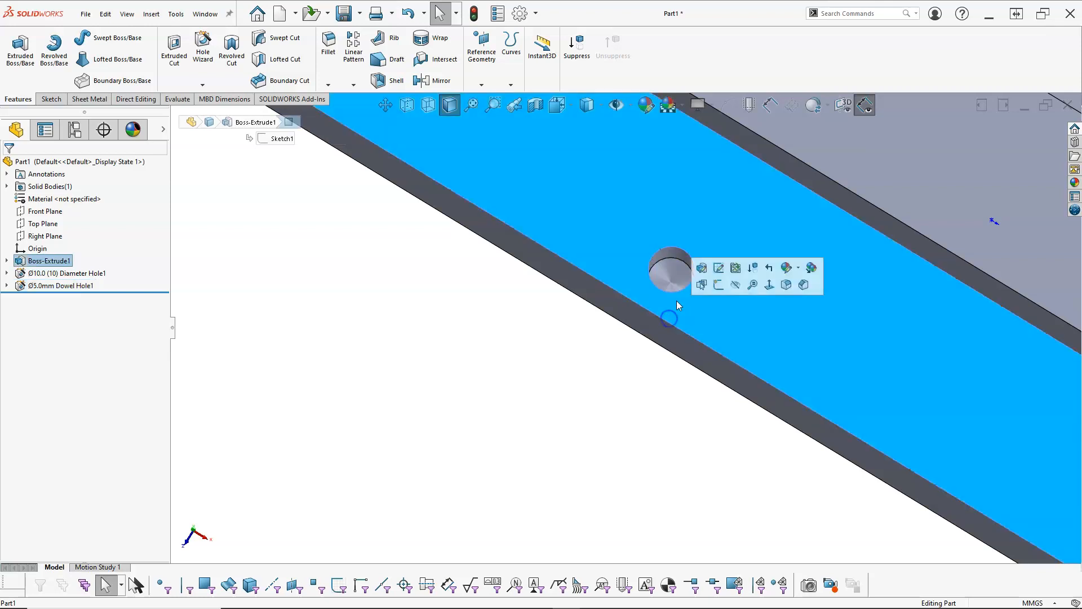
left_click(59, 285)
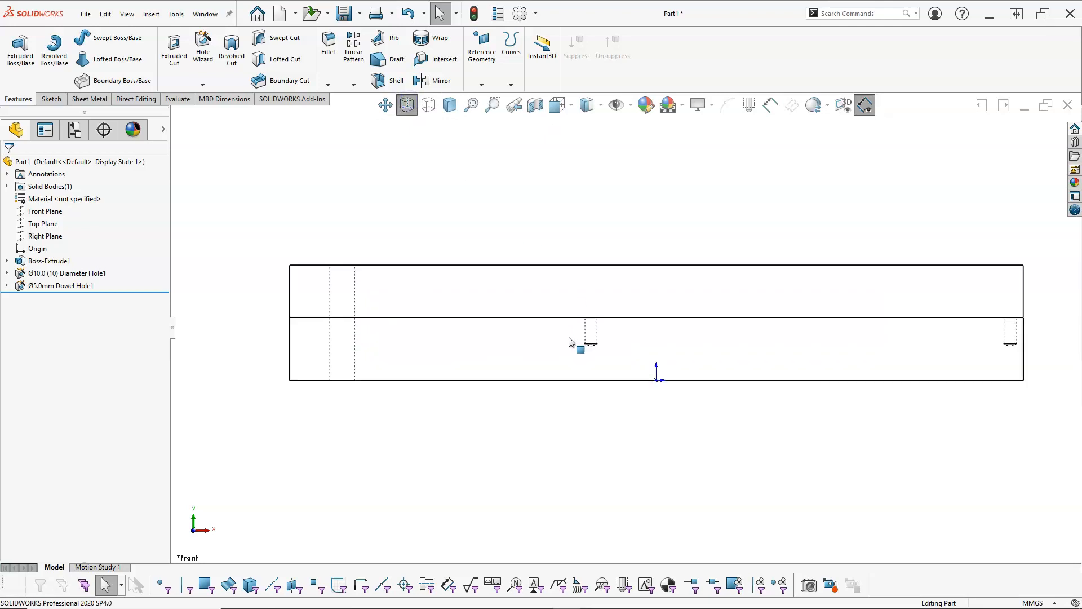
left_click(41, 261)
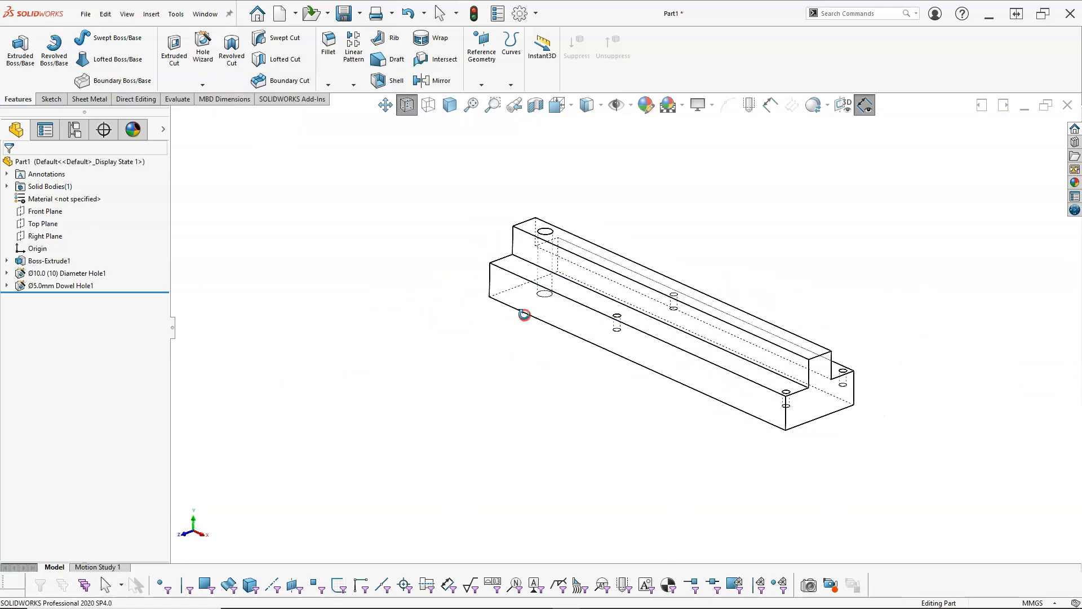
left_click(449, 106)
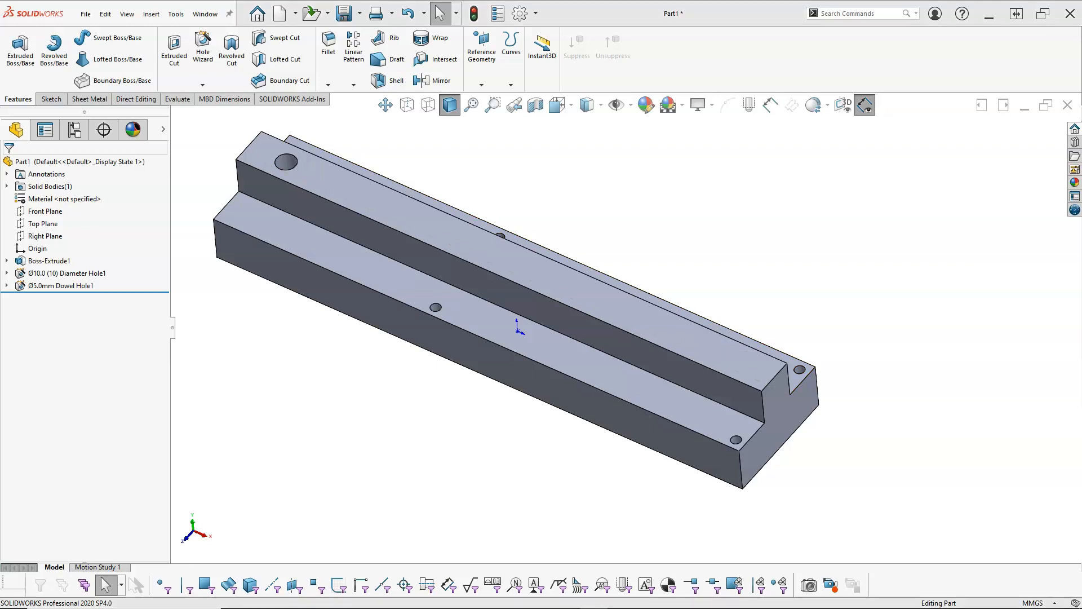
mouse_move(923, 337)
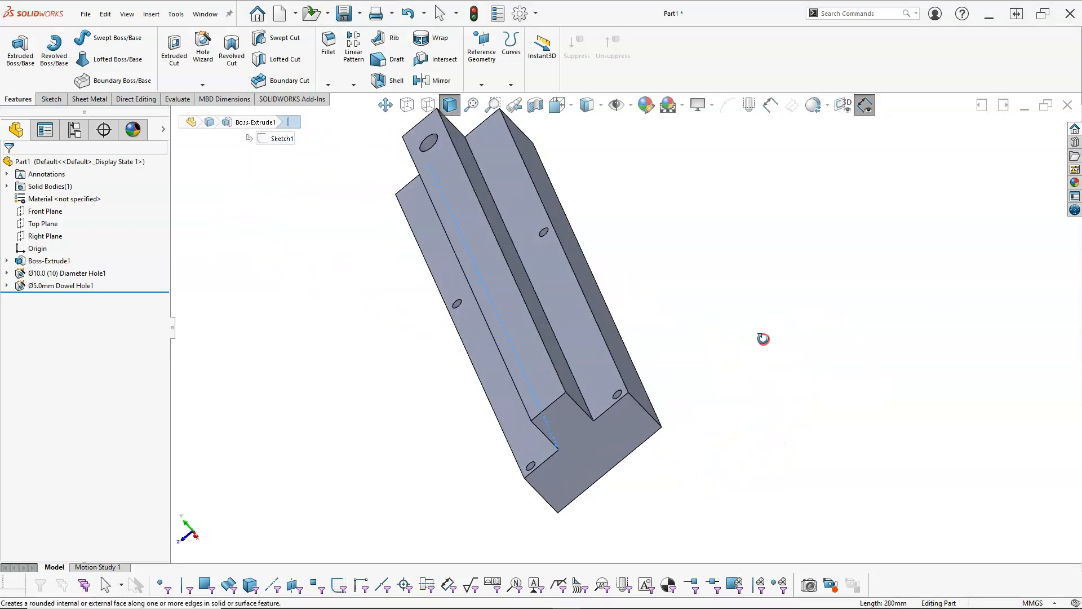
Fillet the two inner step edges with a 4 mm radius, creating Fillet1.
left_click_drag(762, 338, 557, 365)
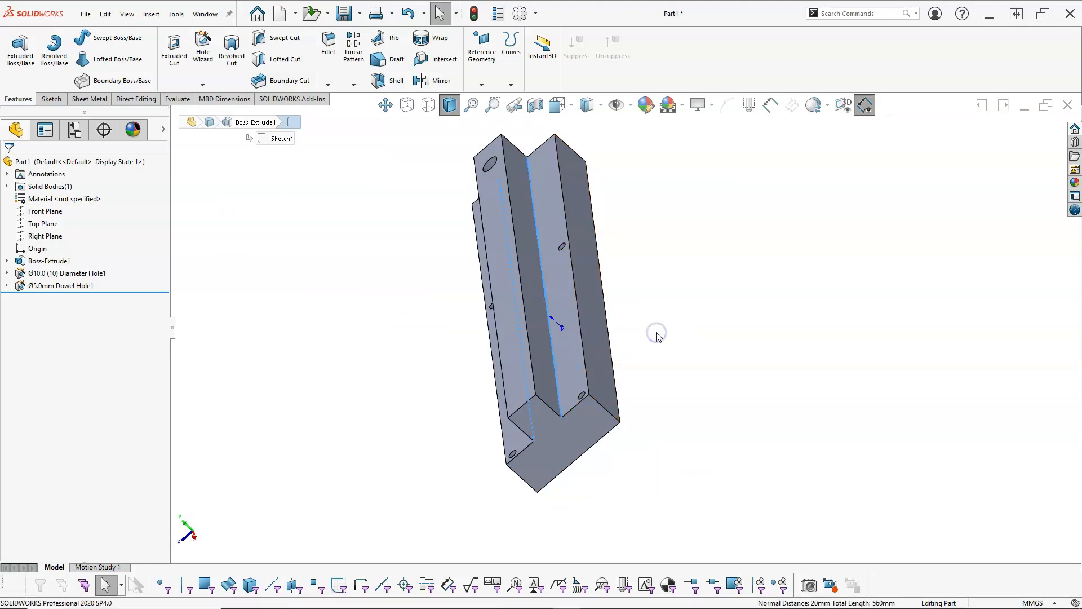
left_click(327, 45)
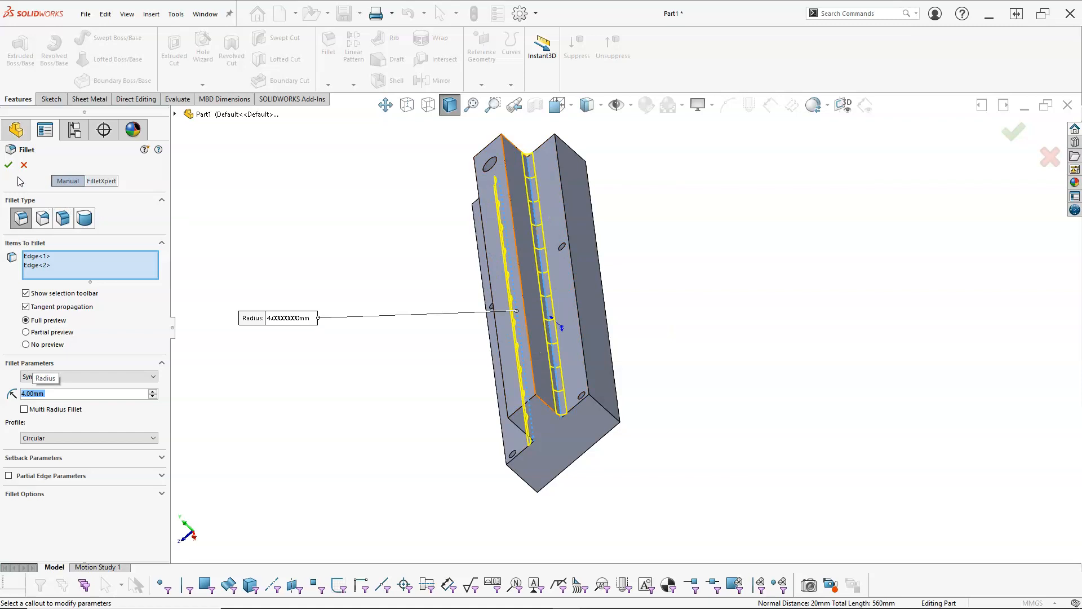
left_click(8, 165)
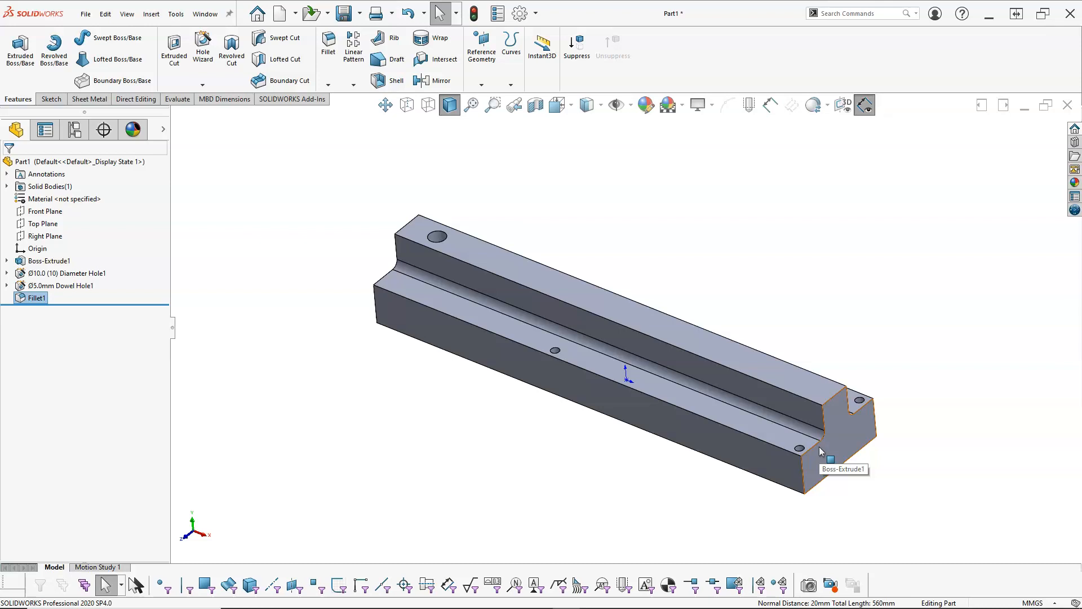
mouse_move(843, 442)
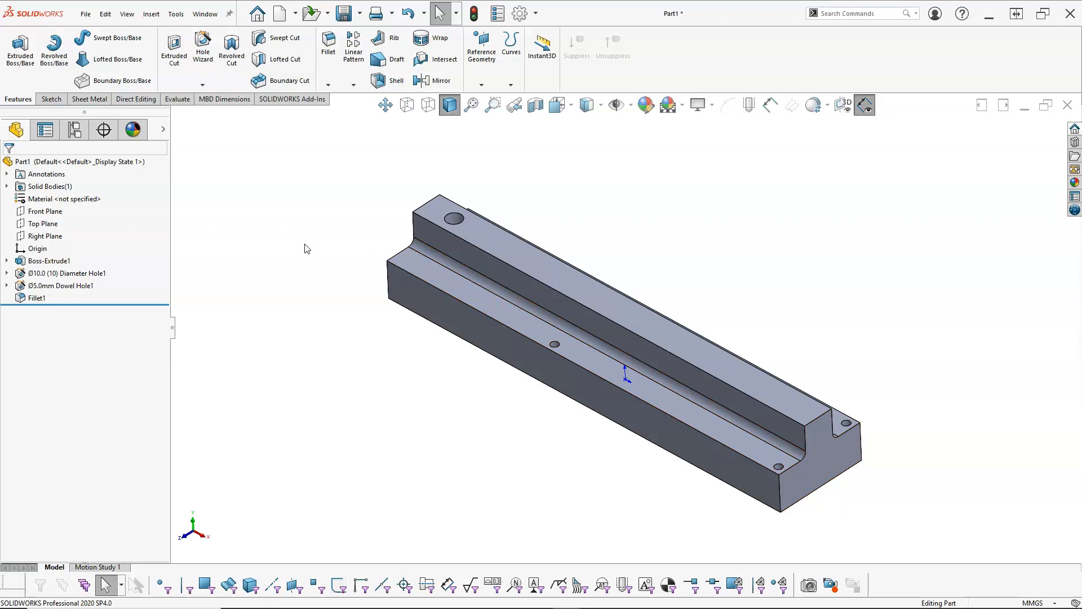
mouse_move(313, 172)
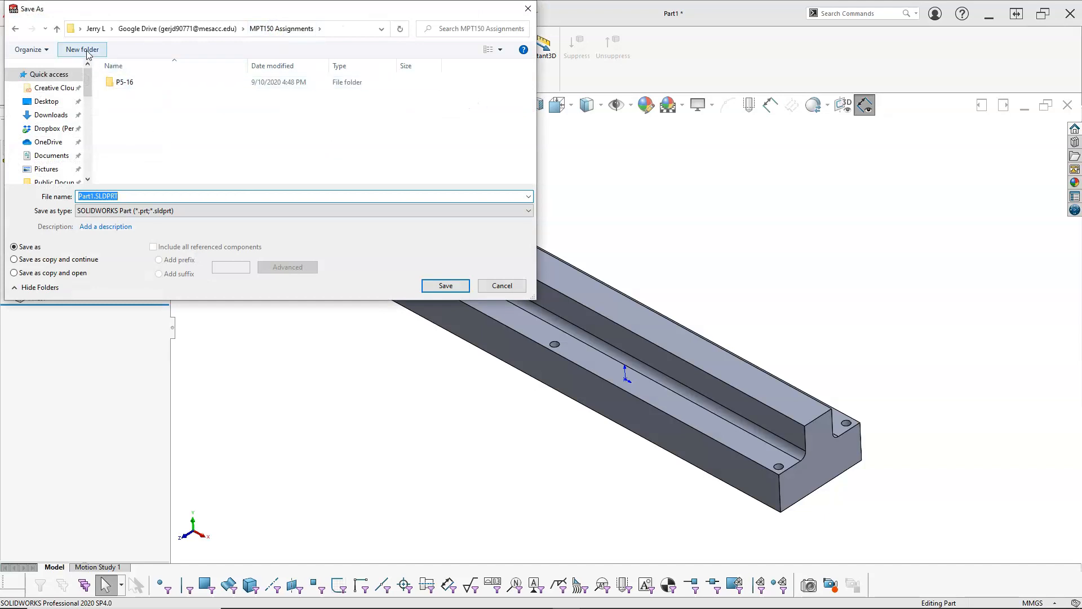
Create and open a new P5-17 folder inside MPT150 Assignments.
left_click(83, 50)
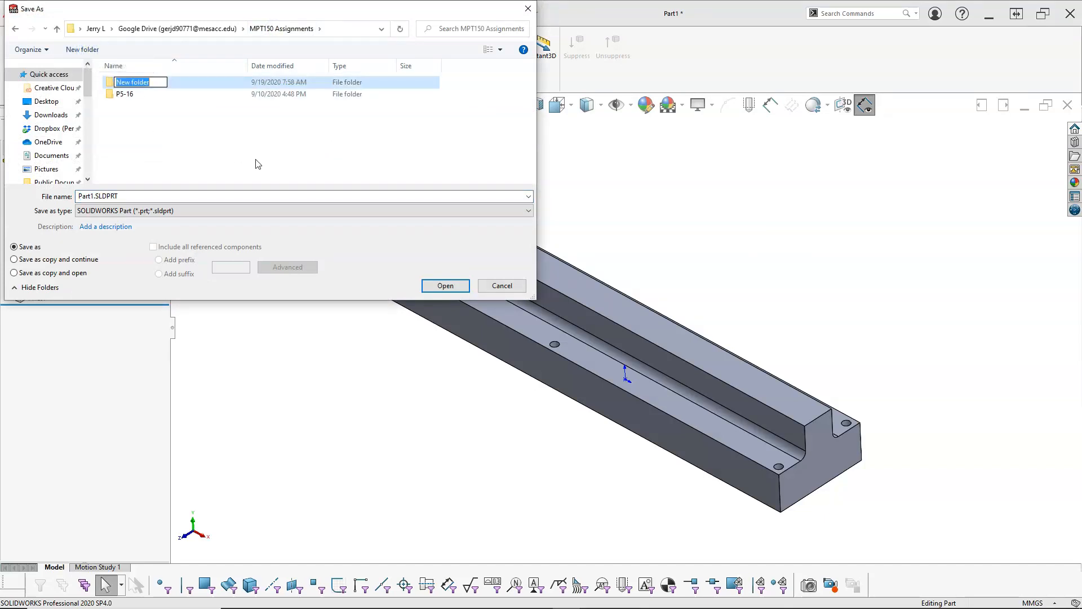
type("P5-17")
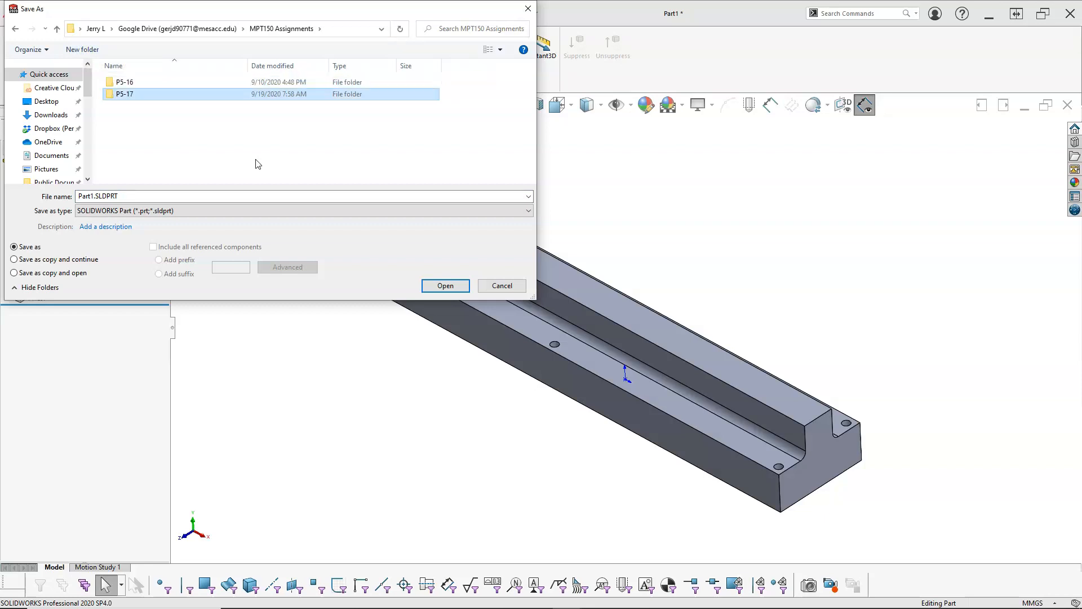
double_click(121, 94)
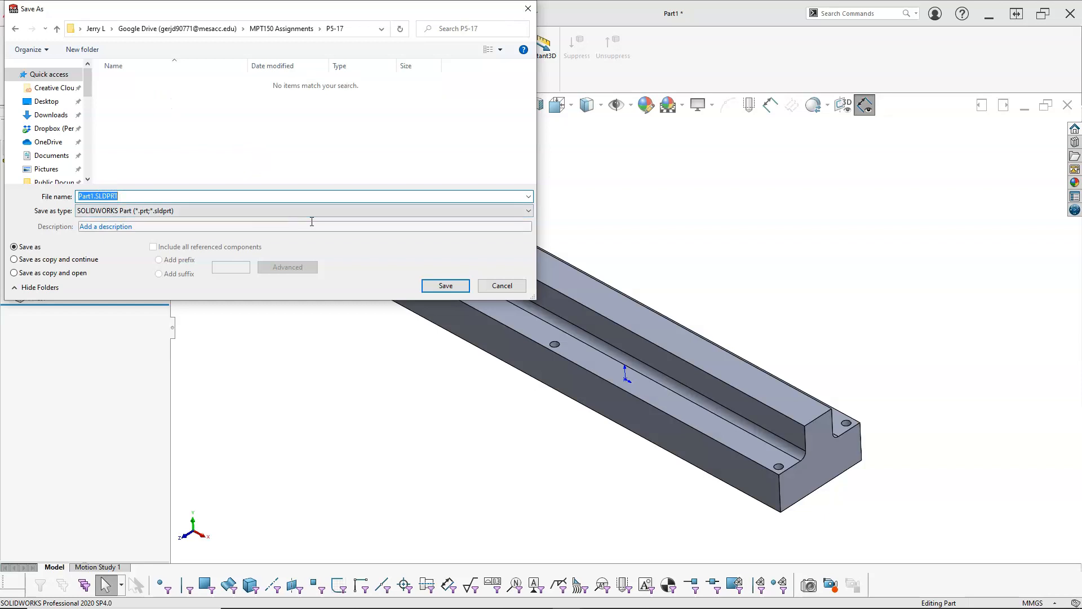
Save the part into that folder as Base Slider.
type("Base,")
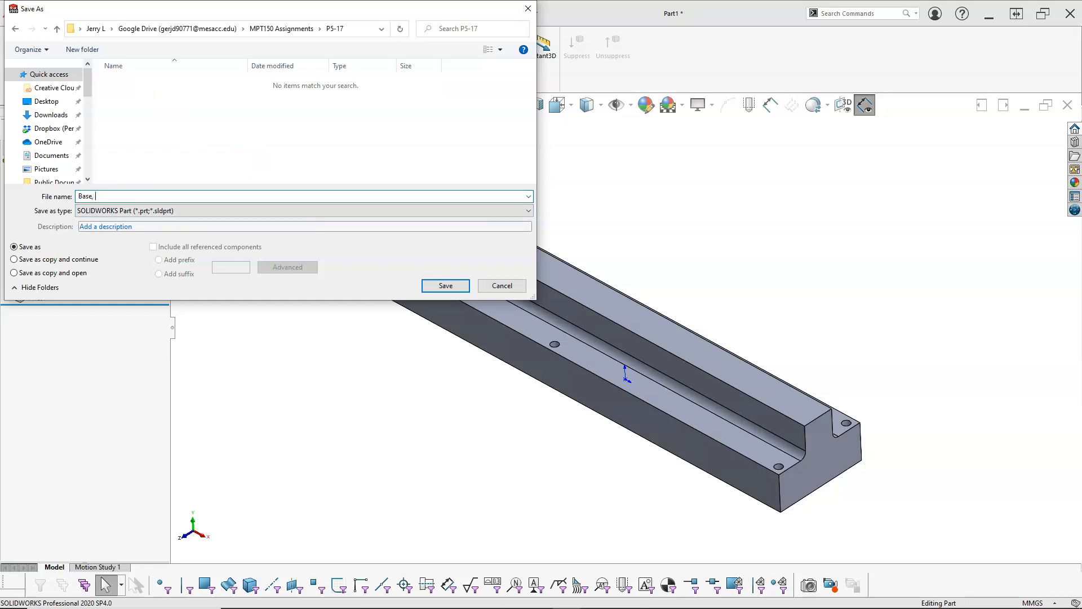
key("BackSpace")
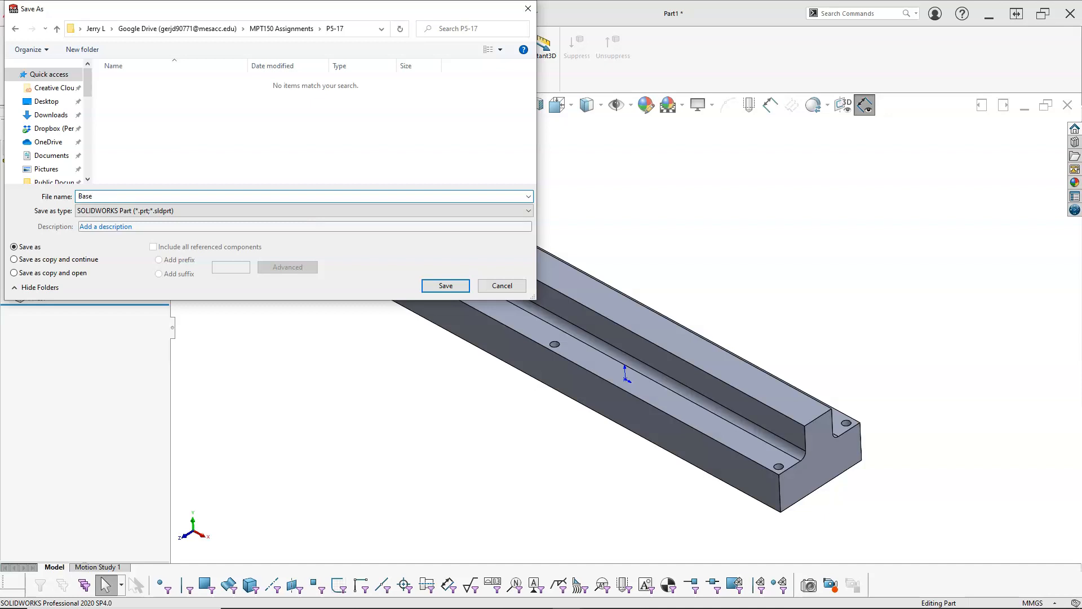
type("Slider")
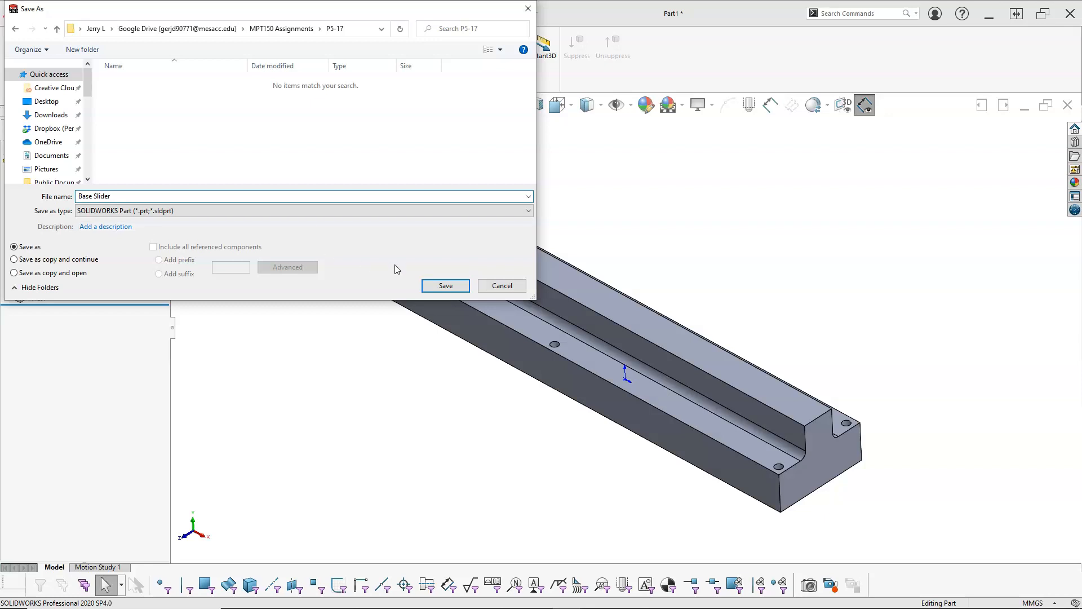
left_click(446, 286)
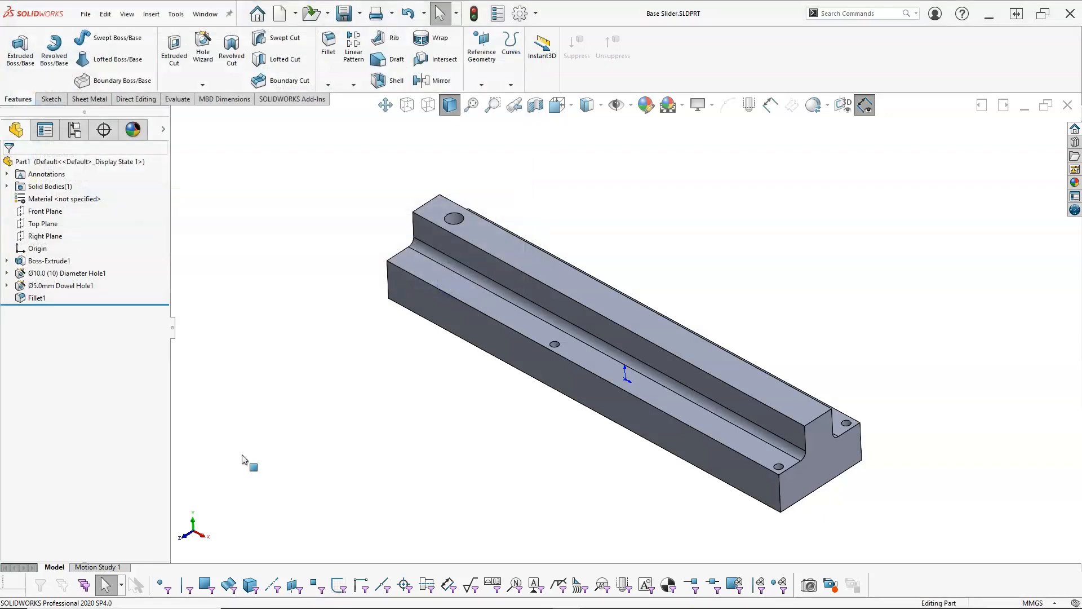